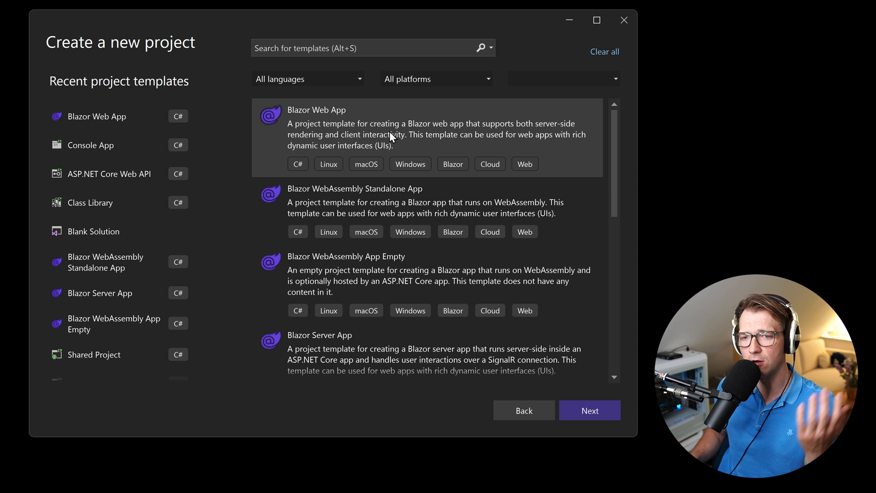
# Step: Choose the Blazor Web App template and name the project BlazorSsrFileUpload
pyautogui.click(588, 410)
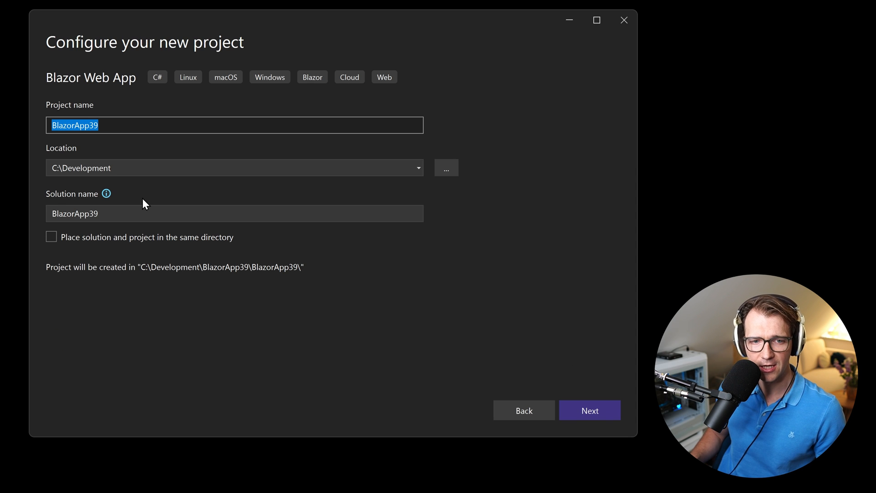
pyautogui.moveTo(132, 125)
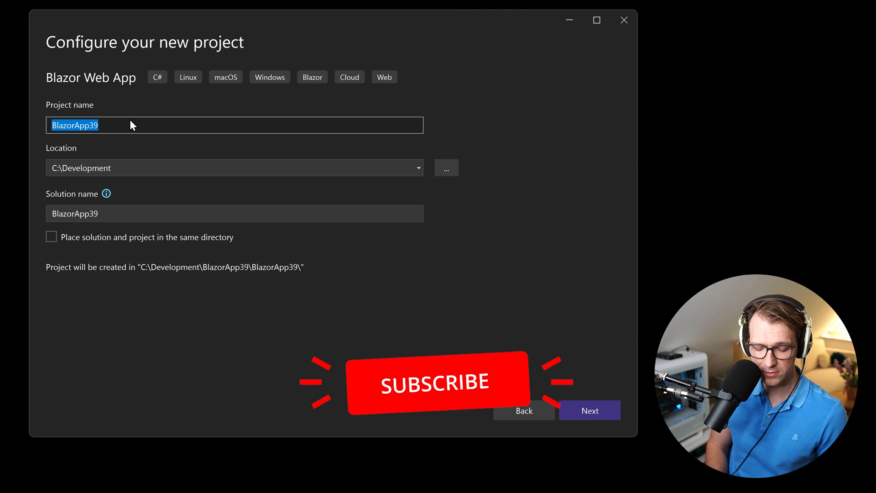
pyautogui.write('B')
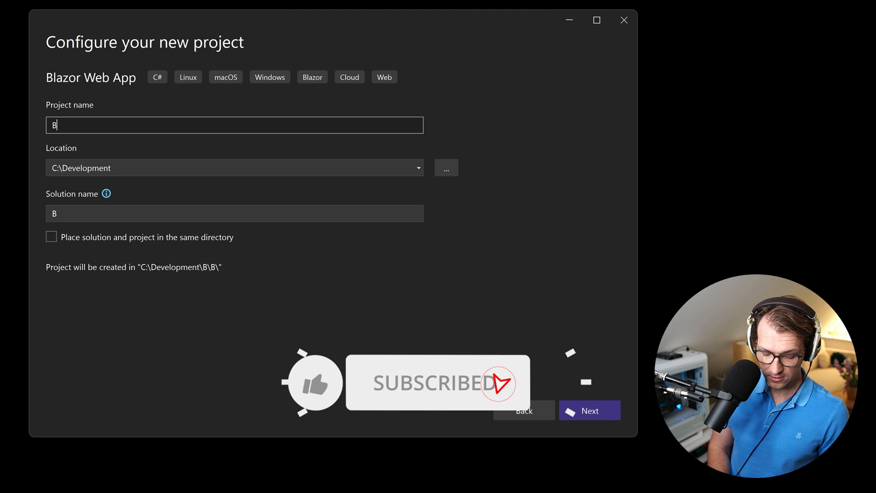
pyautogui.write('lazorSS')
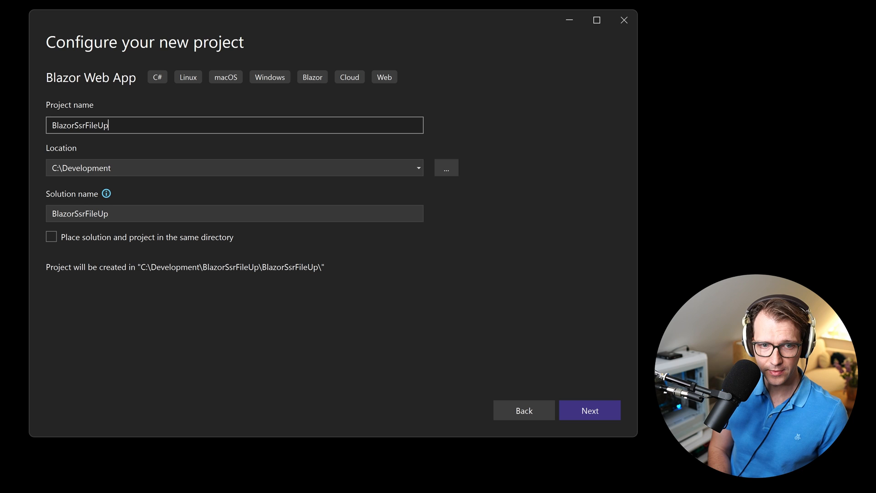
pyautogui.write('load')
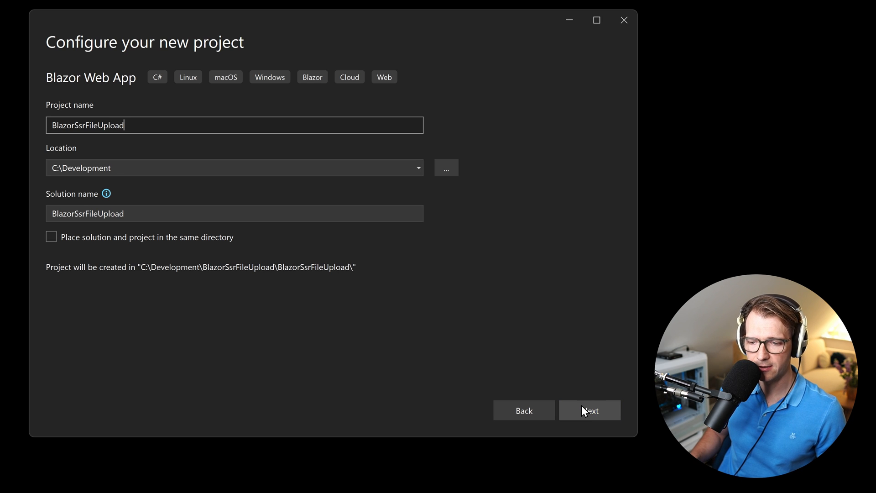
pyautogui.click(589, 410)
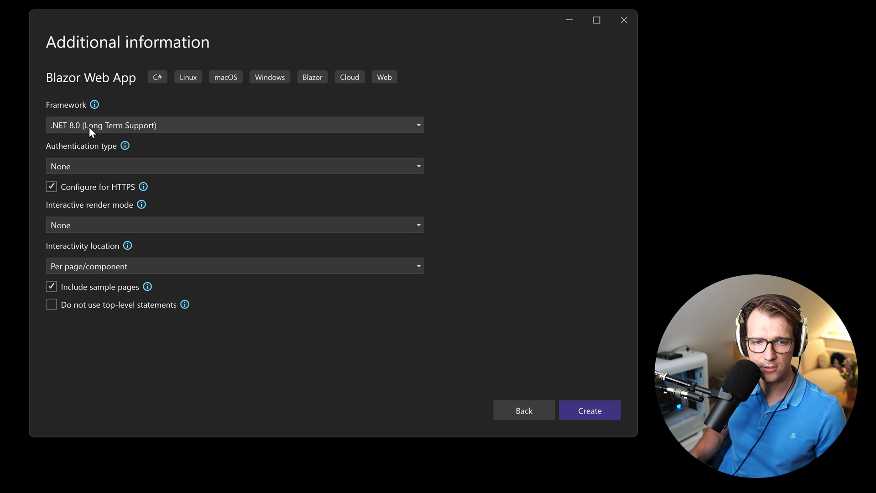
# Step: Set Interactive render mode to None and create the project
pyautogui.click(234, 225)
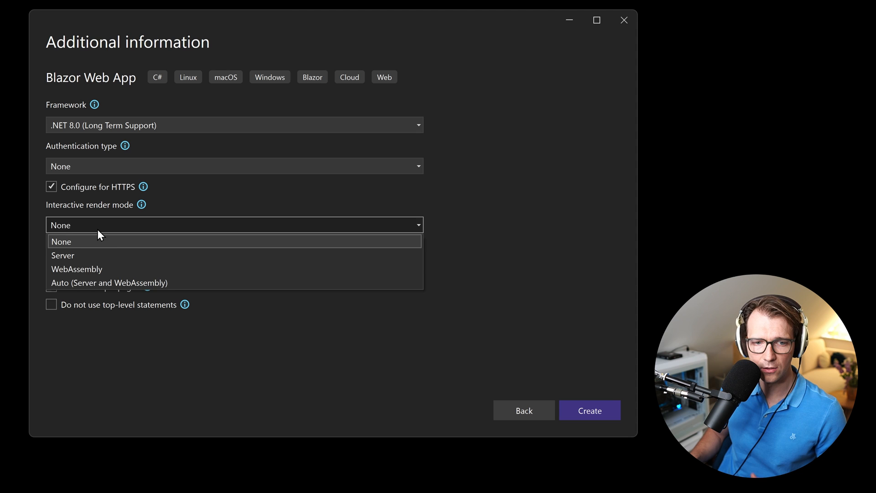
pyautogui.click(61, 242)
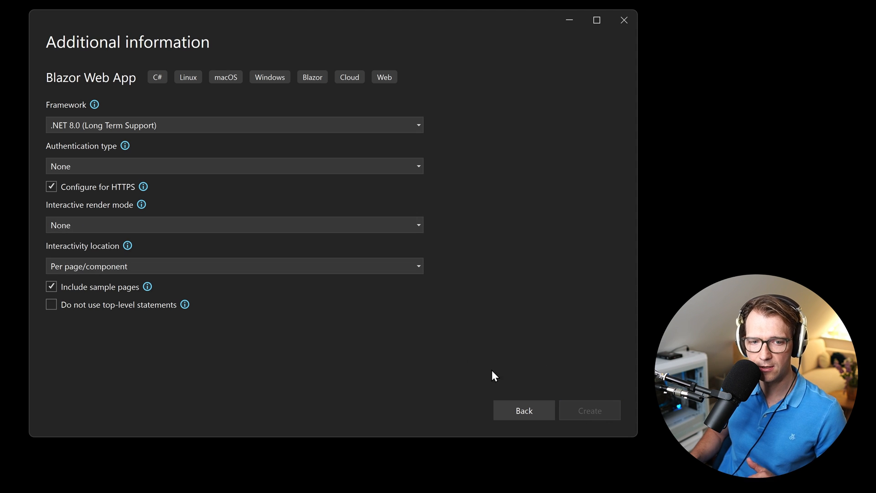
pyautogui.click(588, 409)
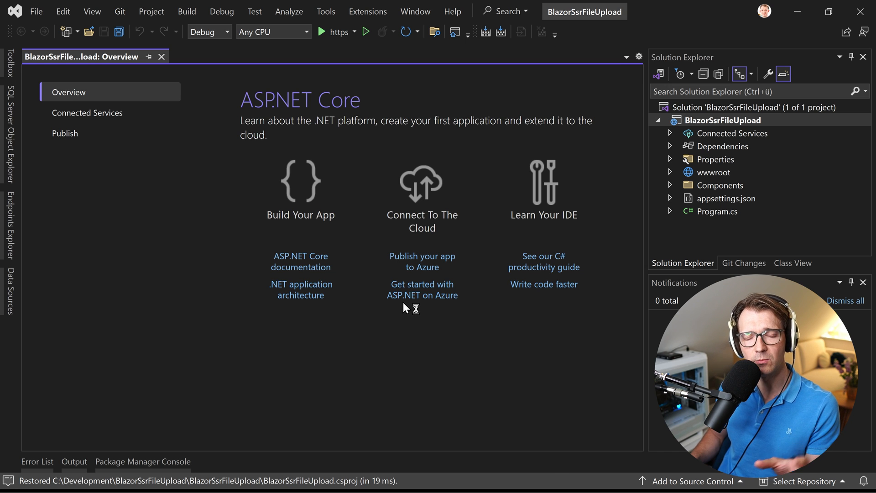
# Step: Close the Overview tab and open Components > Pages > Home.razor in Solution Explorer
pyautogui.click(73, 461)
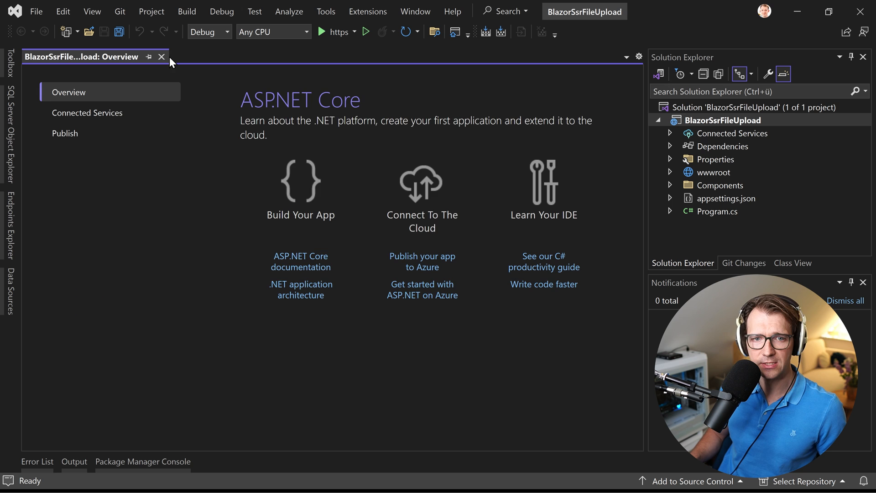
pyautogui.click(161, 56)
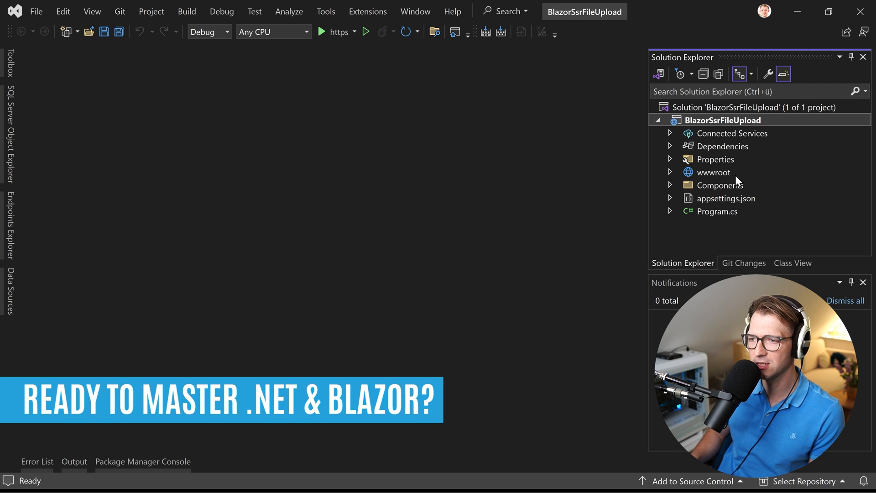
pyautogui.moveTo(673, 159)
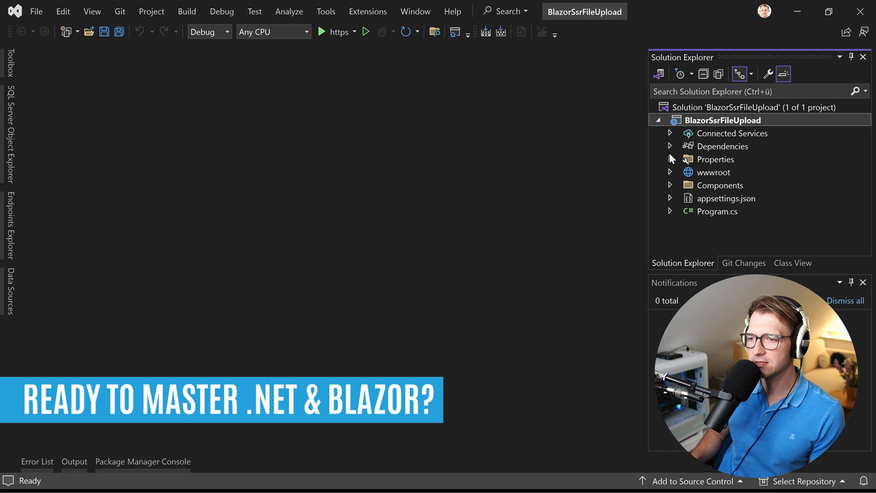
pyautogui.click(670, 185)
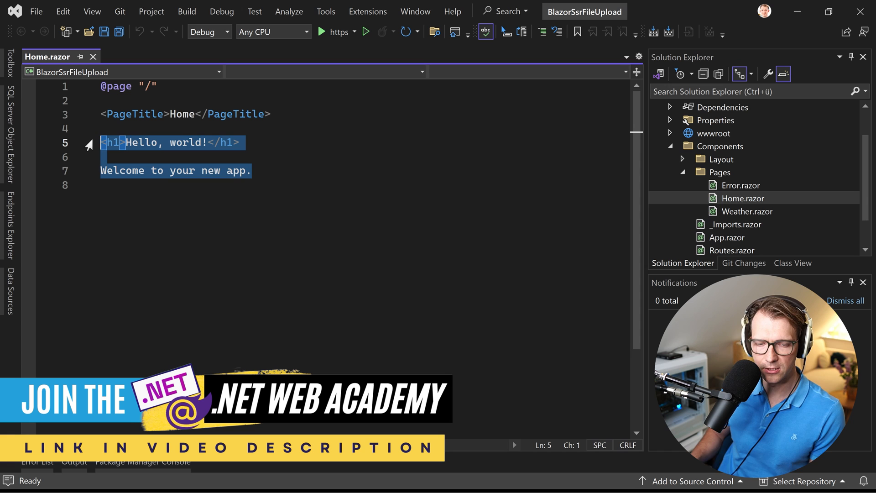
pyautogui.press('Delete')
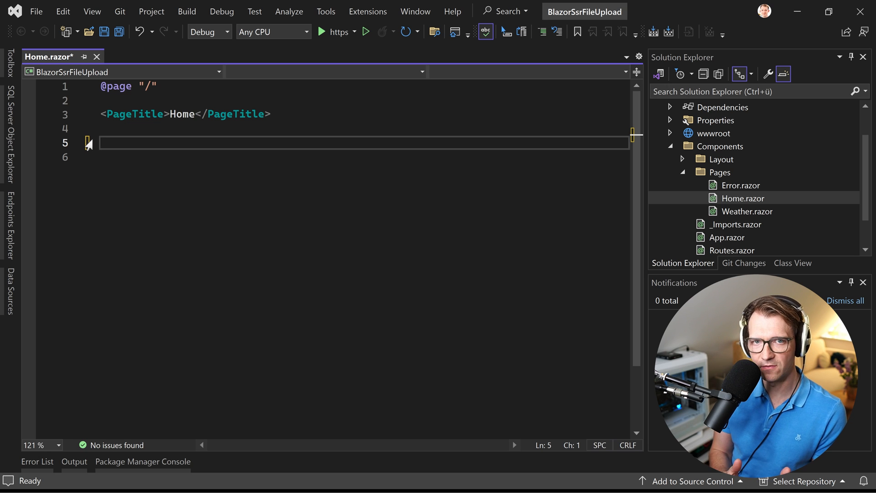
pyautogui.write('<EditForm>')
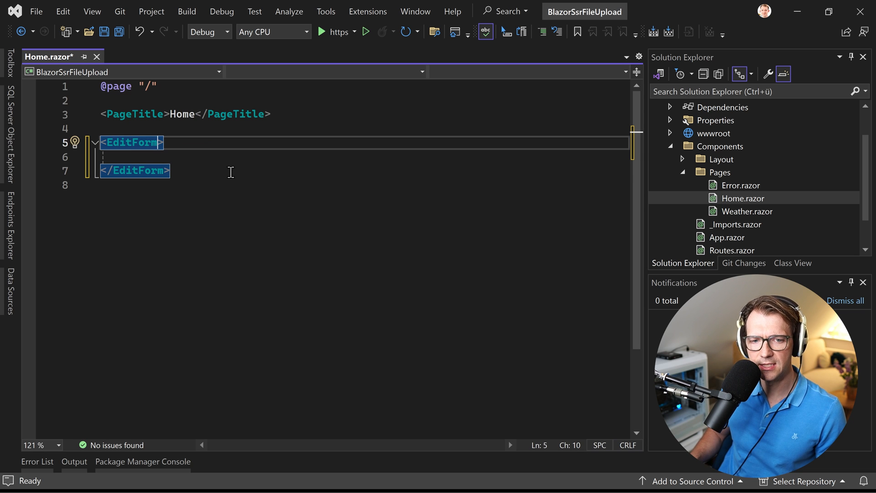
pyautogui.write('@')
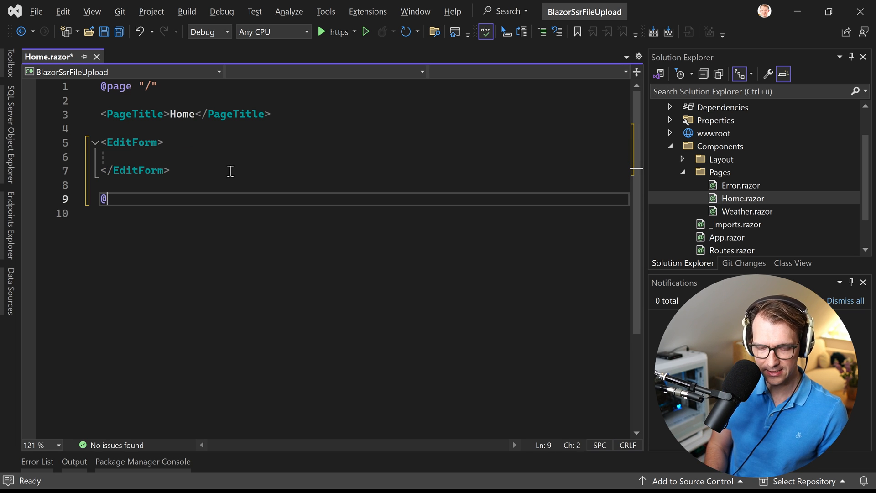
pyautogui.write('code {')
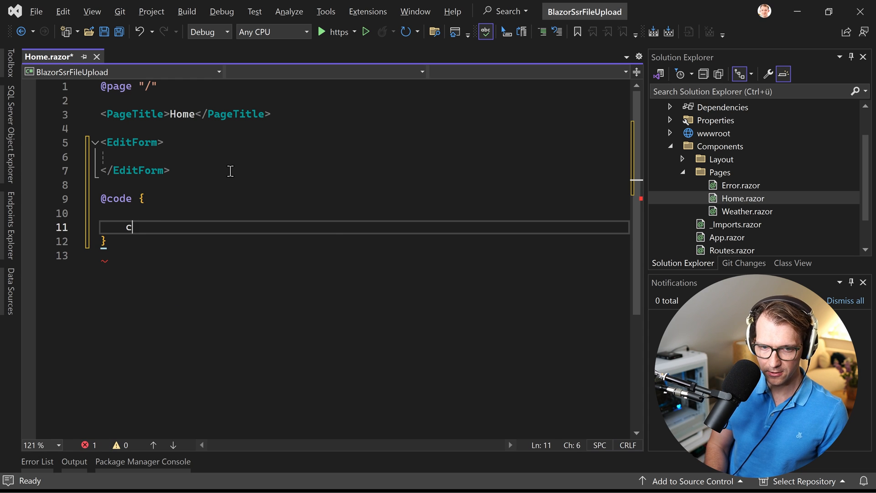
# Step: Define class FileModel with a public IFormFile File { get; set; } property
pyautogui.write('lass')
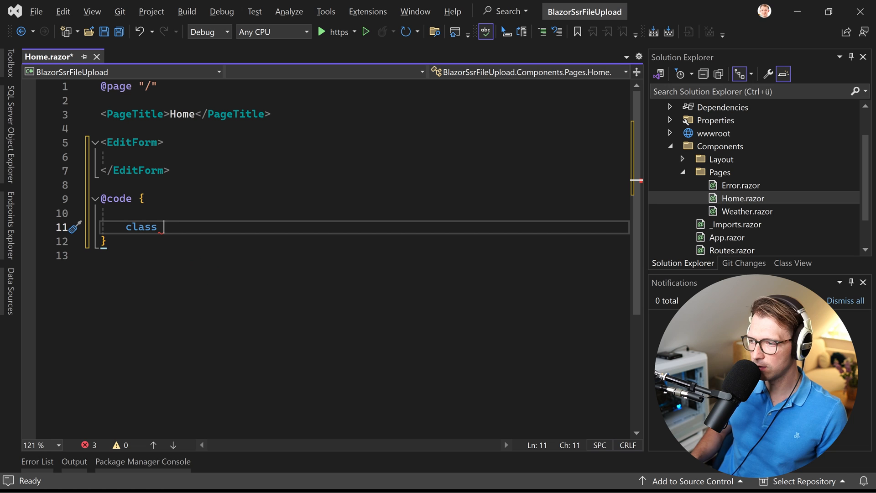
pyautogui.write('FileModel')
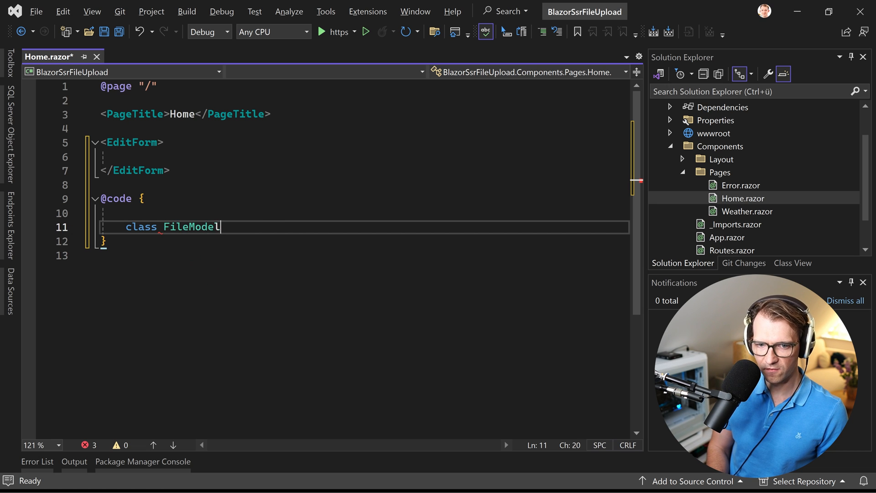
pyautogui.doubleClick(192, 227)
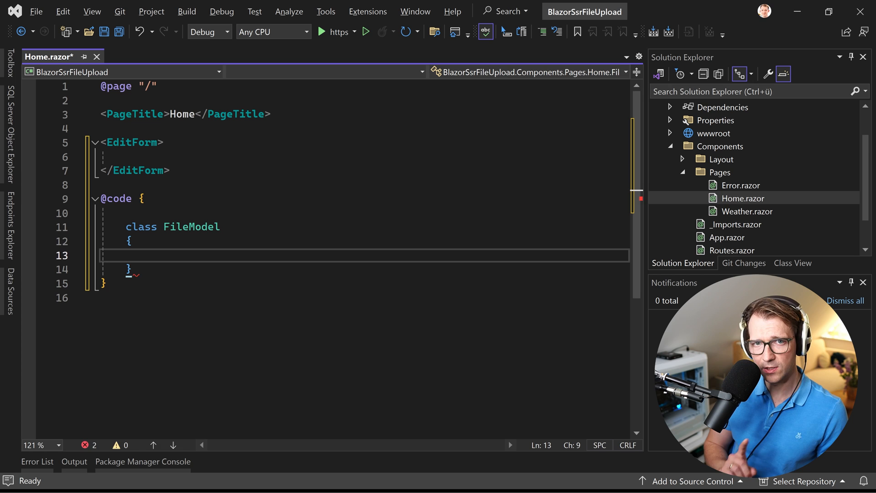
pyautogui.write('public I')
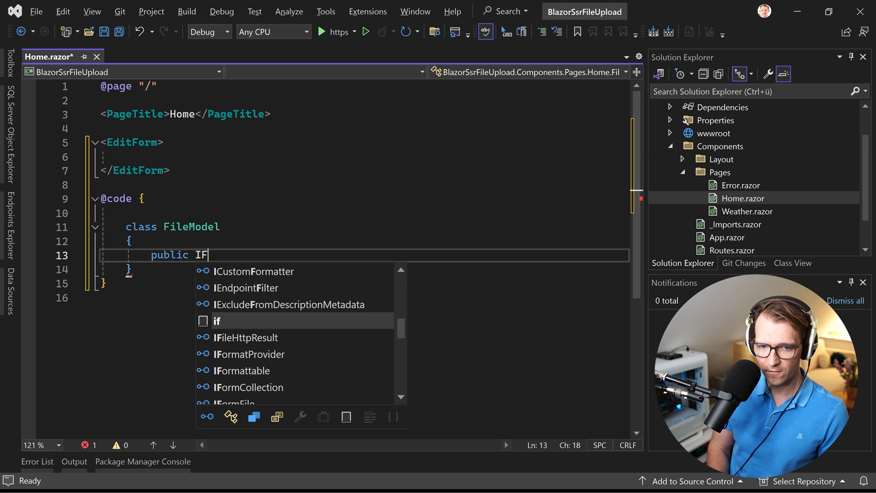
pyautogui.write('FormFile')
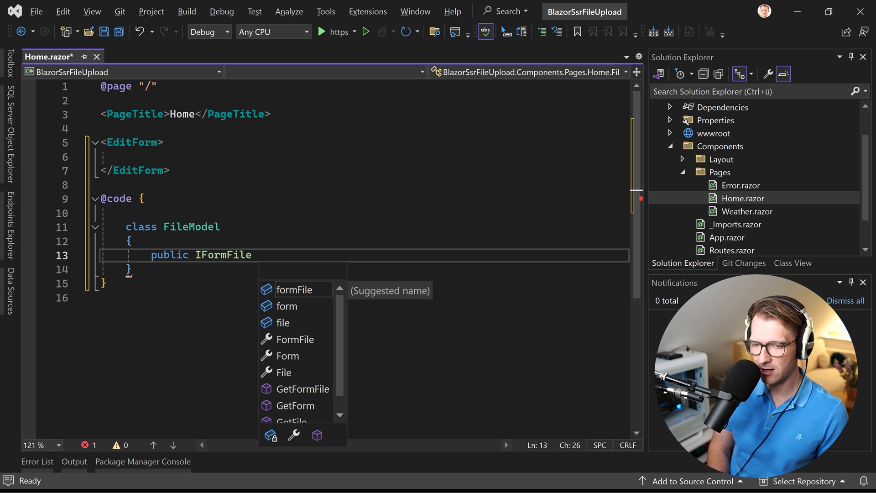
pyautogui.write('File')
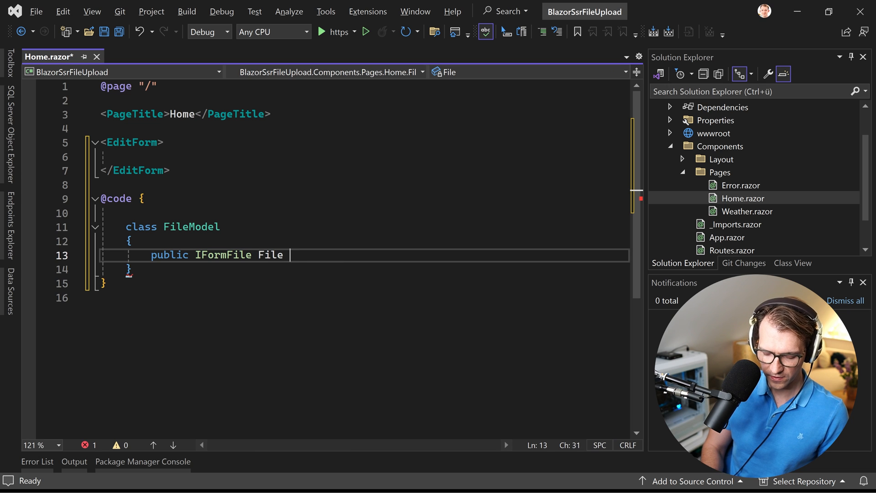
pyautogui.write('{ get; set;')
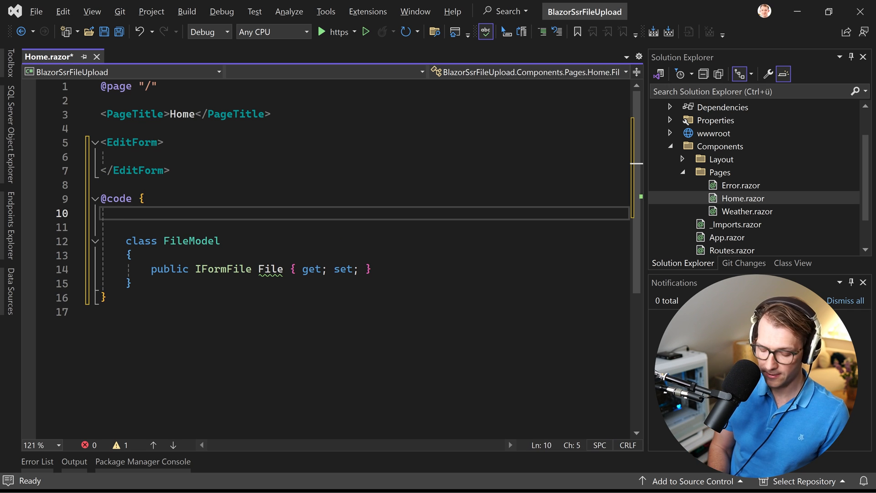
# Step: Add a FileModel FileInput { get; set; } property to the code block
pyautogui.write('FileModel')
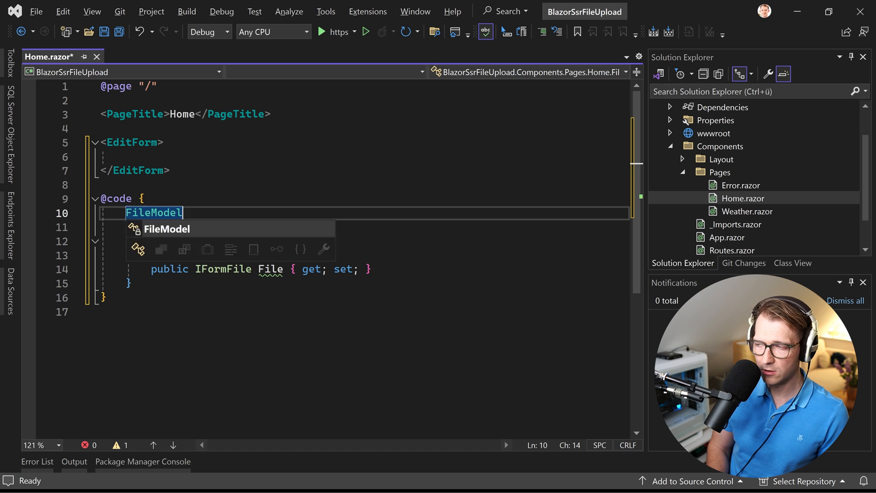
pyautogui.write('FileInput')
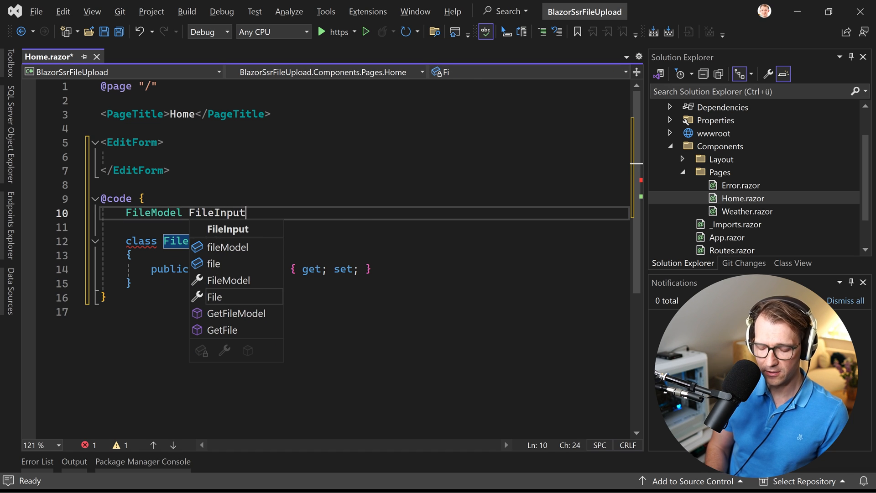
pyautogui.write('{get')
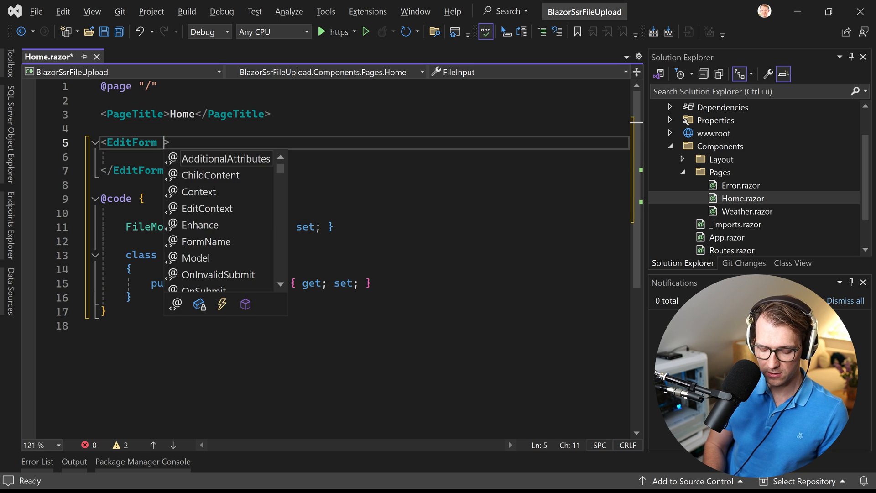
# Step: Set the EditForm's Model to FileInput and its form name to UploadFileEditForm
pyautogui.write('Model="F')
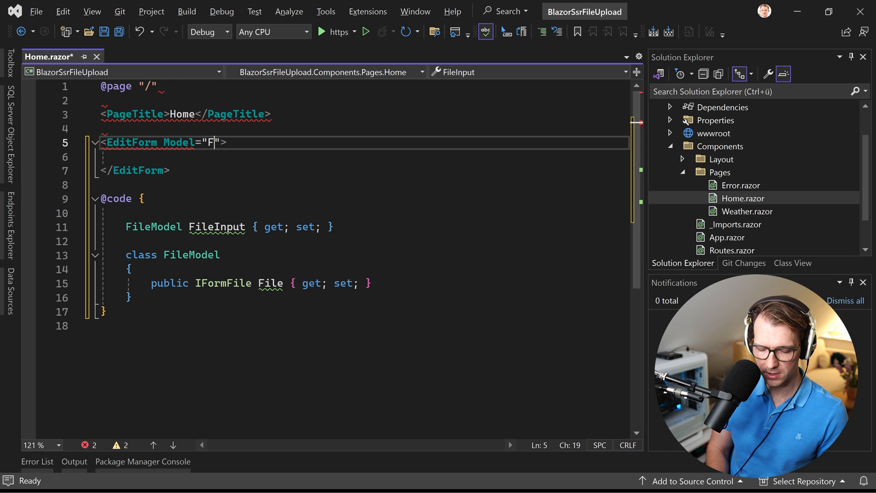
pyautogui.write('ileInput" FormName="')
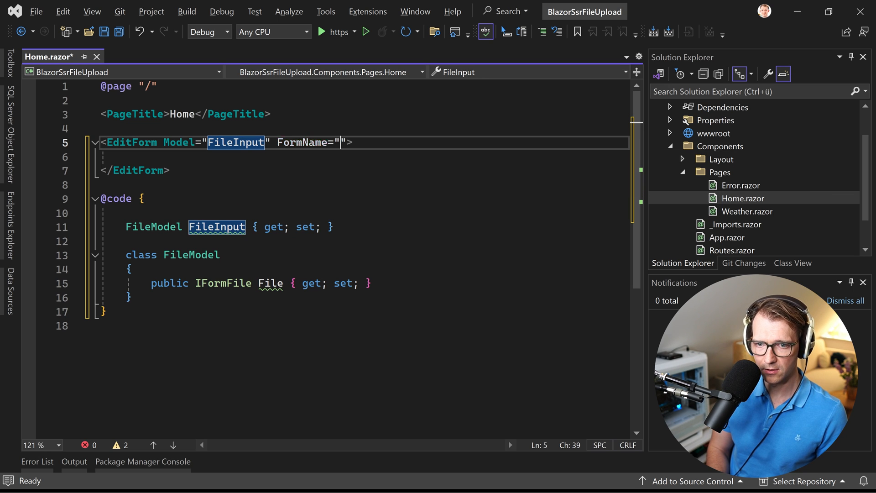
pyautogui.write('UploadFileEditForm')
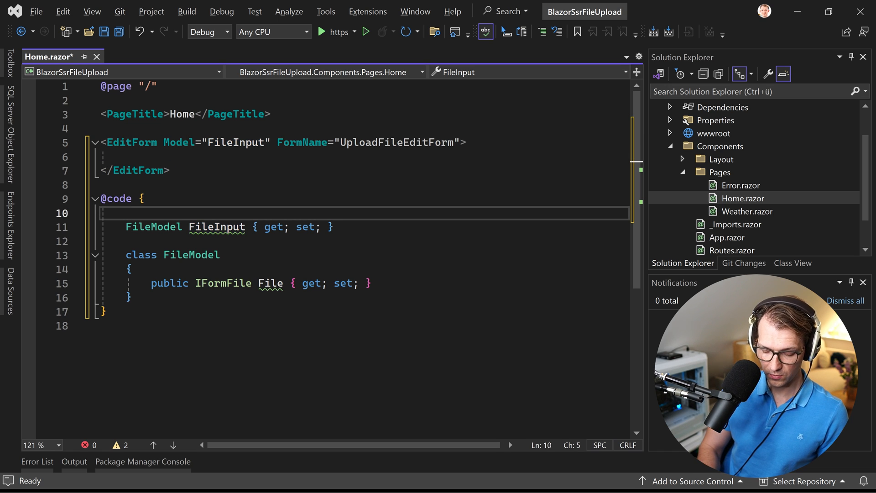
# Step: Decorate FileInput with [SupplyParameterFromForm(FormName = "UploadFileEditForm")]
pyautogui.write('[SupplyParameterFromForm')
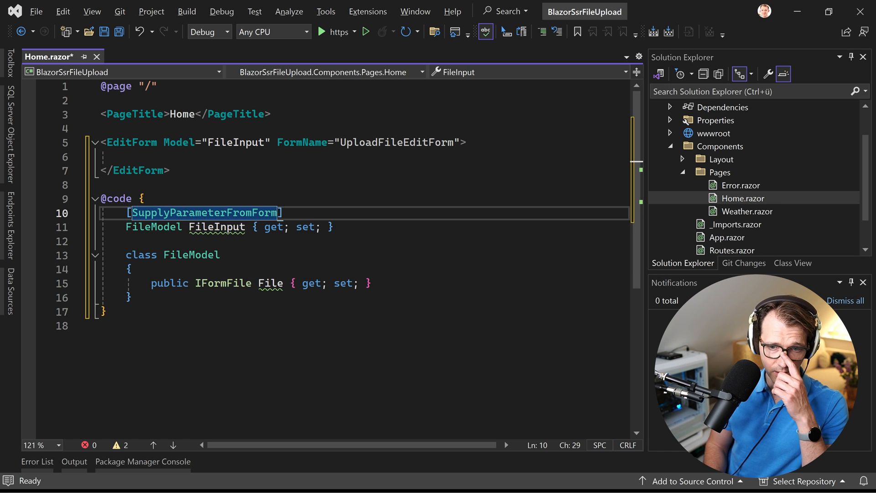
pyautogui.write('()')
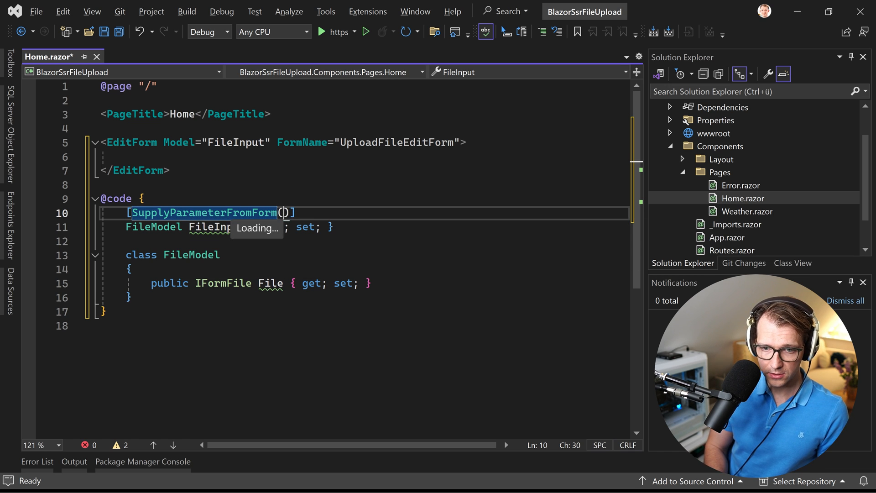
pyautogui.write('N')
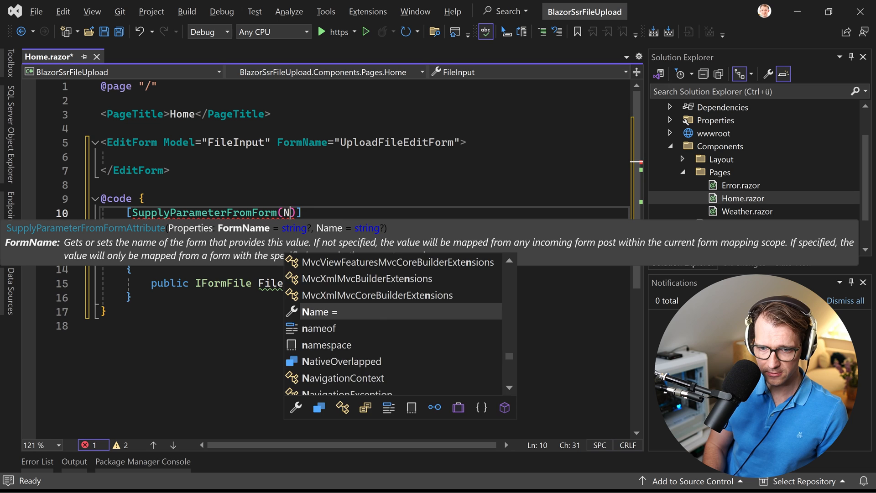
pyautogui.write('FormName')
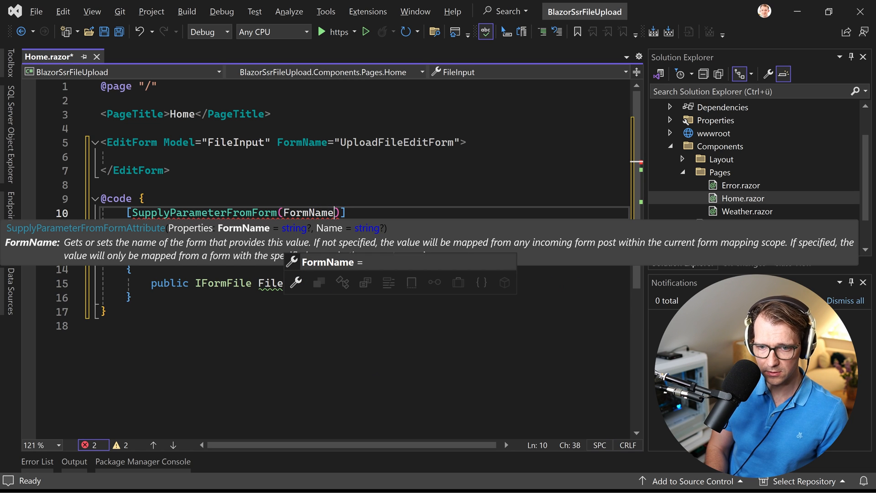
pyautogui.write('= ""')
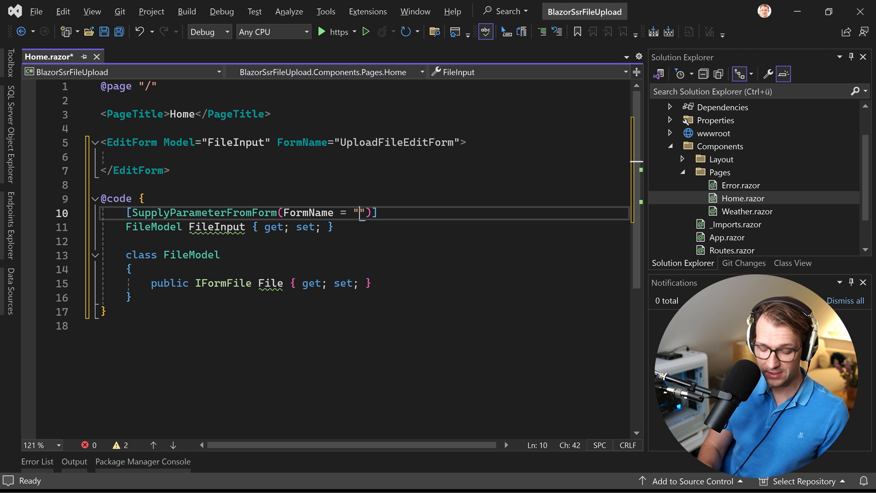
pyautogui.write('UploadFileEditForm')
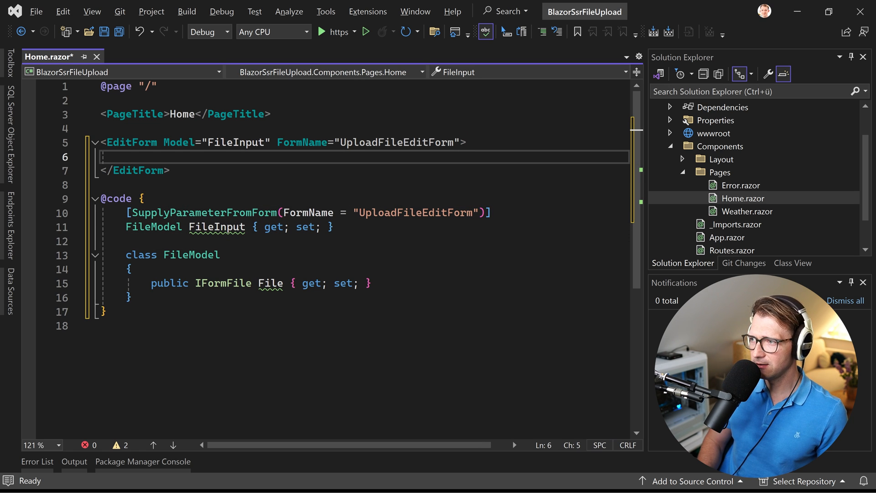
# Step: Add an <InputFile class="form-control" /> inside the EditForm
pyautogui.write('<')
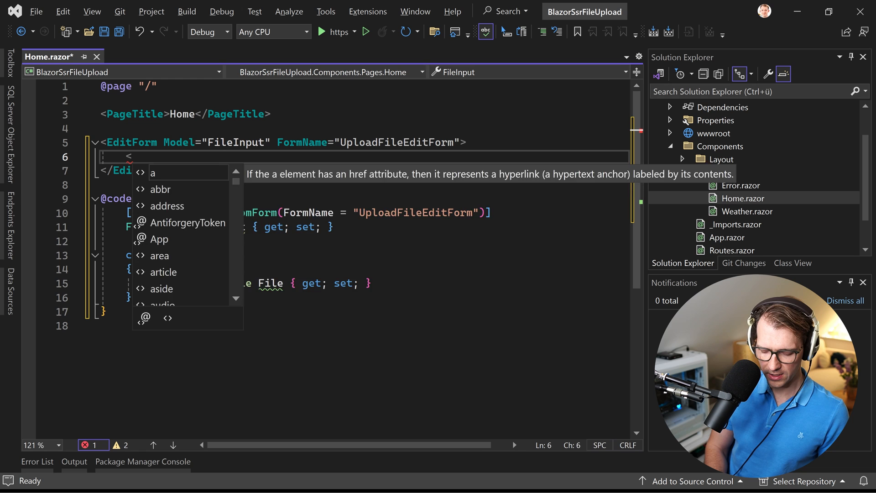
pyautogui.write('InputFile')
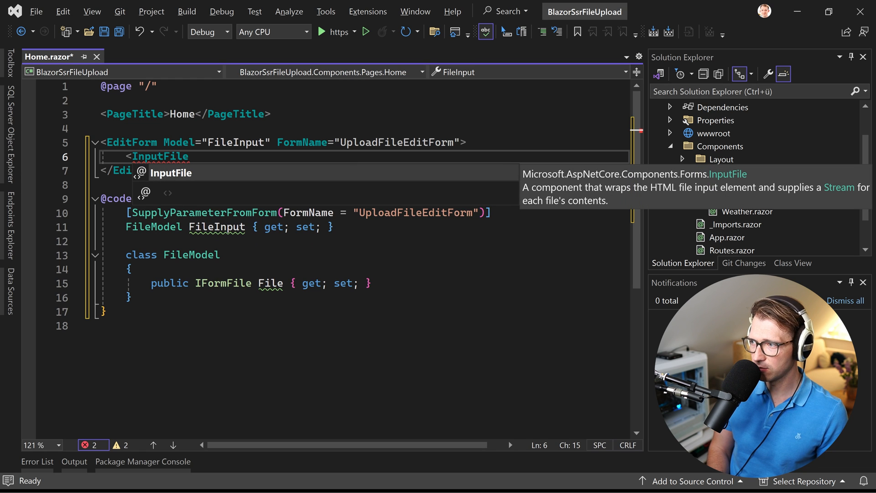
pyautogui.write('class=""')
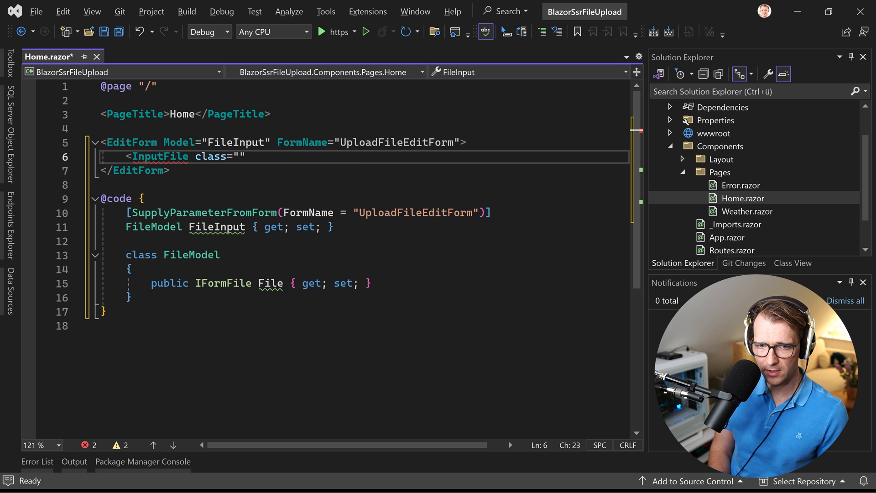
pyautogui.write('form-control')
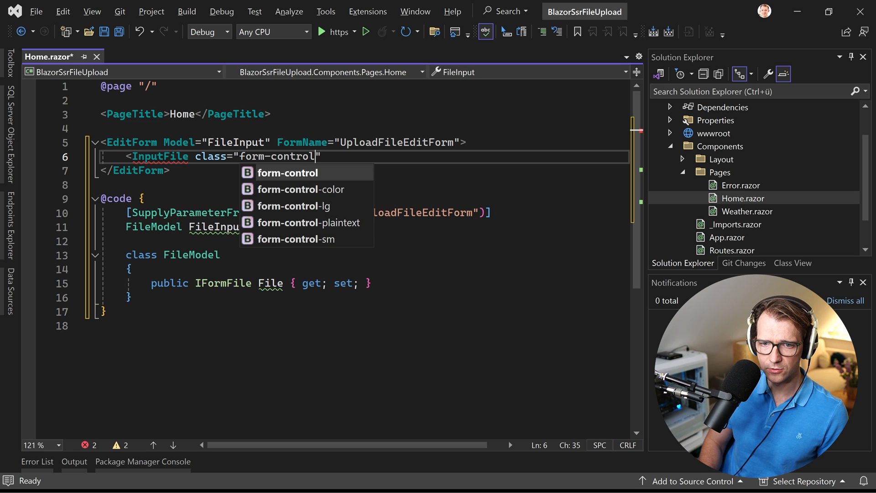
pyautogui.write('>')
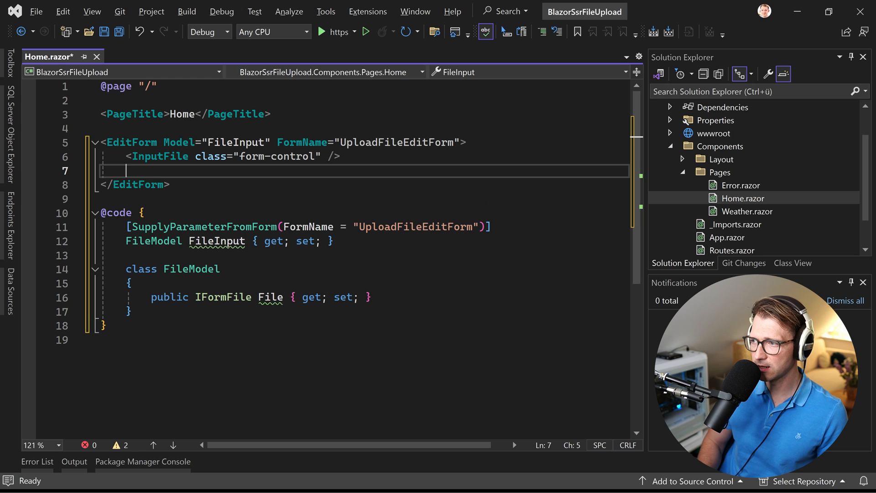
# Step: Add a submit button with class "btn btn-primary mt-2" labelled Upload
pyautogui.write('<button')
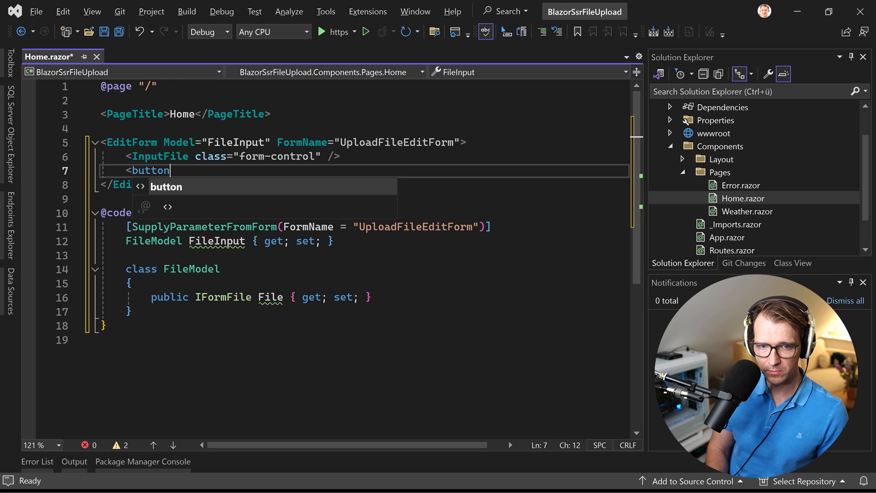
pyautogui.write('type=""')
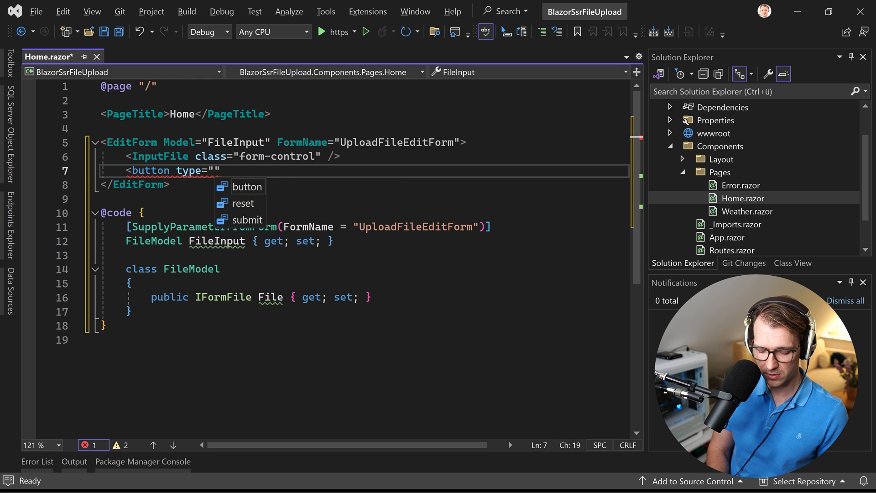
pyautogui.write('submit')
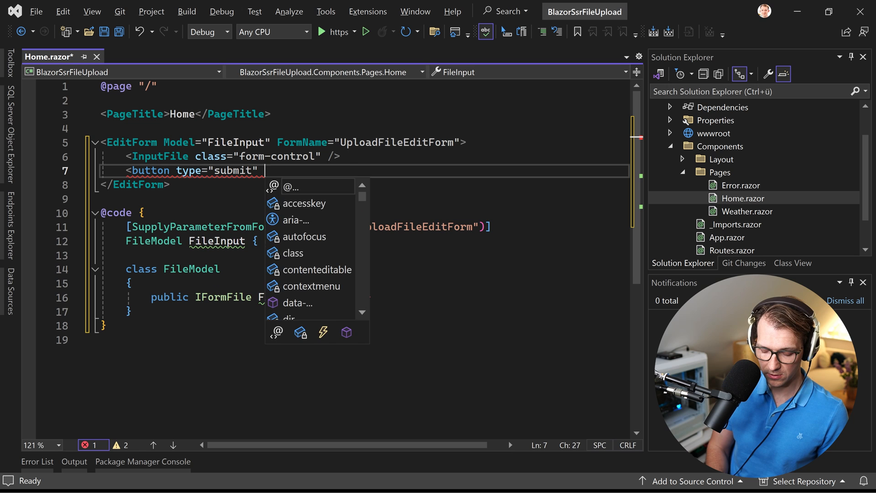
pyautogui.write('class="btn"')
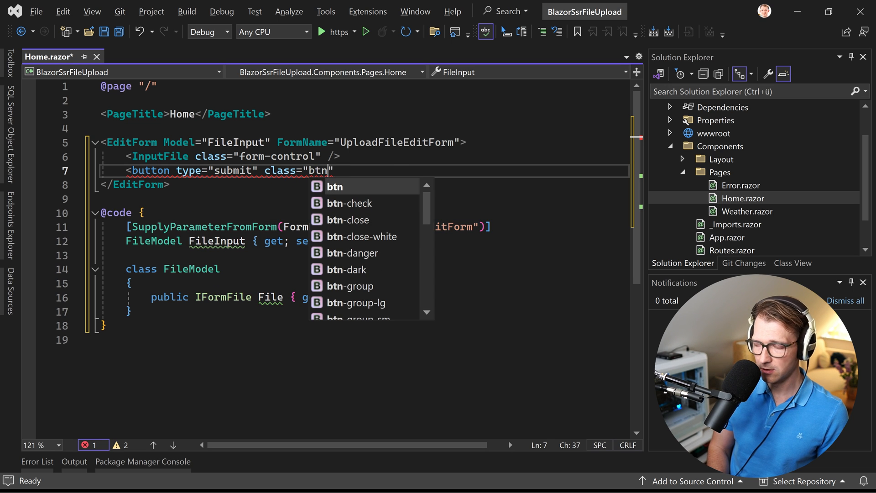
pyautogui.write('btn')
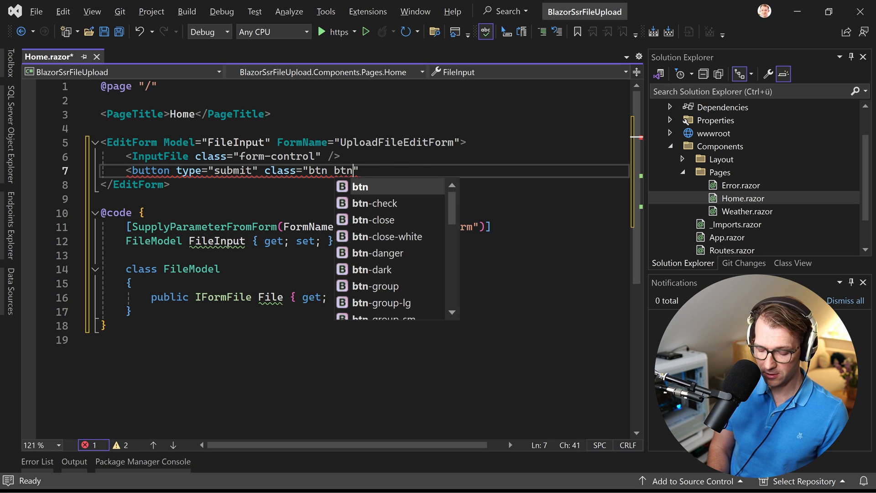
pyautogui.write('-primary')
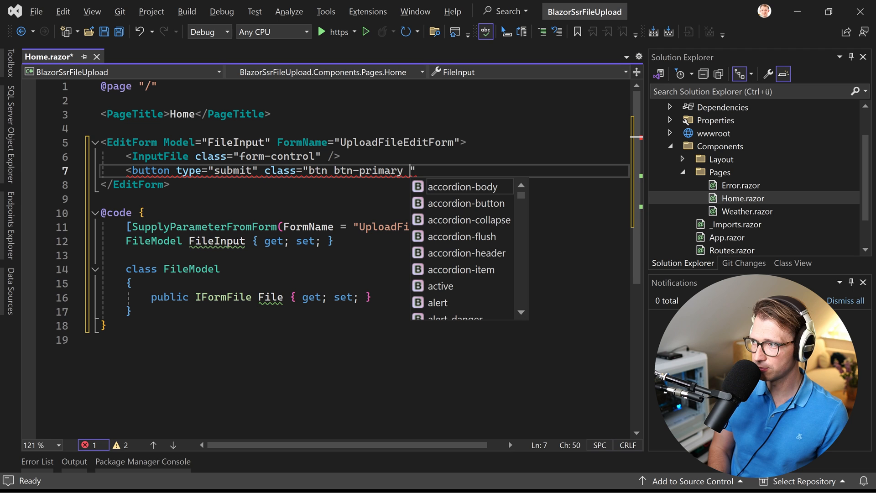
pyautogui.write('mt-2')
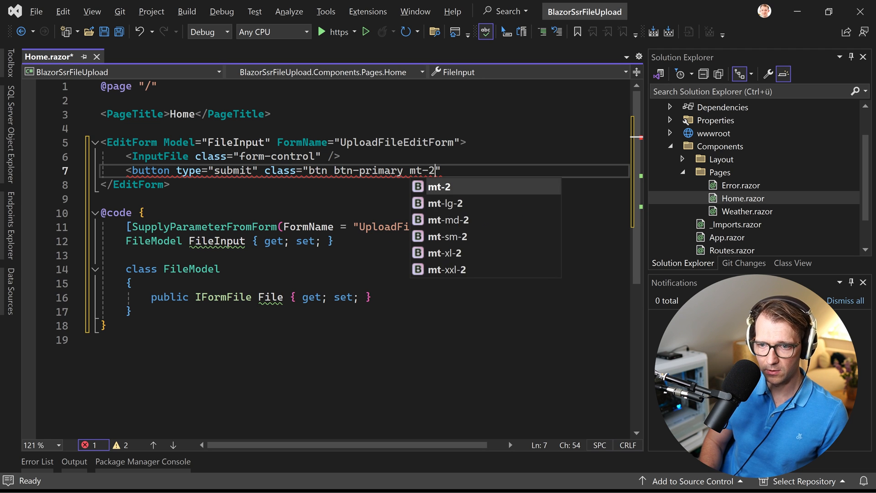
pyautogui.write('></button>')
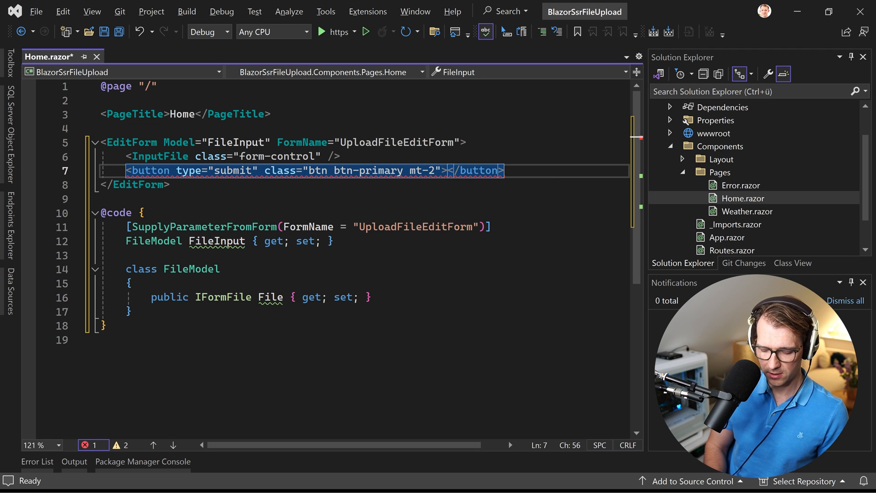
pyautogui.write('Upload')
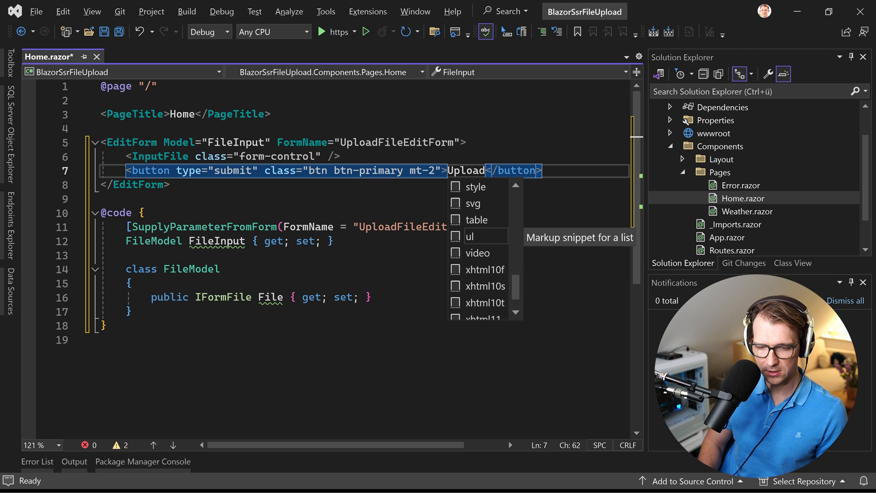
pyautogui.click(145, 212)
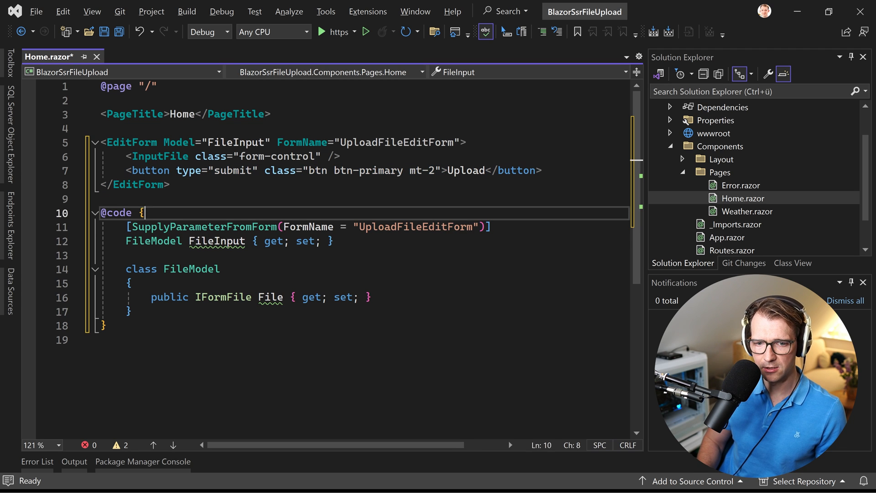
# Step: Add OnSubmit="UploadFile" to the EditForm tag
pyautogui.press('Enter')
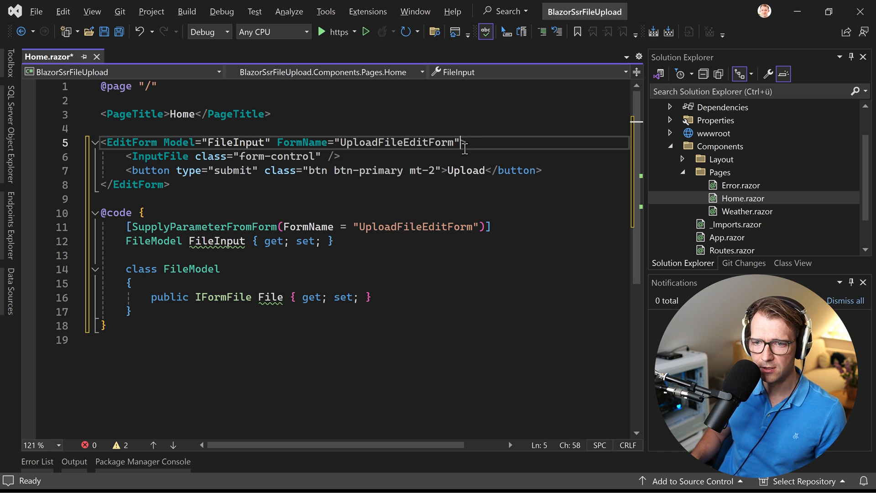
pyautogui.write('OnSum')
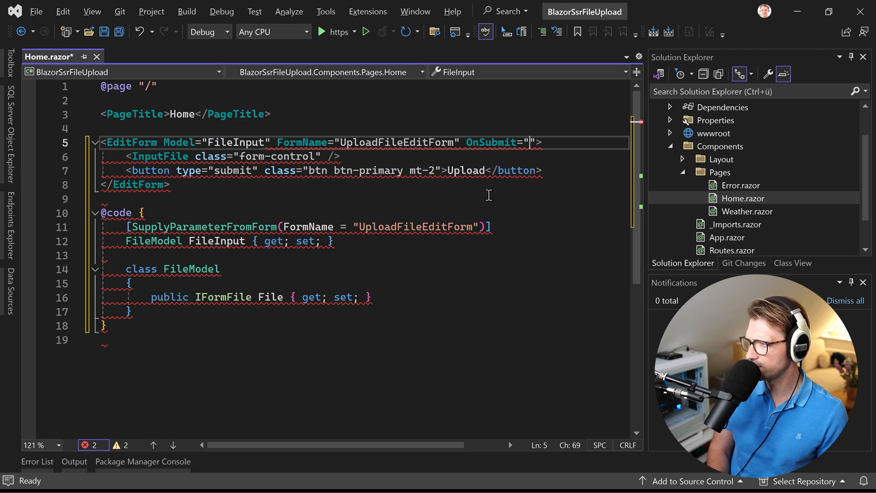
pyautogui.write('UploadFile')
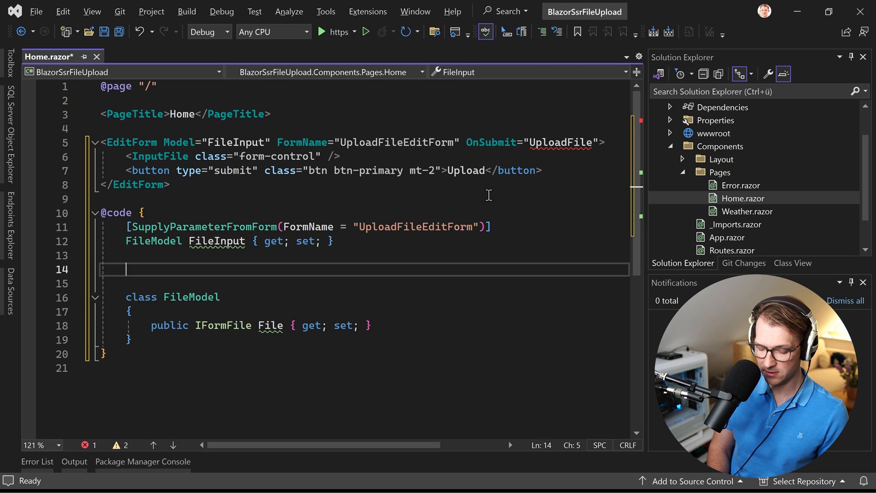
# Step: Stub an empty async Task UploadFile() method in the code block
pyautogui.write('async Task')
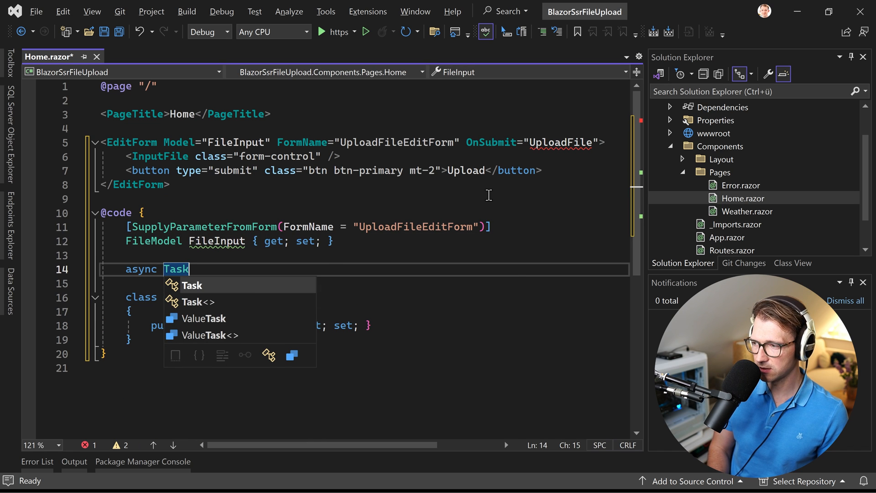
pyautogui.write('Upload')
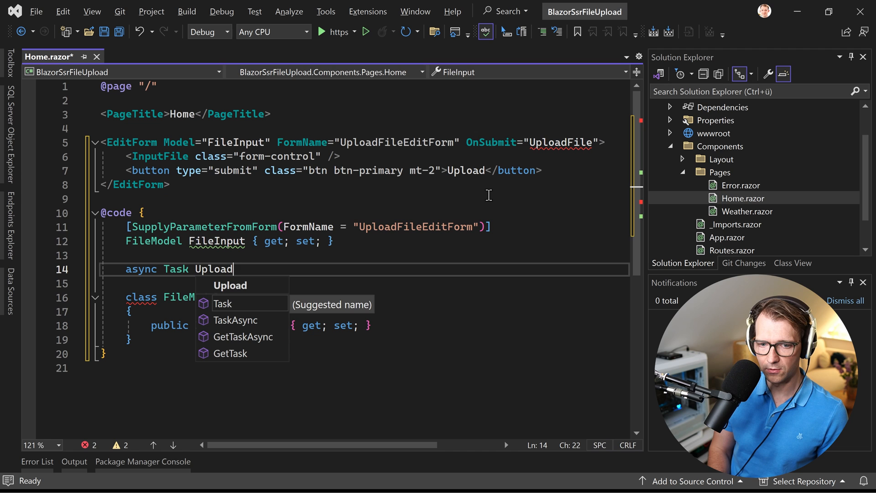
pyautogui.write('File()')
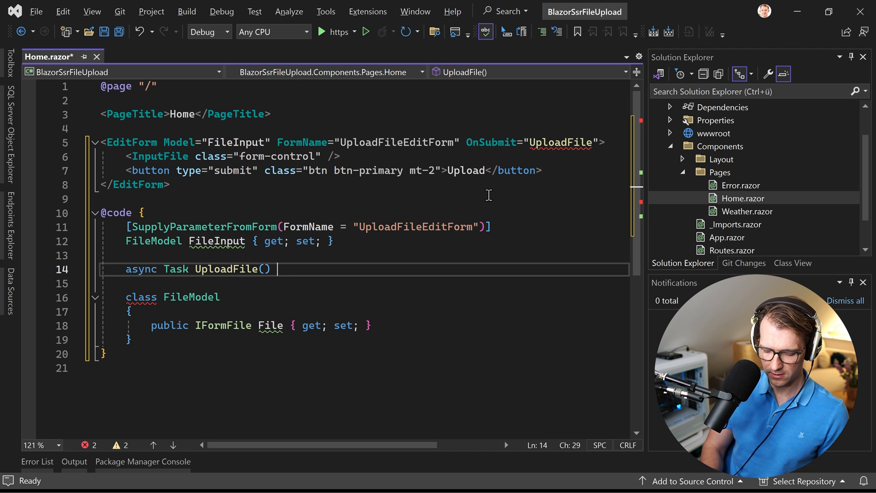
pyautogui.write('{')
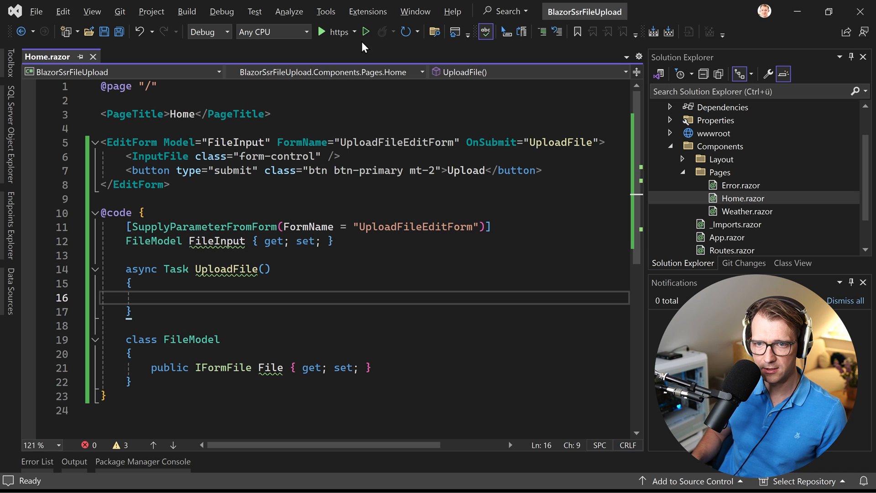
# Step: Initialise FileInput with new() and restart the app from the Hot Reload menu
pyautogui.click(321, 32)
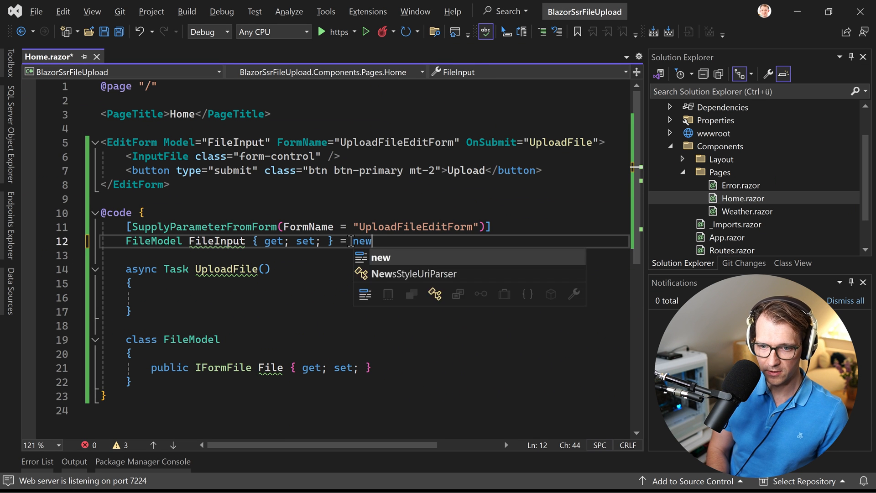
pyautogui.click(396, 32)
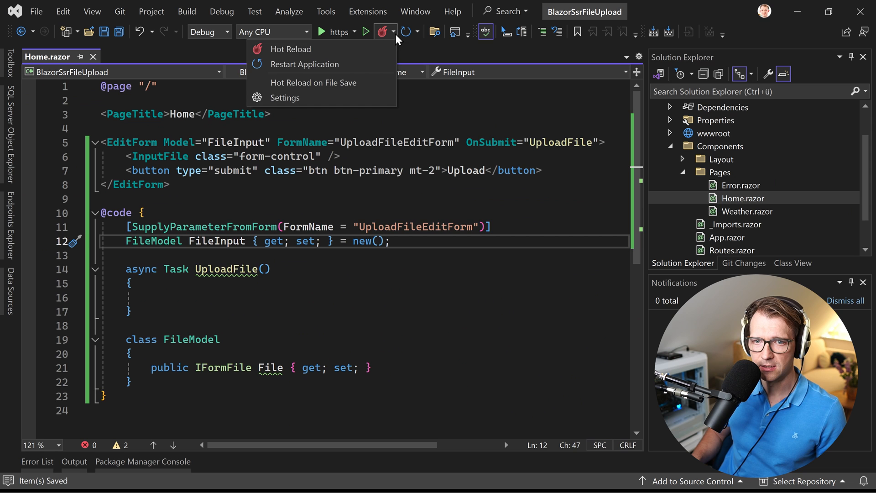
pyautogui.click(322, 32)
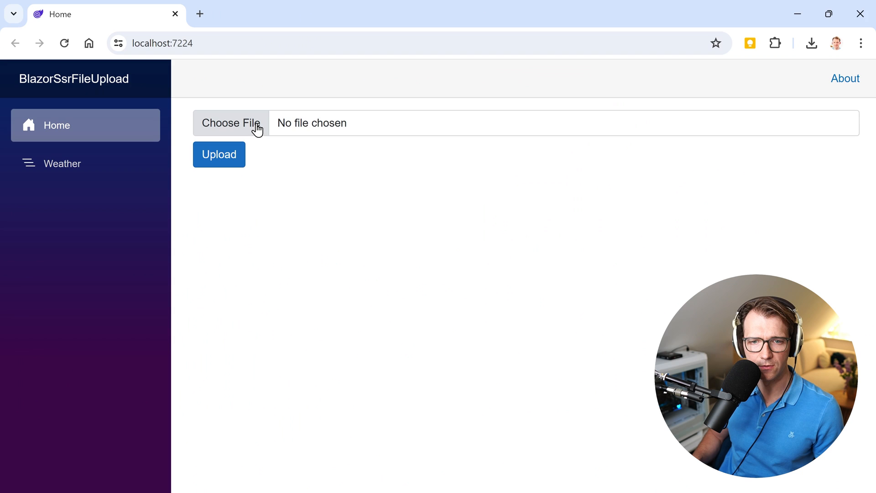
# Step: Upload hawaii cove.jpg in Chrome, producing the EditForm Model parameter exception page
pyautogui.click(229, 123)
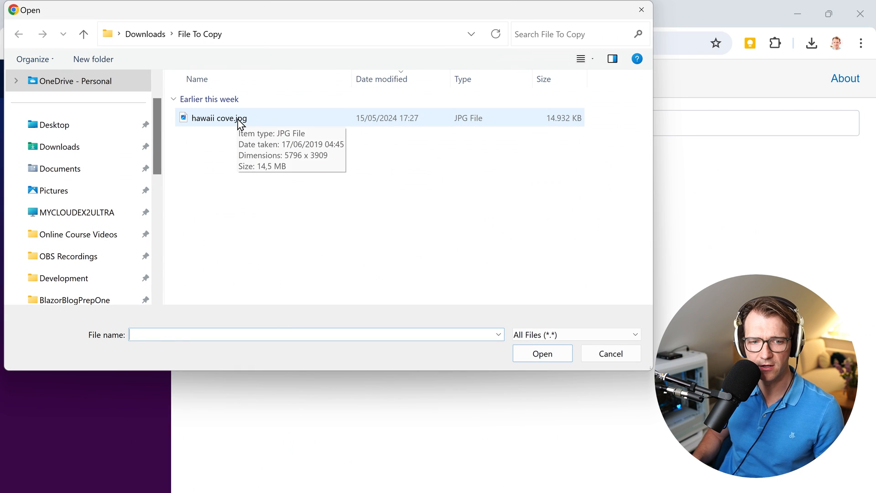
pyautogui.click(542, 353)
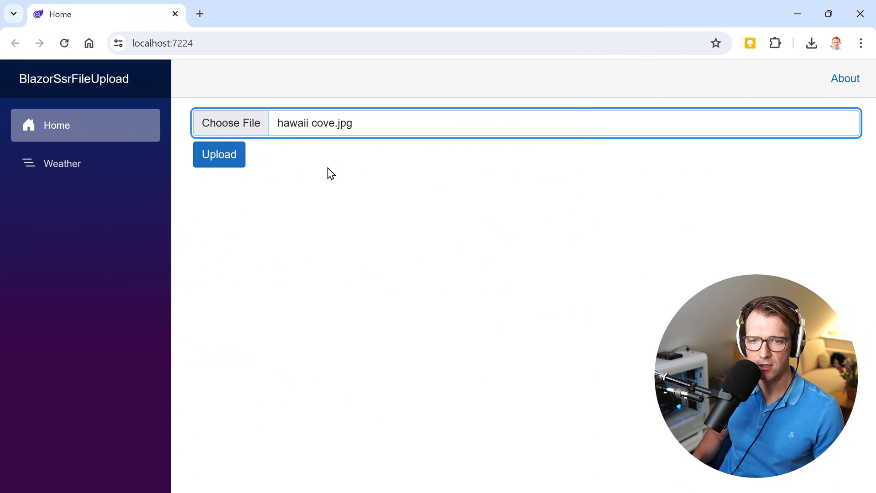
pyautogui.click(219, 154)
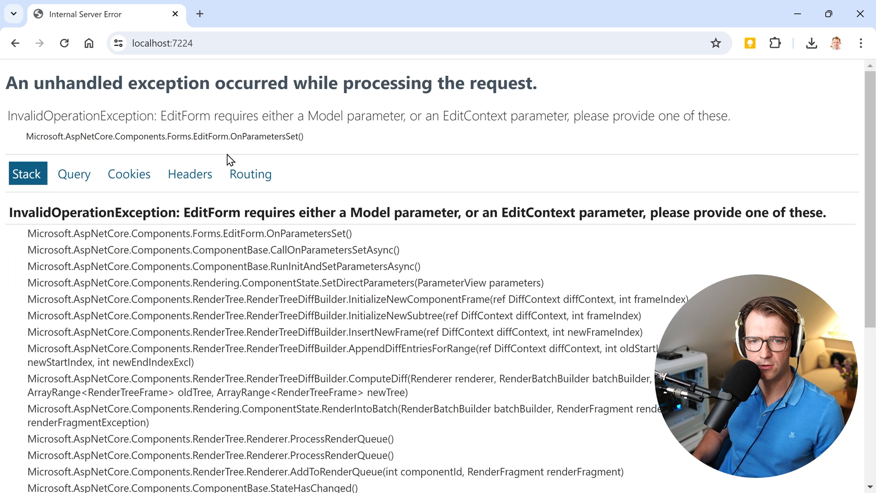
pyautogui.moveTo(326, 149)
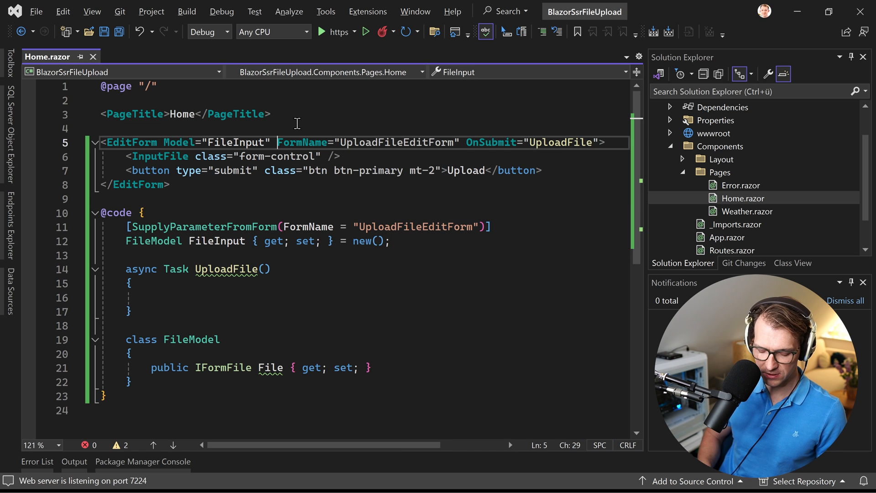
# Step: Add enctype="multipart/form-data" to the EditForm tag in Home.razor
pyautogui.write('enctype="')
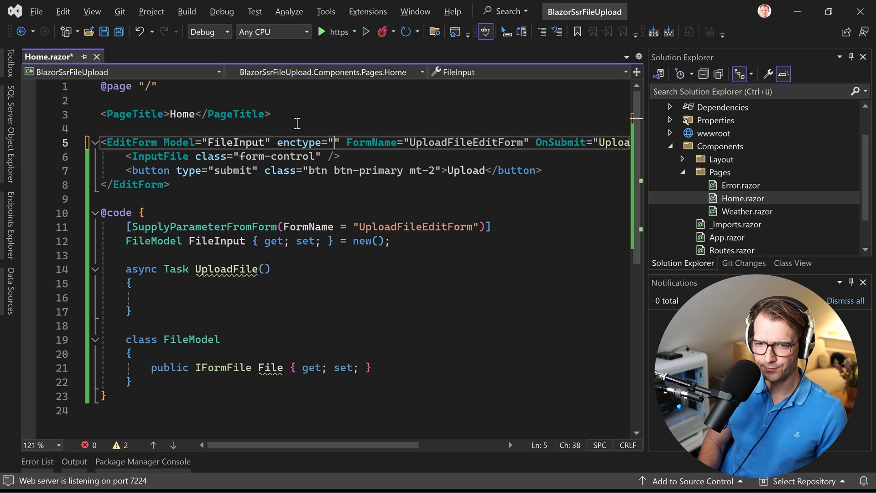
pyautogui.write('m')
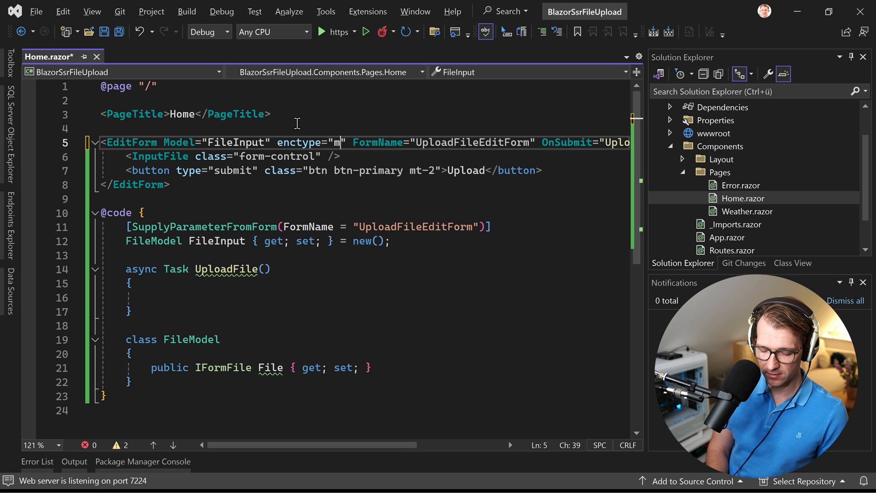
pyautogui.write('ultipart/d')
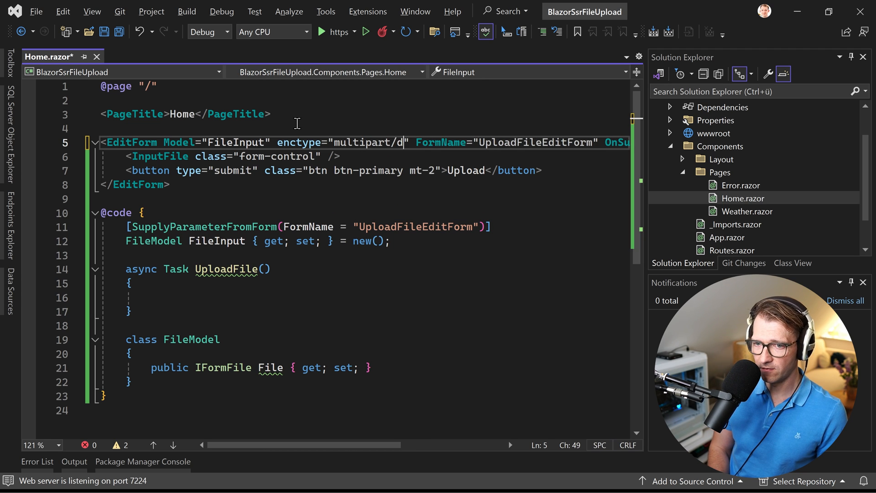
pyautogui.write('orm-data')
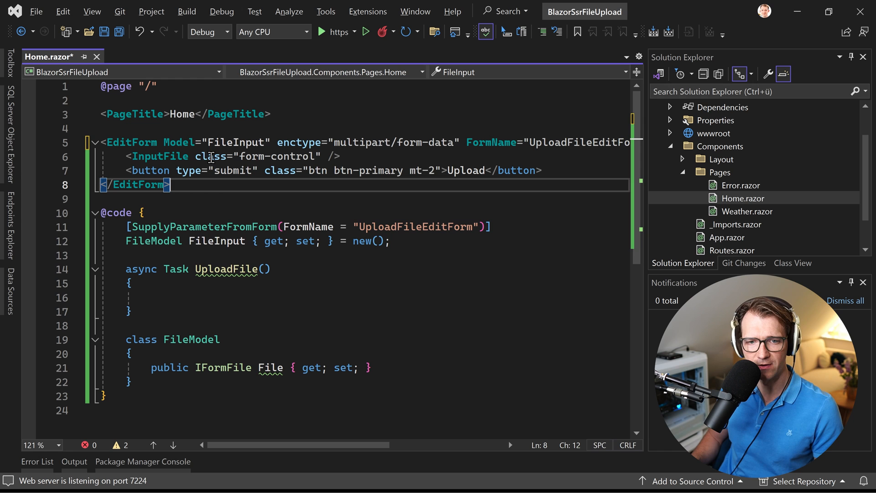
pyautogui.write('@bind')
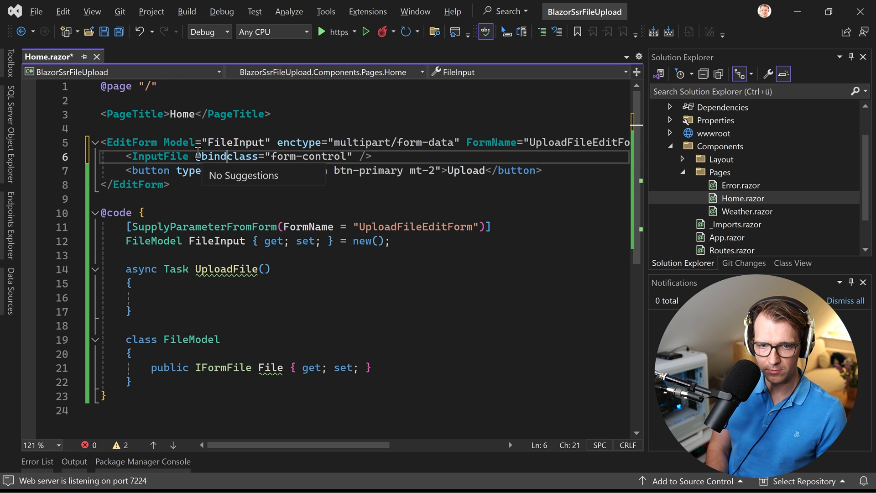
pyautogui.write('-')
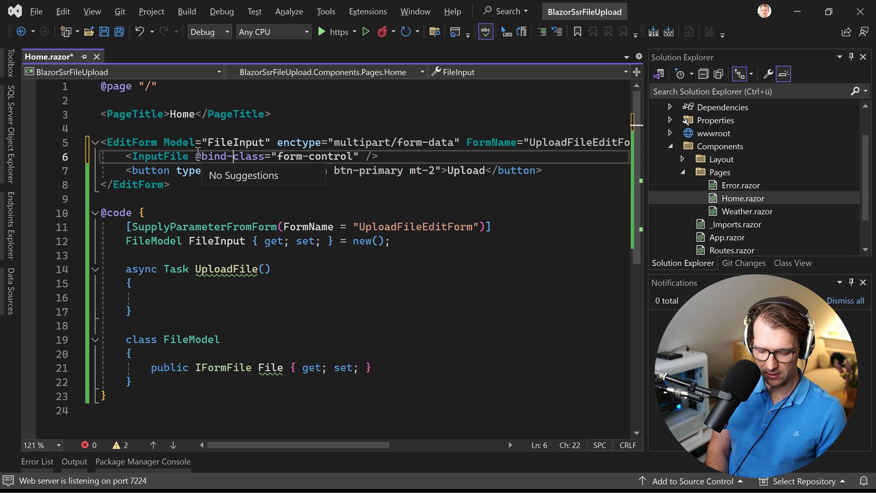
pyautogui.write('Value=')
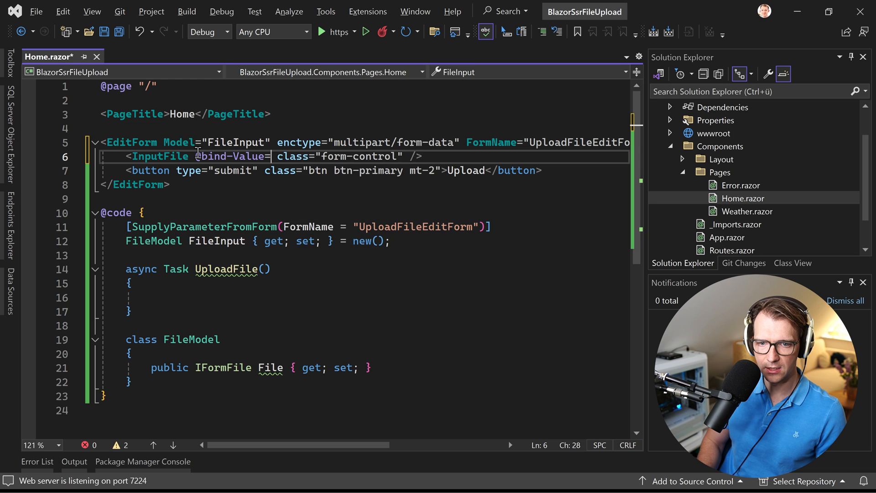
pyautogui.write('FileIn')
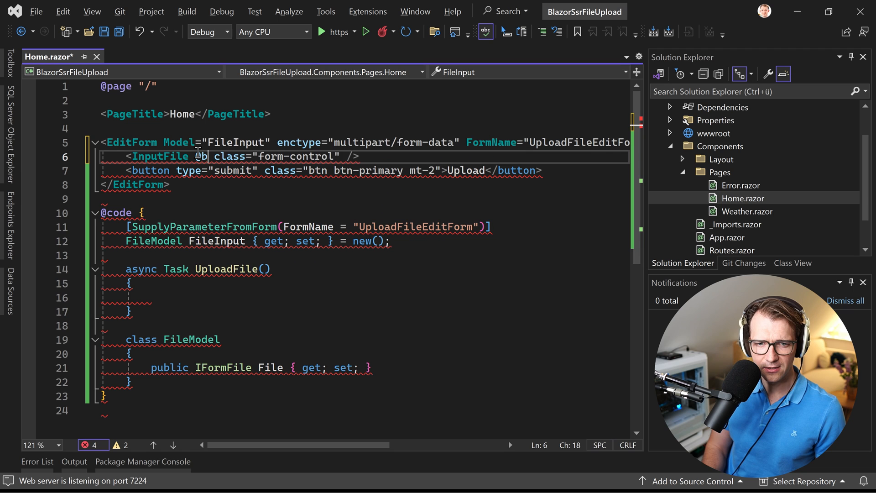
pyautogui.write('name="')
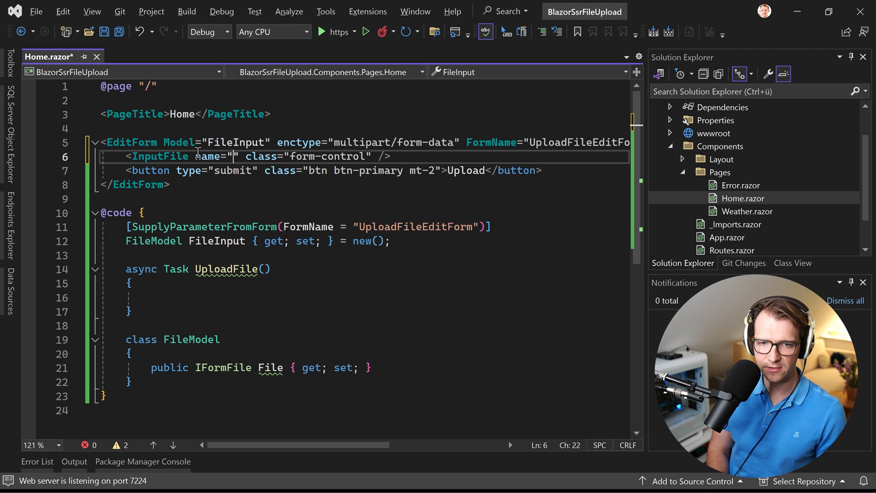
pyautogui.write('FileInput.')
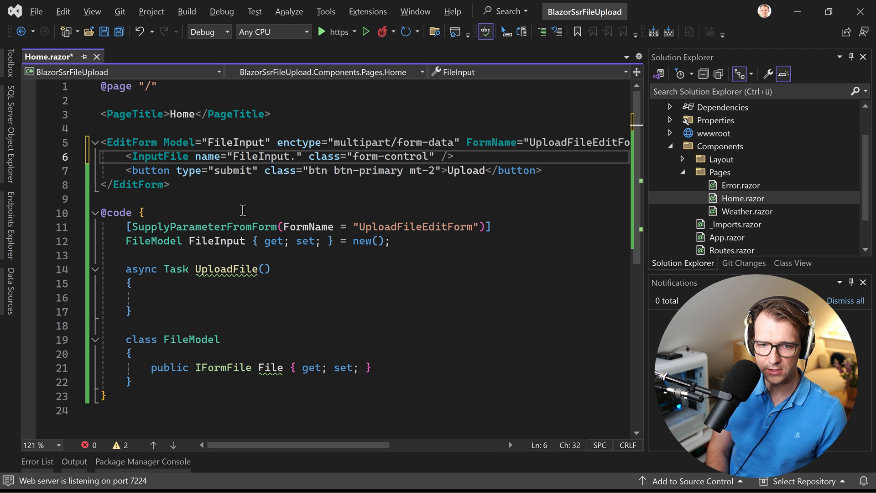
pyautogui.write('File')
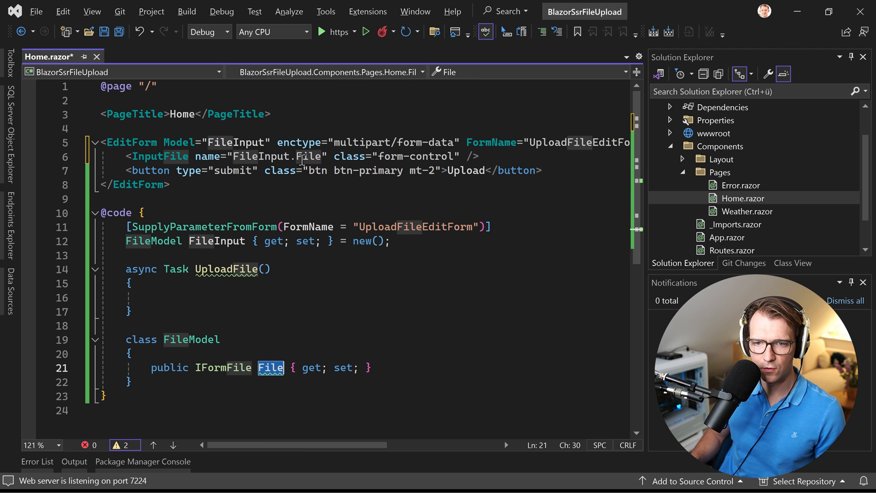
pyautogui.click(184, 199)
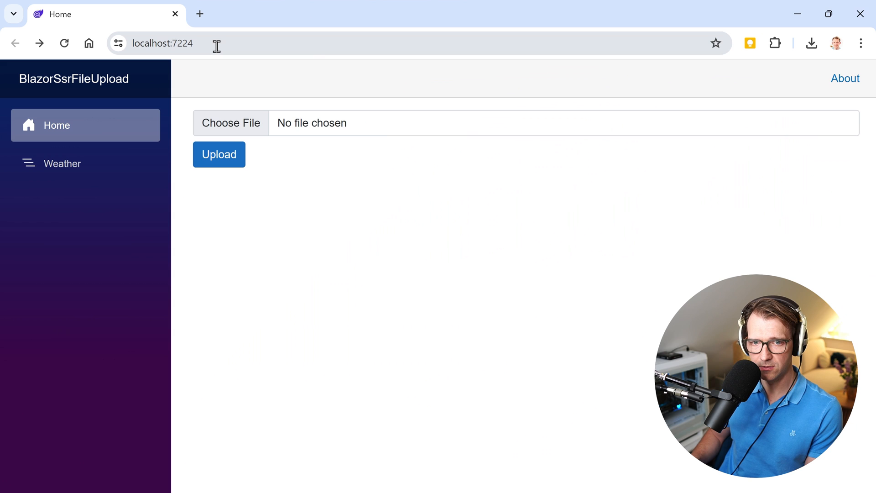
# Step: Reload localhost:7224 so the Upload form shows an empty file picker
pyautogui.click(231, 122)
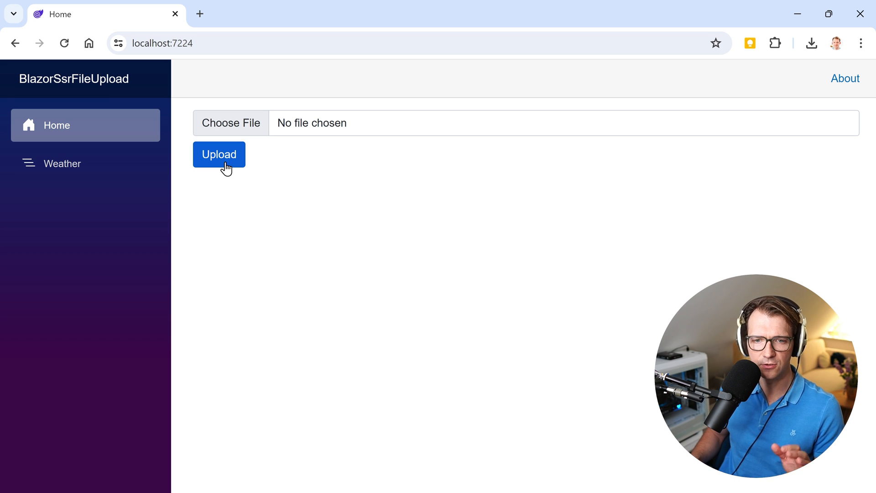
pyautogui.moveTo(318, 128)
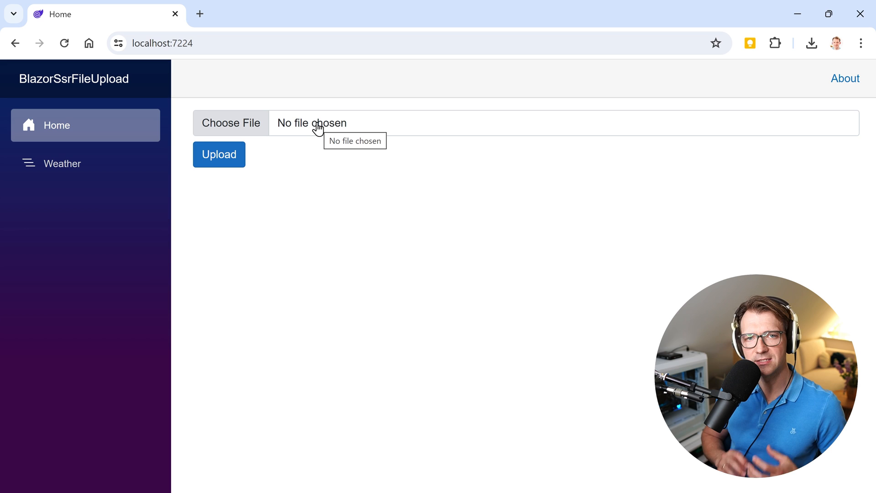
pyautogui.moveTo(309, 206)
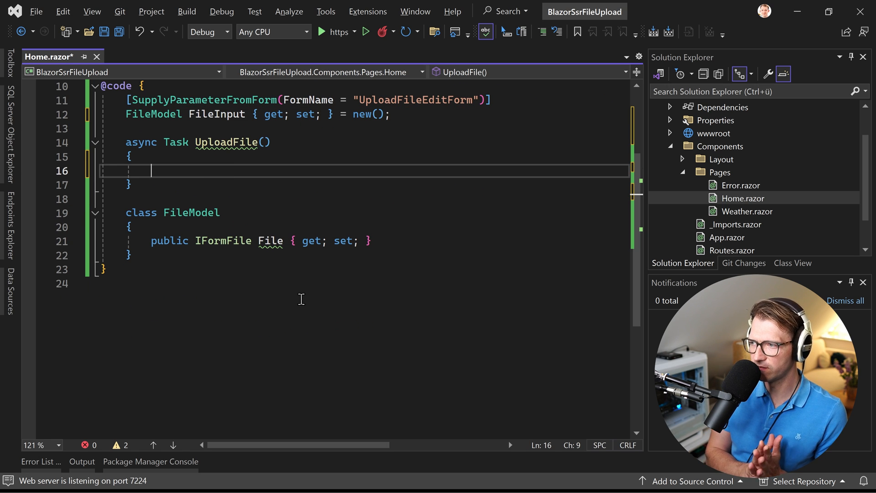
# Step: Declare folderPath as the C:\Blazor-Files path in UploadFile
pyautogui.write('var fo')
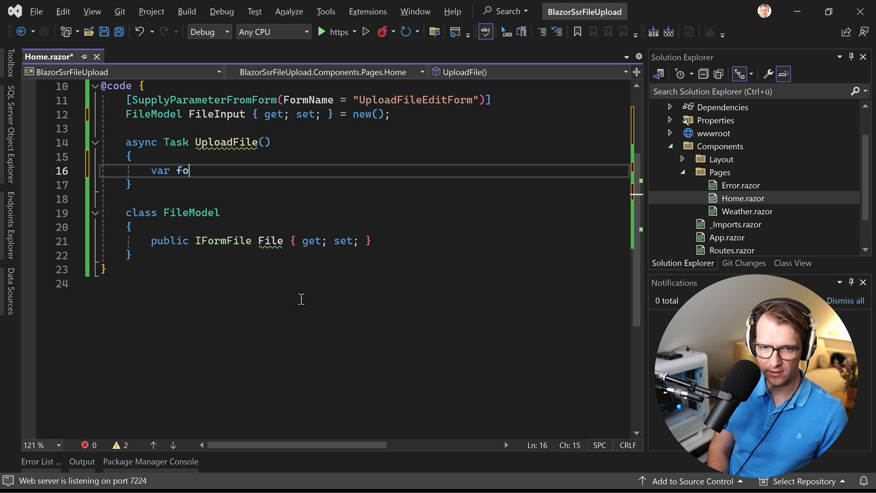
pyautogui.write('lder')
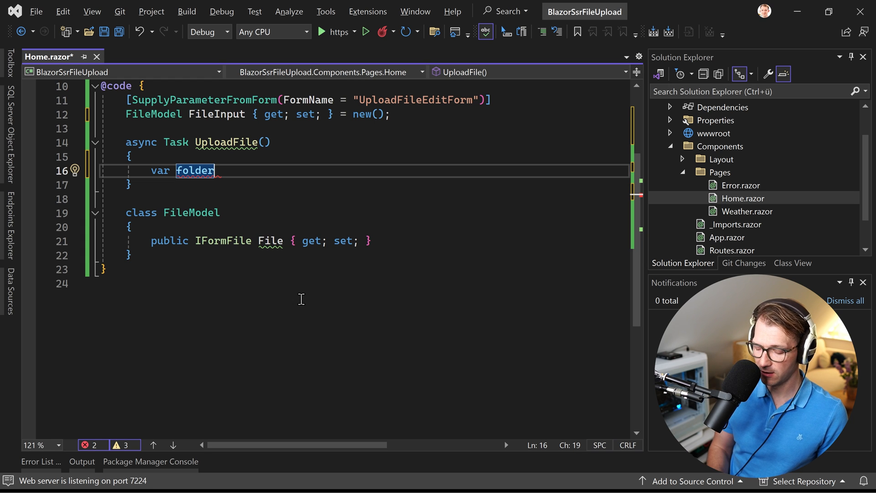
pyautogui.write('Path')
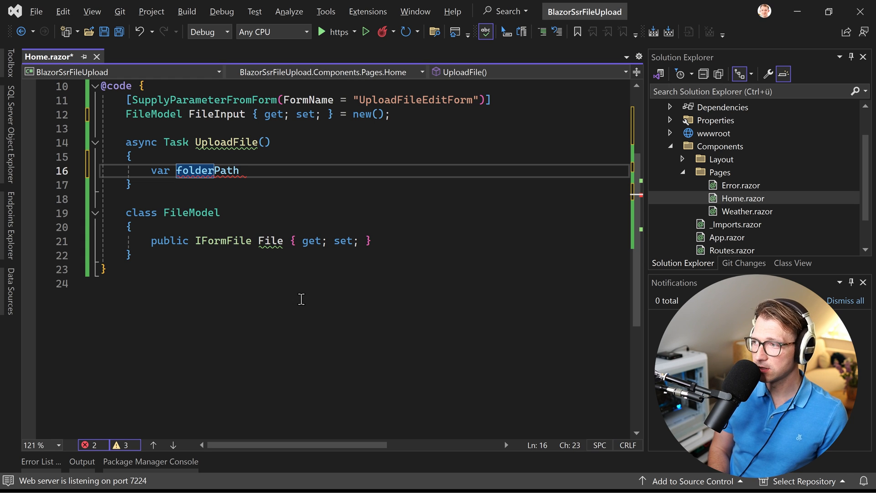
pyautogui.write('=')
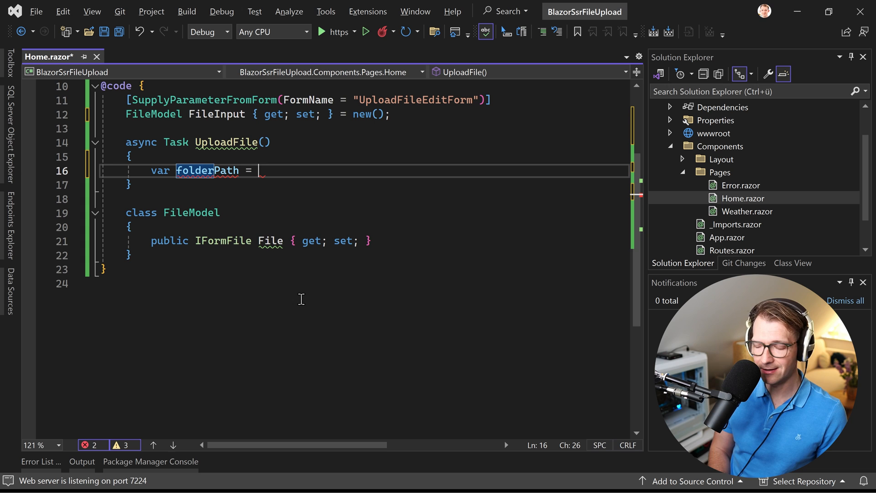
pyautogui.write('Path.Combine("C:')
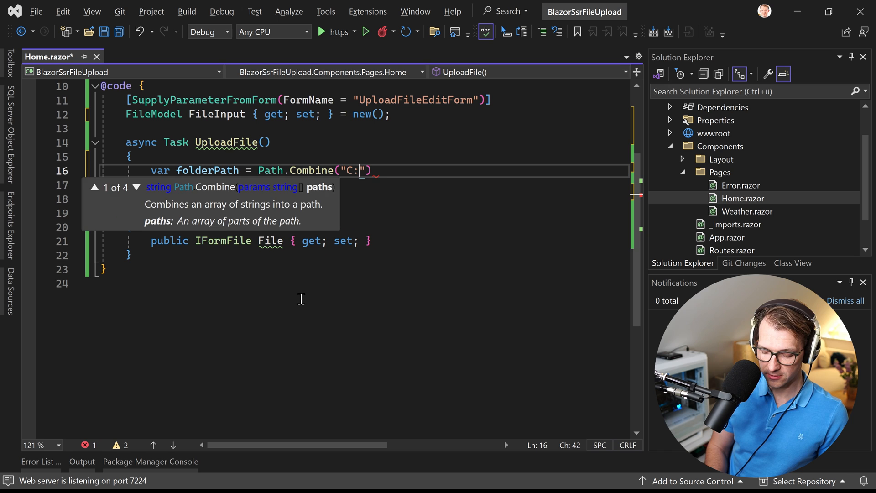
pyautogui.write('\\Blazor-Files')
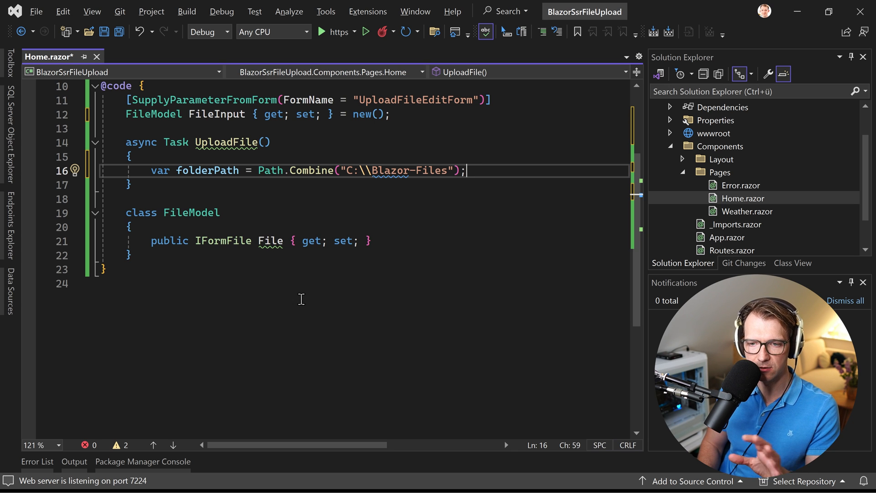
pyautogui.press('enter')
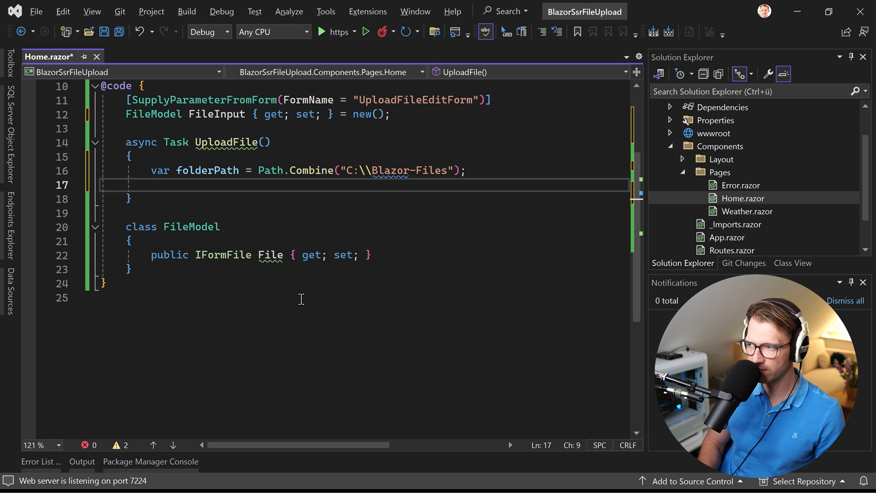
# Step: Add filePath combining folderPath with FileInput.File.FileName via Path.Combine
pyautogui.write('var file')
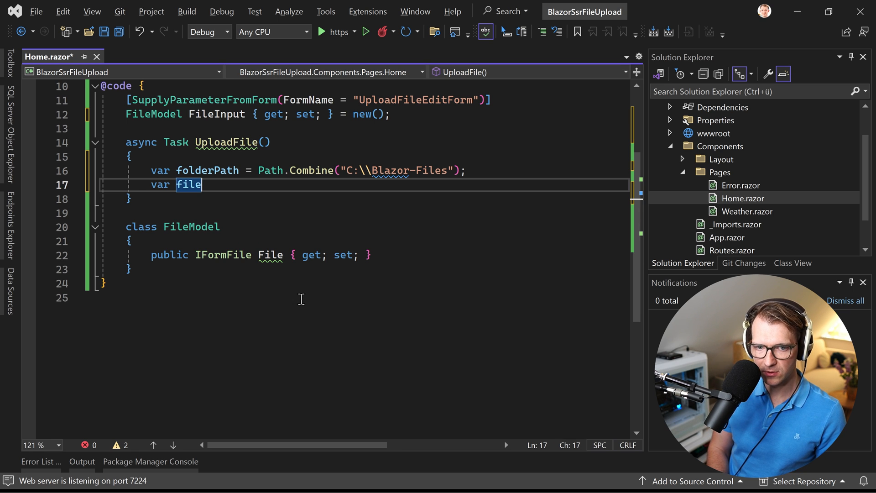
pyautogui.write('Path =')
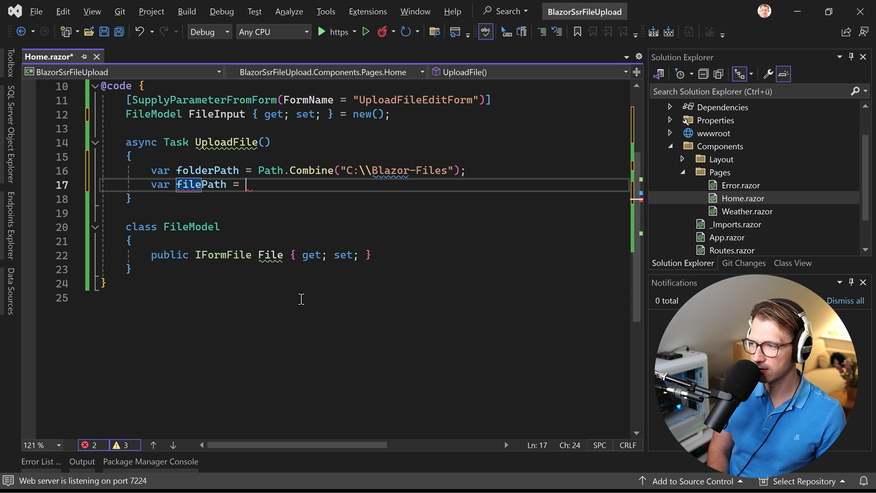
pyautogui.write('Path.Combine(folderPath')
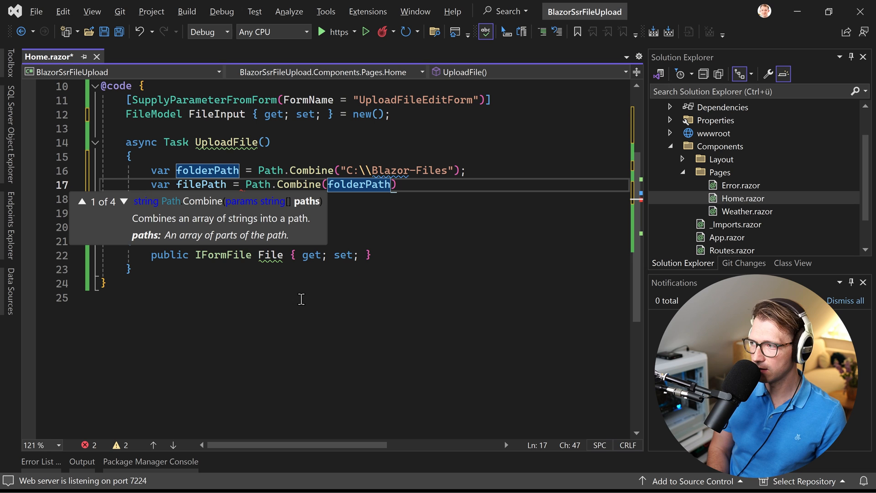
pyautogui.write(',')
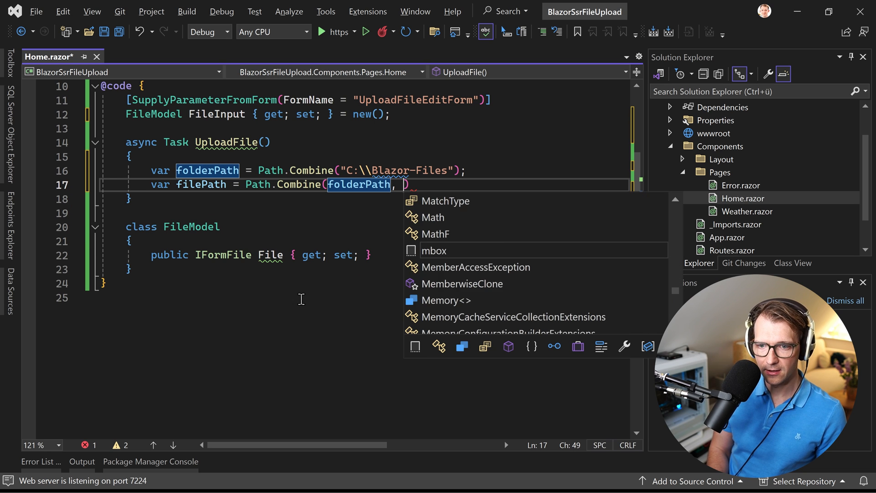
pyautogui.write('FileI')
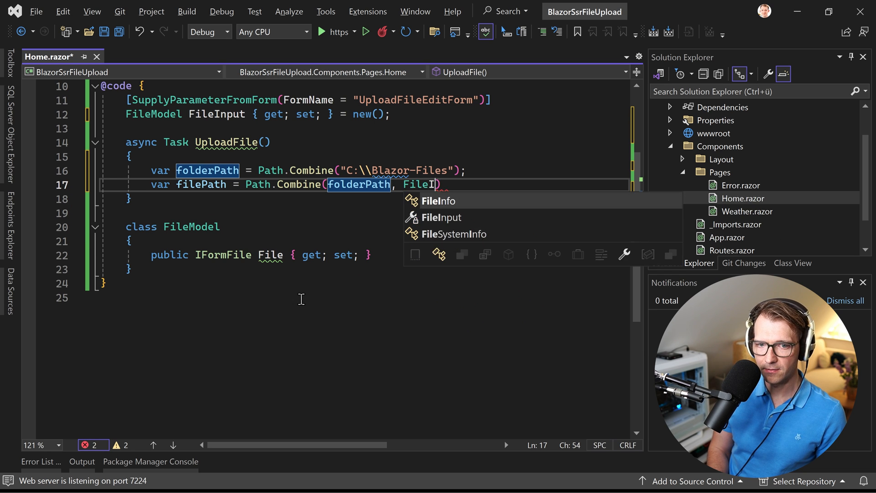
pyautogui.write('nput.File')
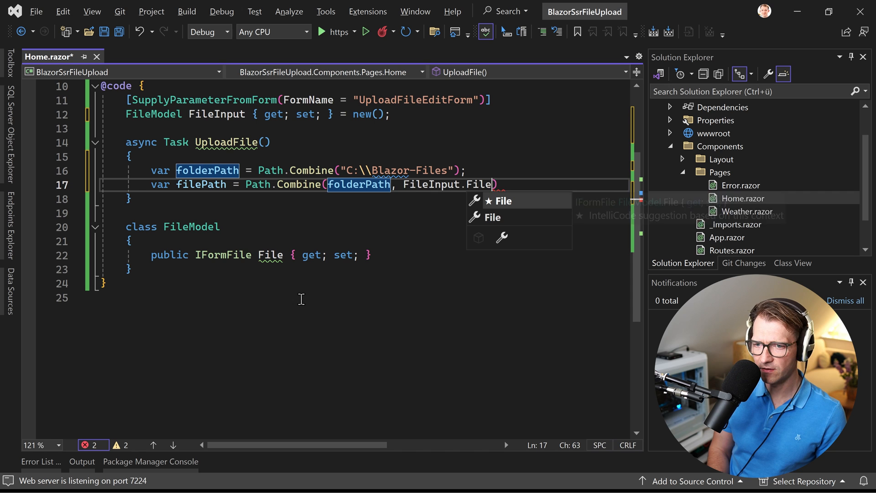
pyautogui.write('.FileName')
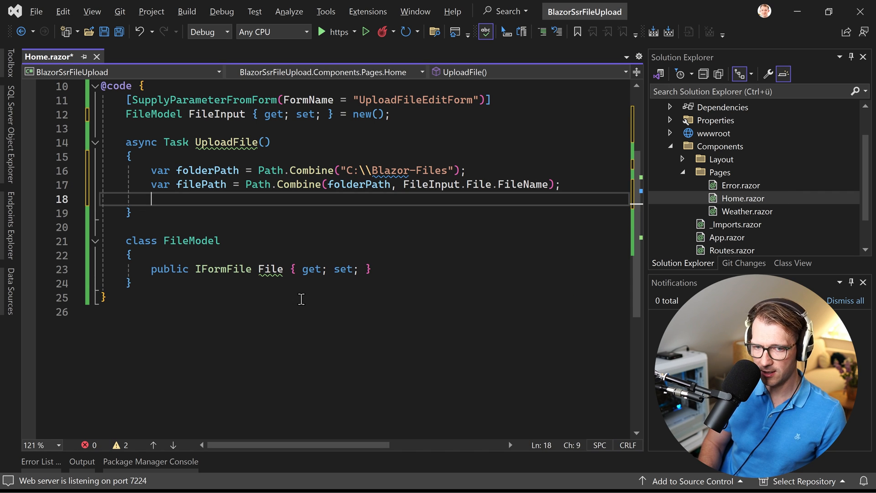
# Step: Call Directory.CreateDirectory(folderPath) to create the upload folder
pyautogui.write('D')
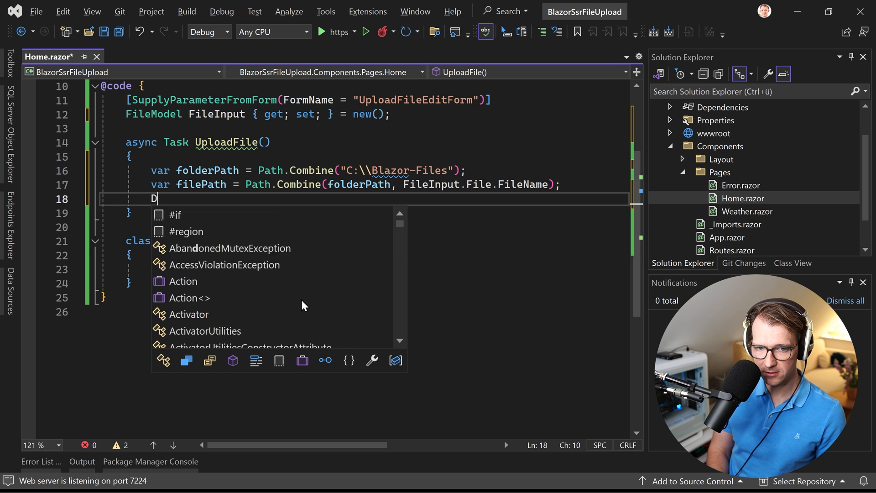
pyautogui.write('irector')
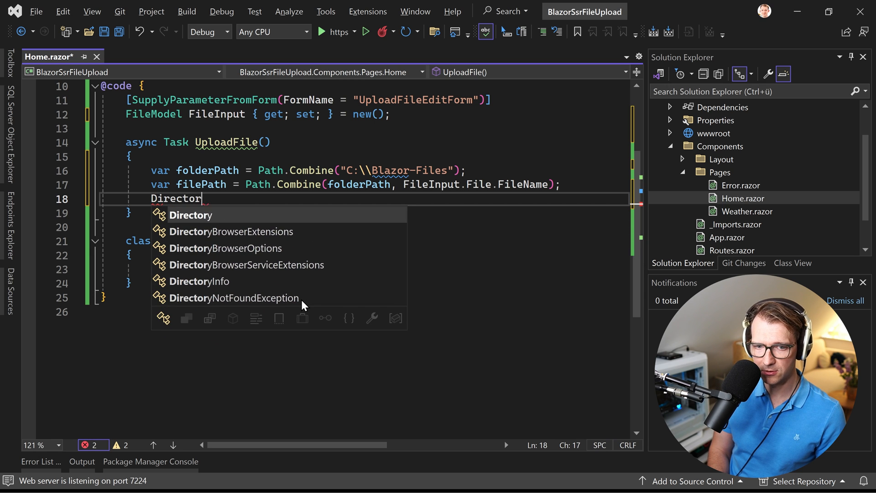
pyautogui.write('y.CreateDirectory')
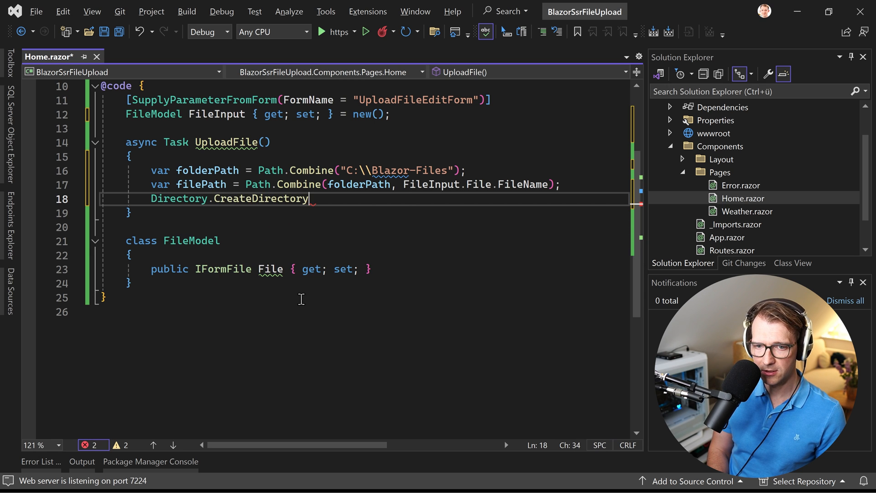
pyautogui.write('(filePath)')
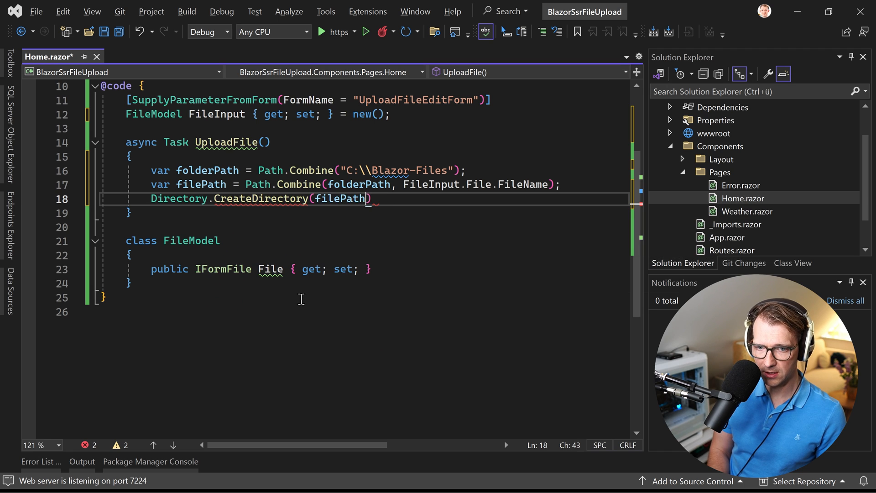
pyautogui.write('folde')
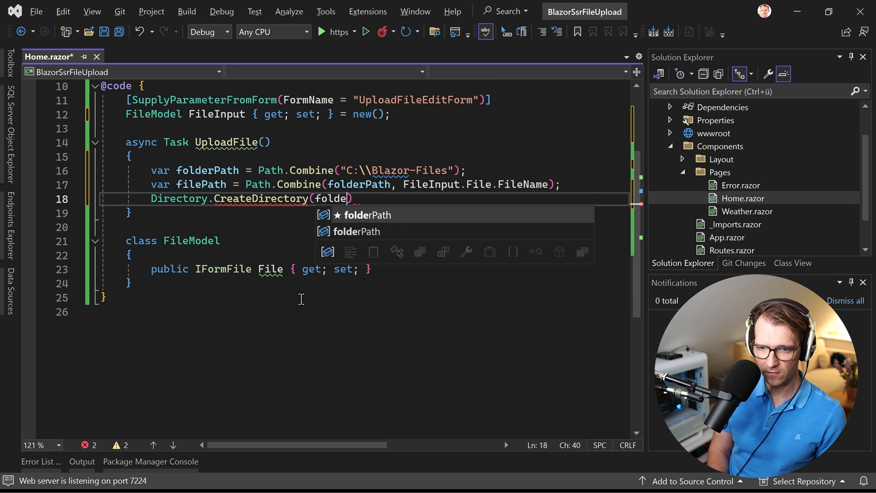
pyautogui.press('enter')
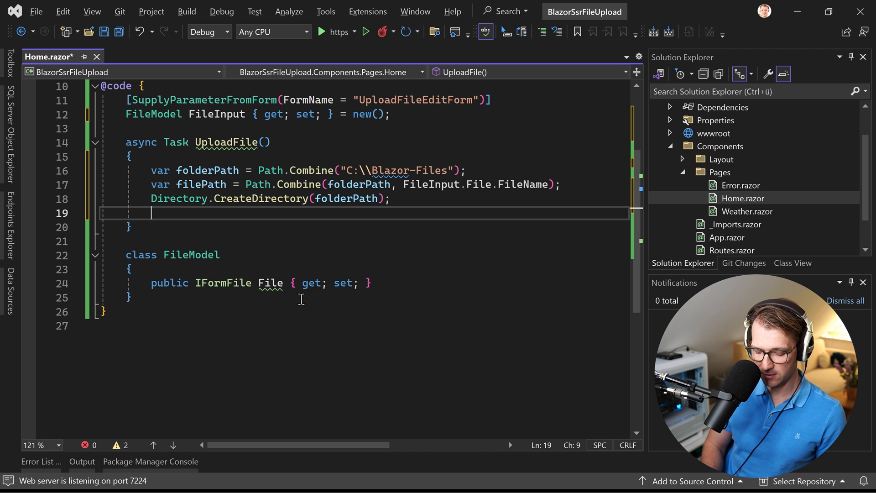
# Step: Add 'await using var stream = new FileStream(filePath, FileMode.Create);' to UploadFile
pyautogui.write('await using var')
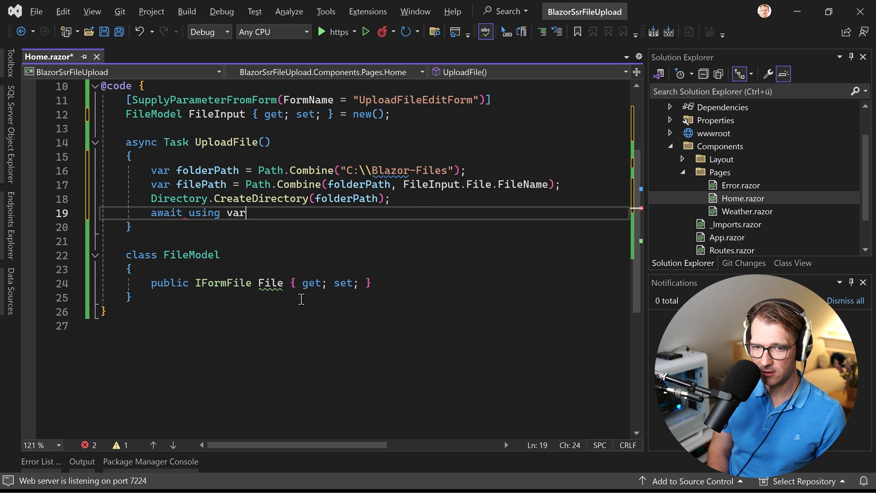
pyautogui.write('stream')
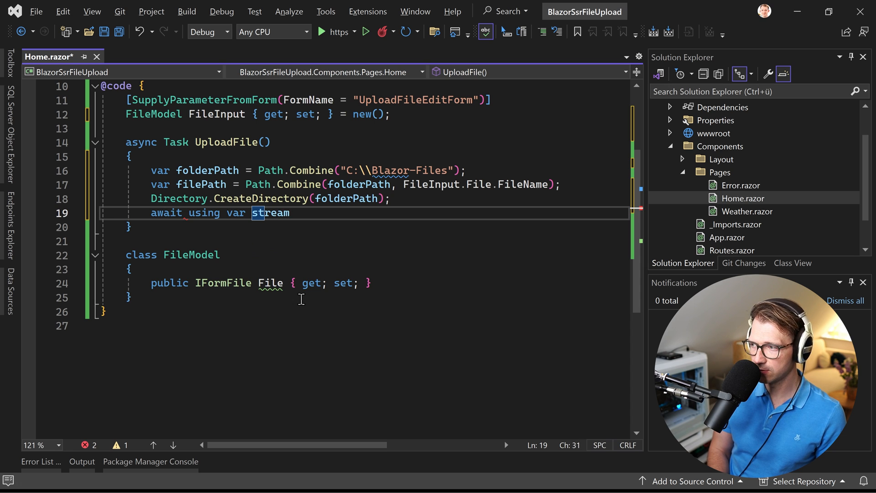
pyautogui.write('= new')
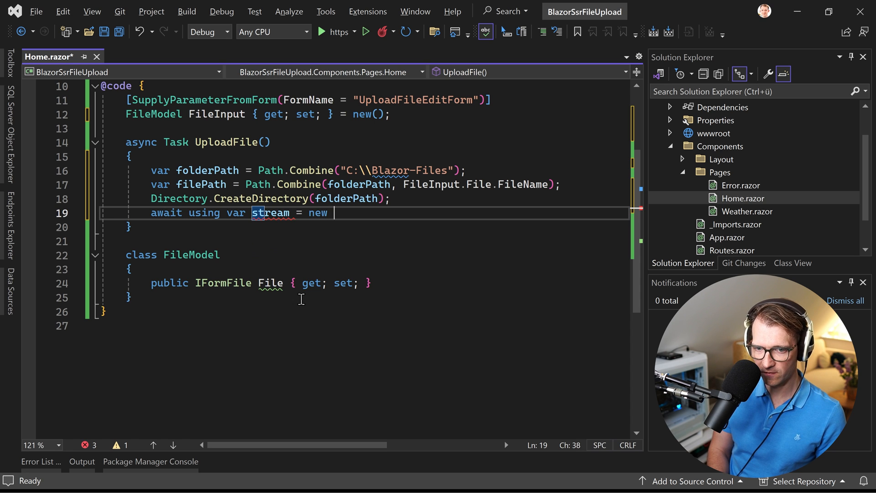
pyautogui.write('FileStream(fi')
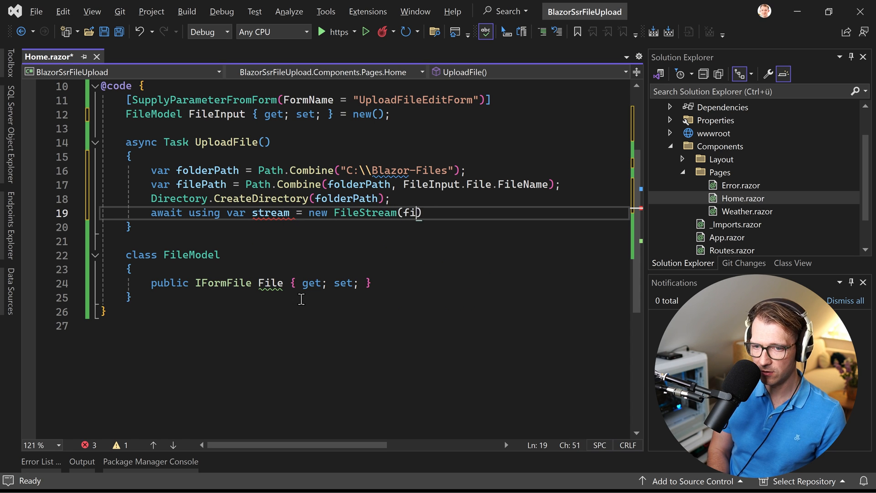
pyautogui.write('lepa')
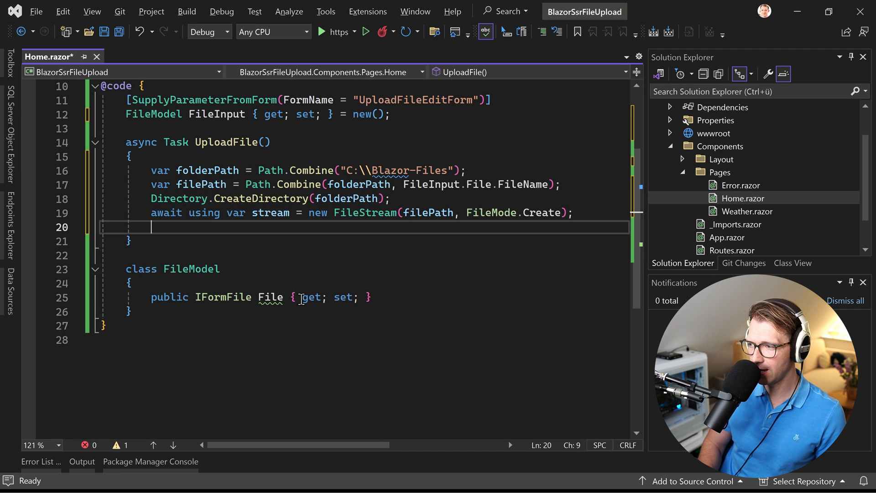
# Step: Copy the uploaded file into the stream with FileInput.File.CopyToAsync and save
pyautogui.write('await')
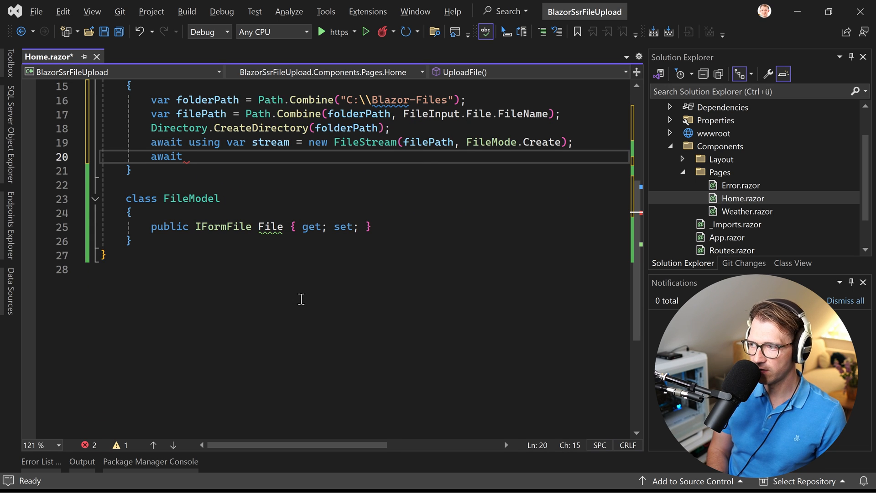
pyautogui.write('F')
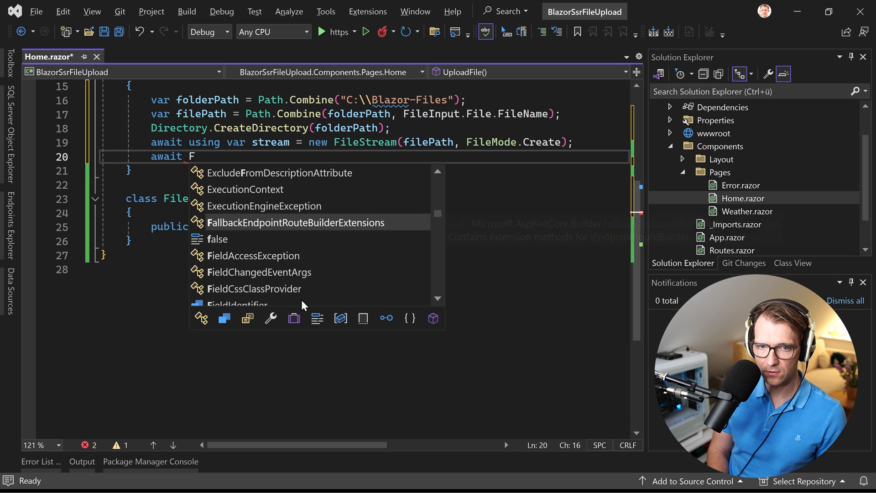
pyautogui.write('ileinput.File.CopyToAsync')
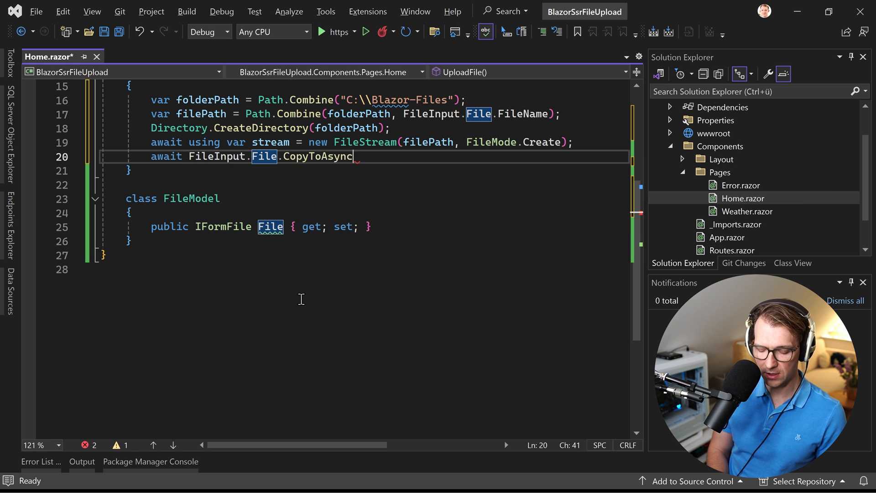
pyautogui.write('(stream);')
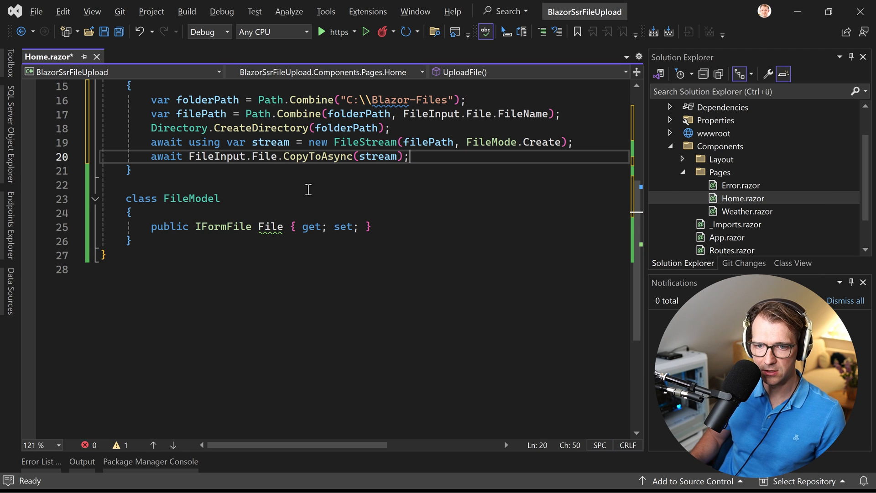
pyautogui.moveTo(315, 156)
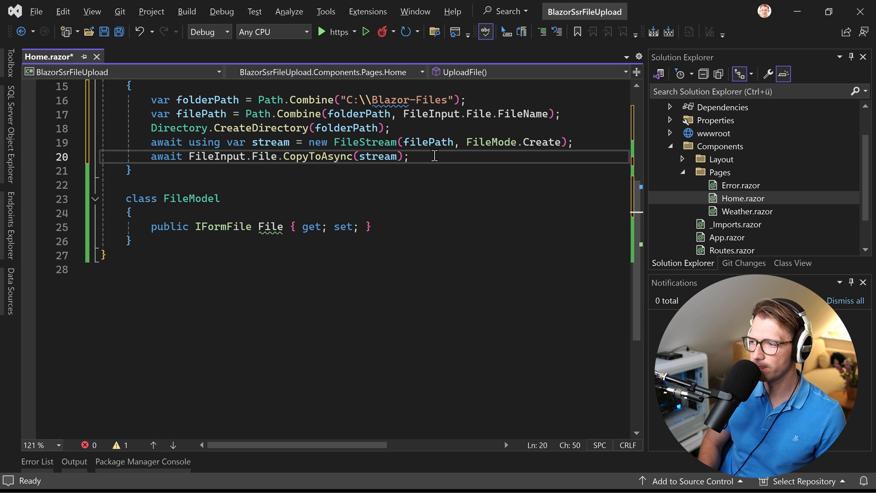
pyautogui.scroll(-3)
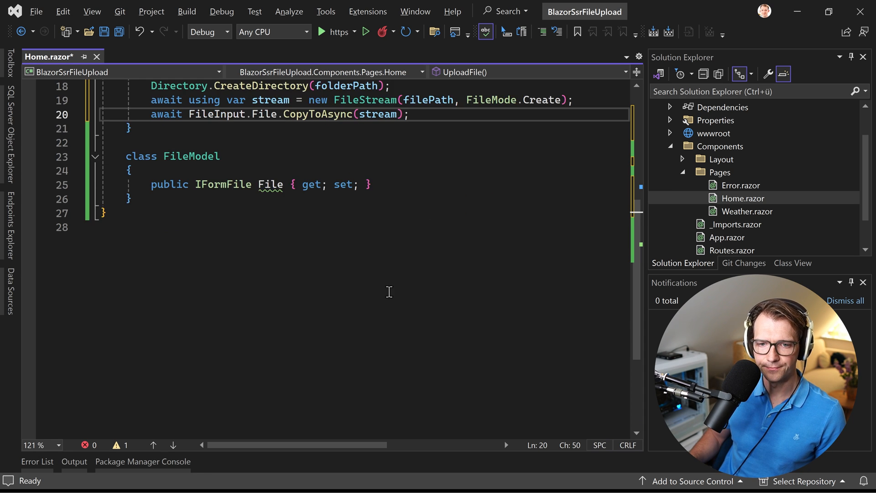
pyautogui.press('ctrl+s')
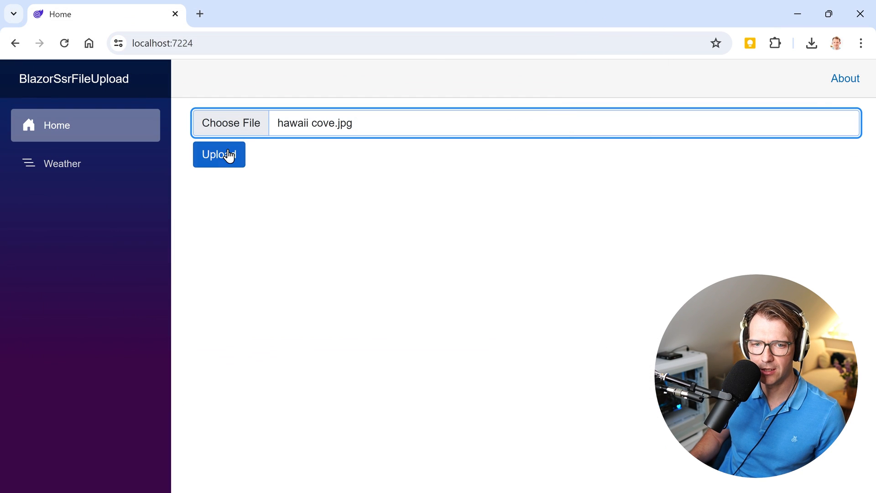
# Step: Upload hawaii cove.jpg and confirm it appears in C:\Blazor-Files in File Explorer
pyautogui.click(218, 155)
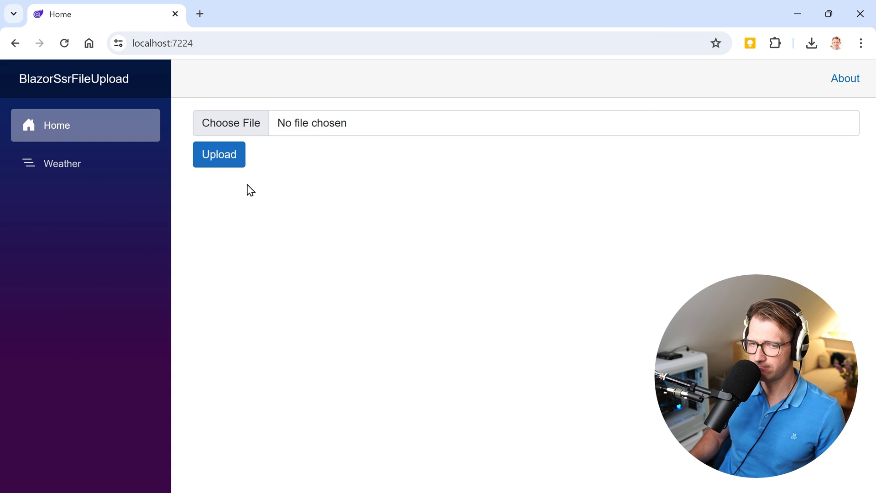
pyautogui.moveTo(243, 181)
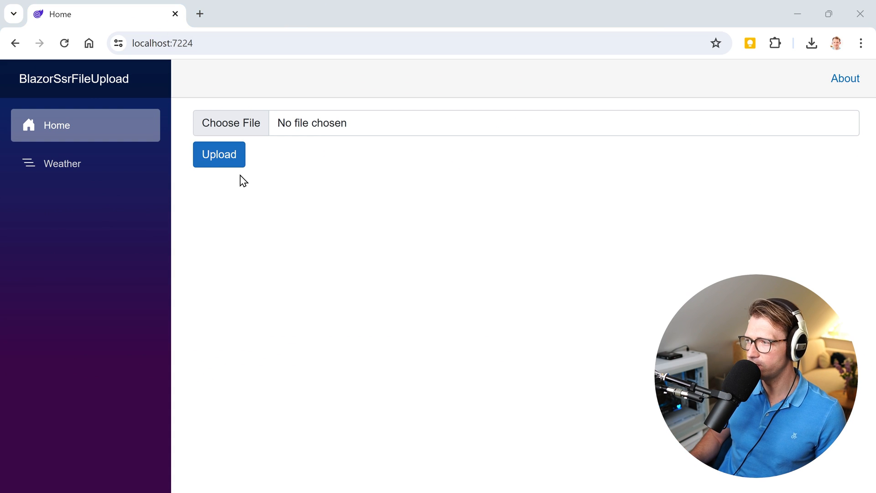
pyautogui.click(230, 122)
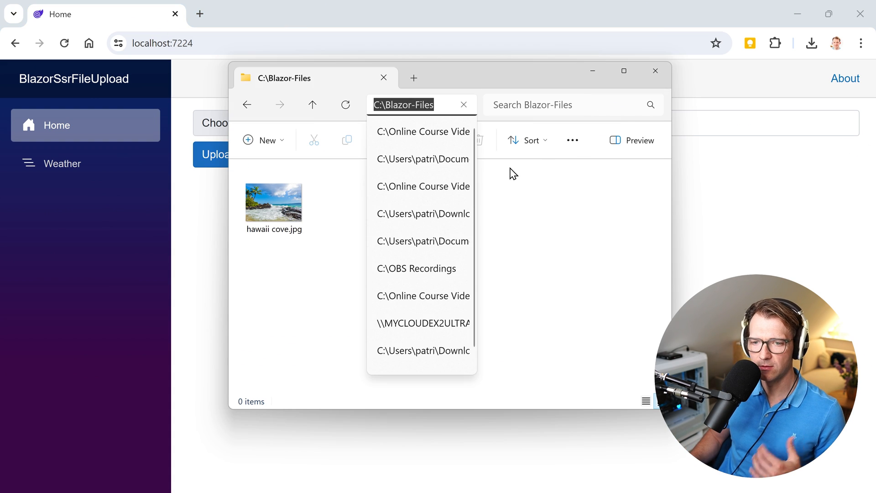
pyautogui.click(274, 200)
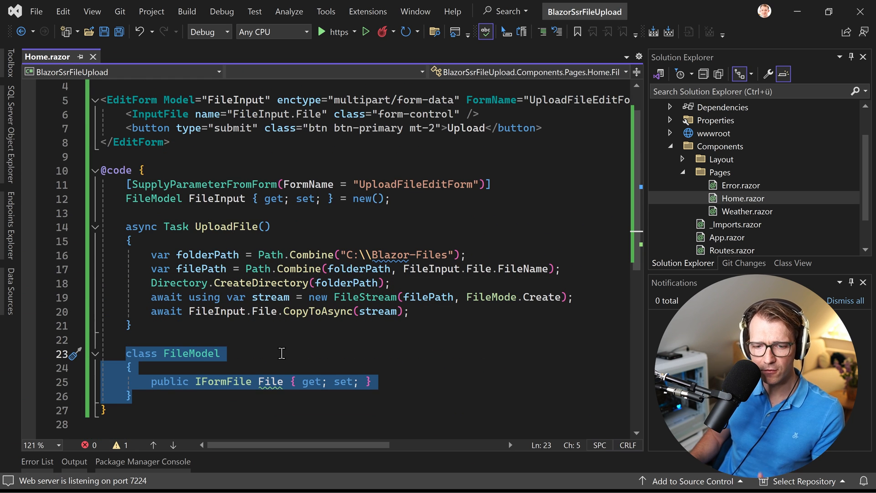
pyautogui.moveTo(258, 300)
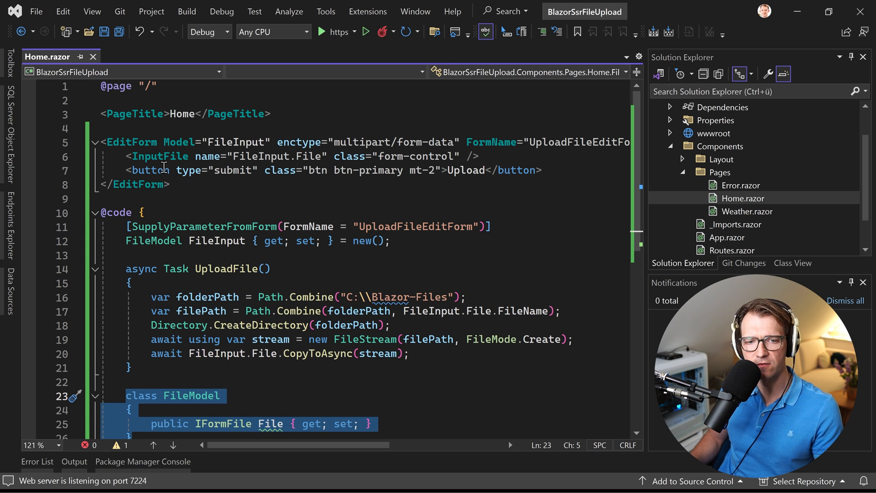
pyautogui.moveTo(162, 170)
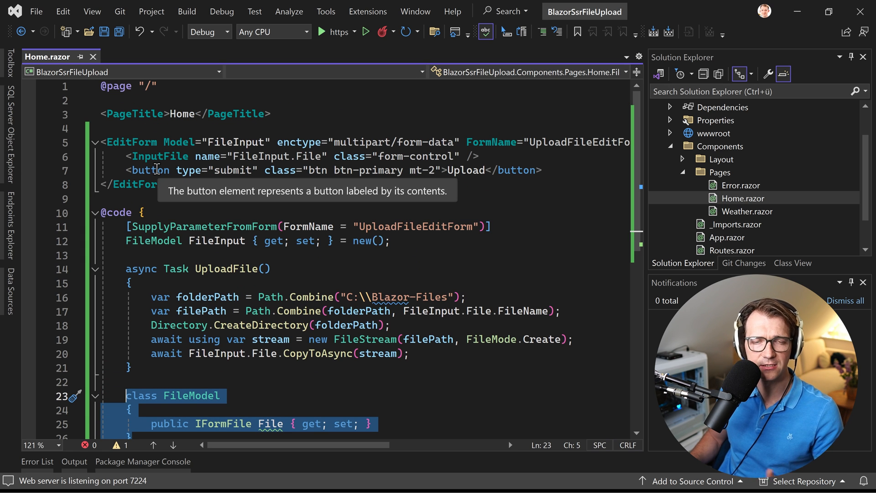
pyautogui.moveTo(164, 173)
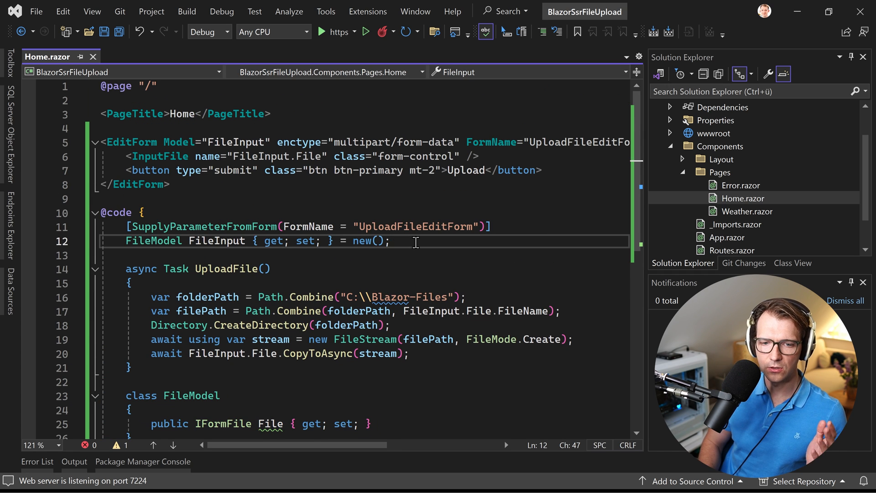
# Step: Add an IFormFile? File property with [SupplyParameterFromForm(FormName = "UploadFileForm")] below FileInput
pyautogui.press('enter')
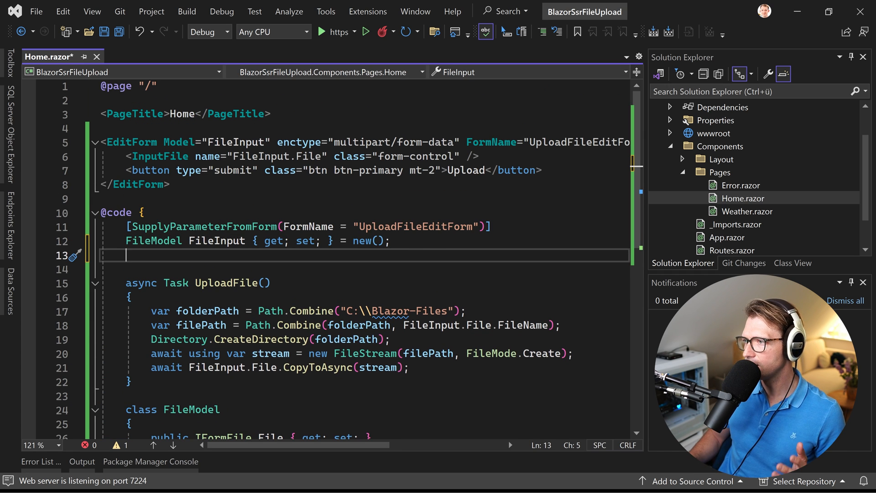
pyautogui.moveTo(215, 311)
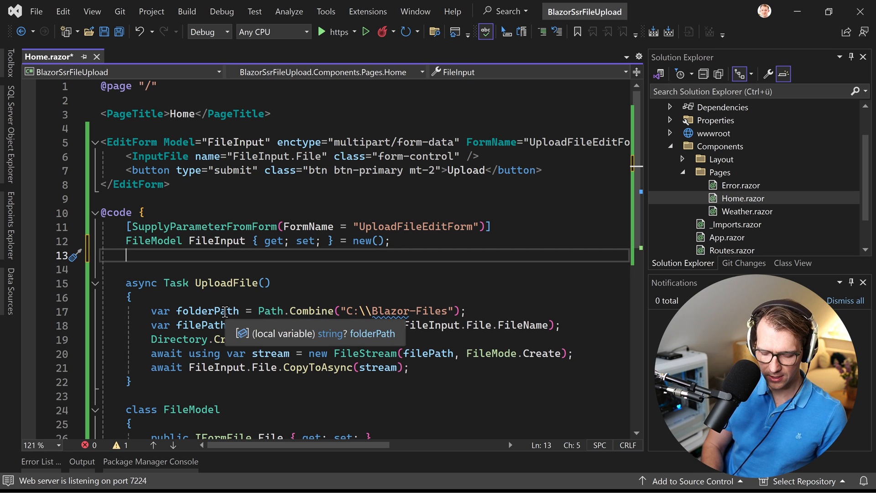
pyautogui.write('IFormFile?')
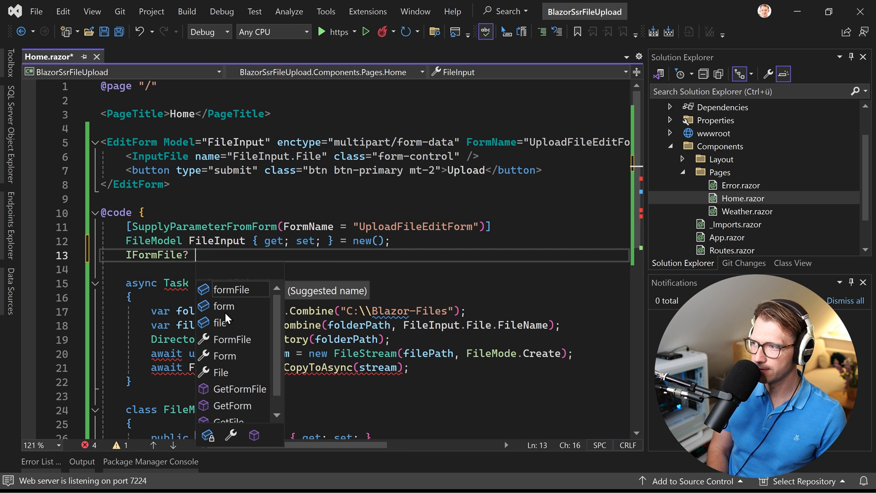
pyautogui.write('File []')
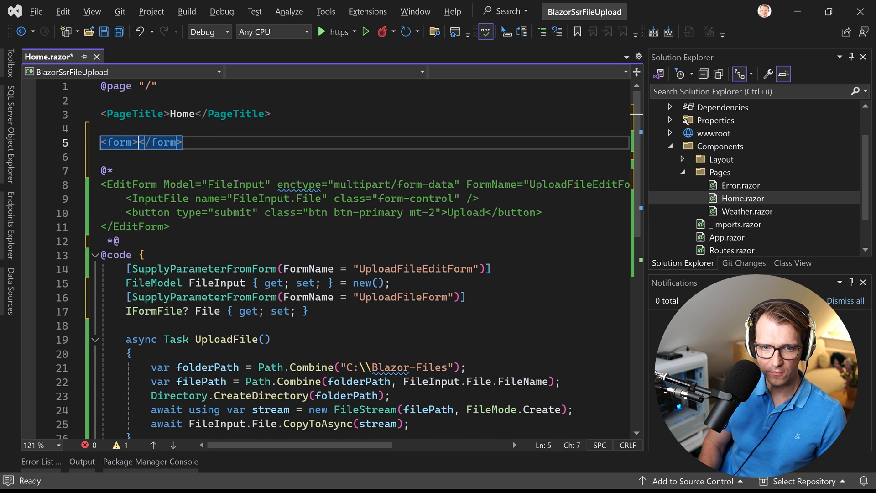
pyautogui.write('method>')
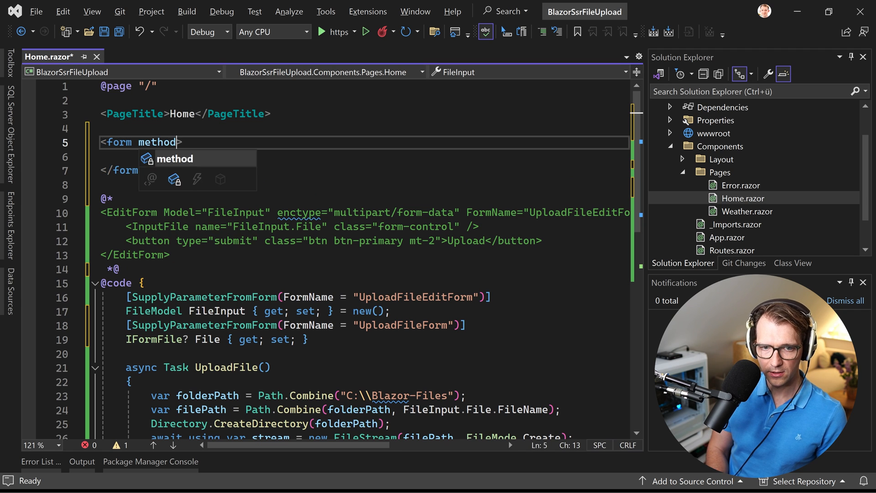
pyautogui.write('="post"')
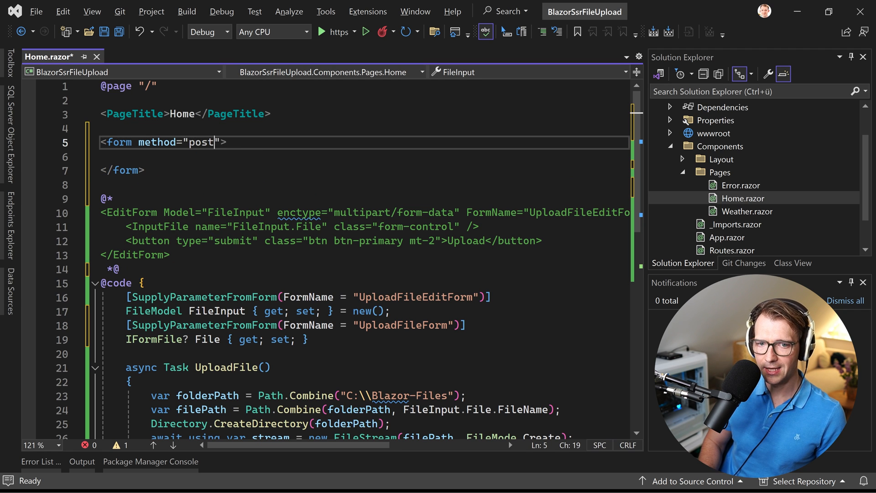
pyautogui.write('enctyp')
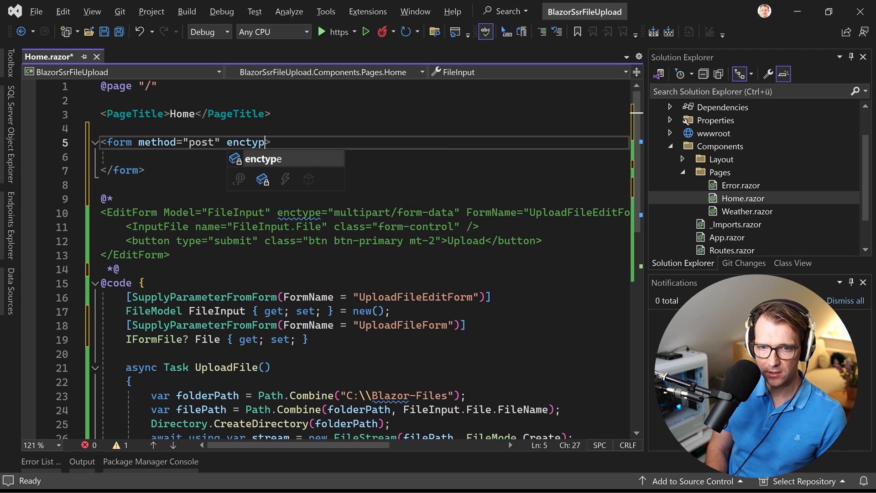
pyautogui.write('="multipart/form-data')
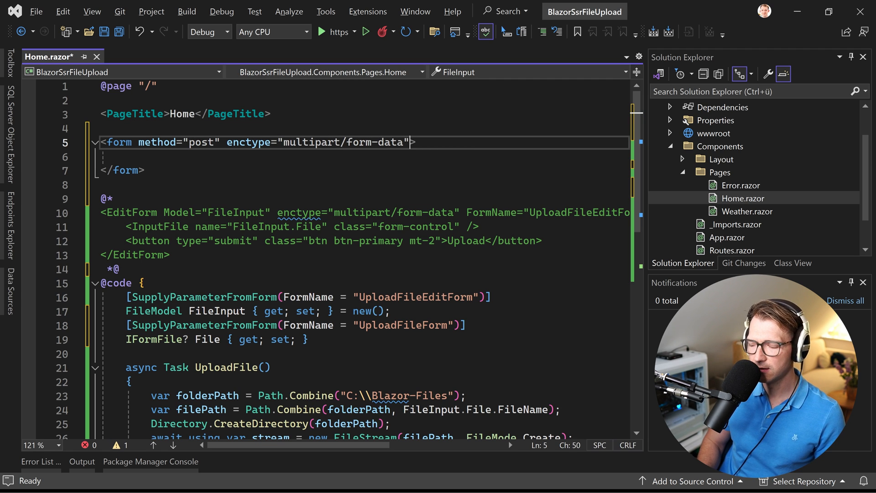
pyautogui.write('@f')
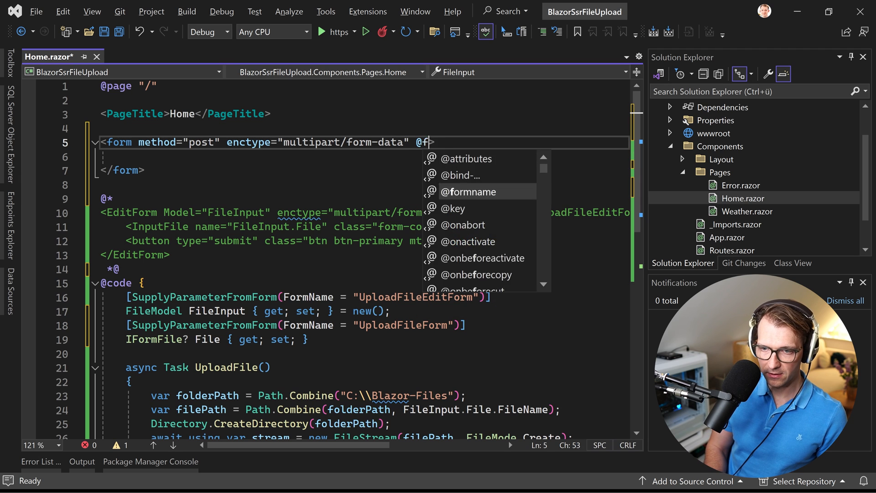
pyautogui.write('ormname=""')
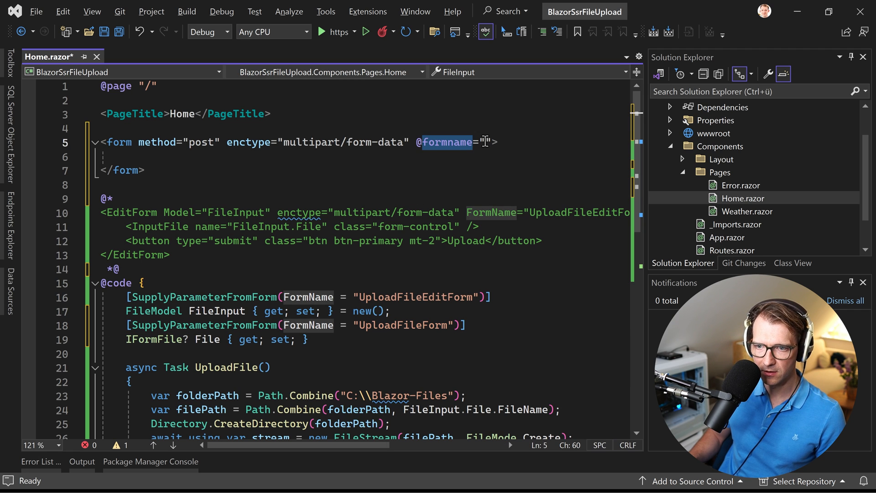
pyautogui.write('UploadFileForm')
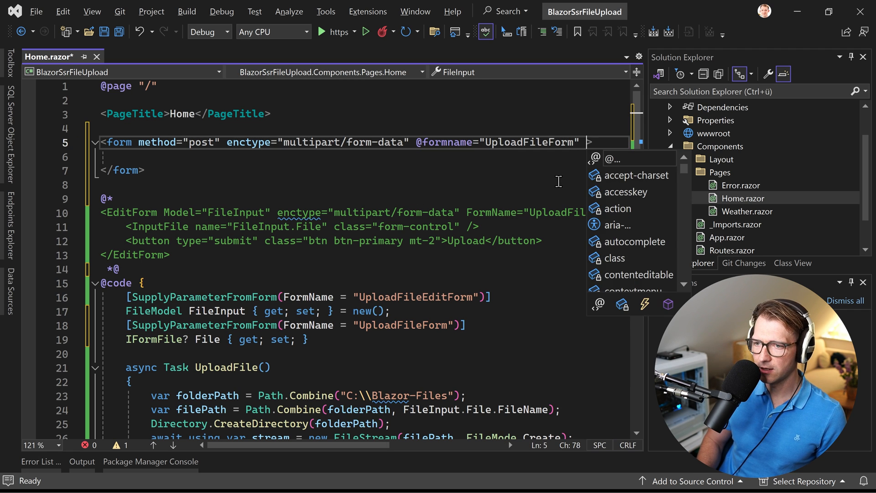
pyautogui.write('@onsubmit="UploadFile">')
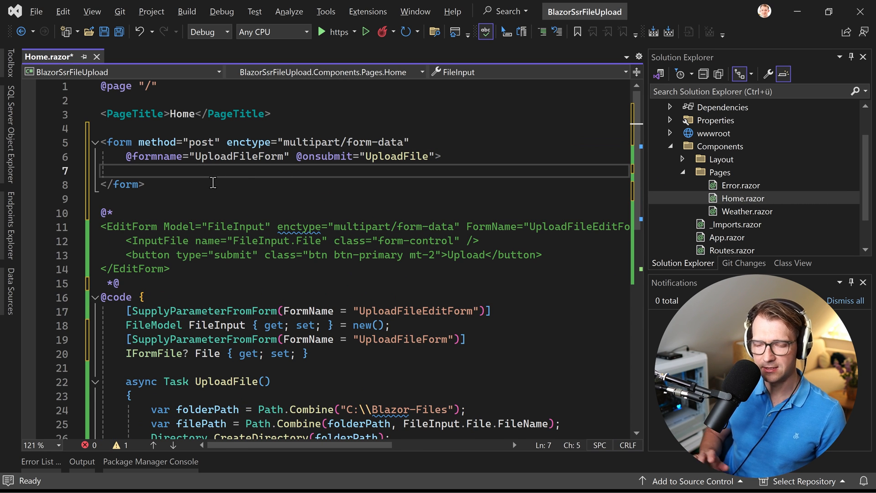
# Step: Add a file input named file and the Upload submit button inside the form
pyautogui.write('<input type')
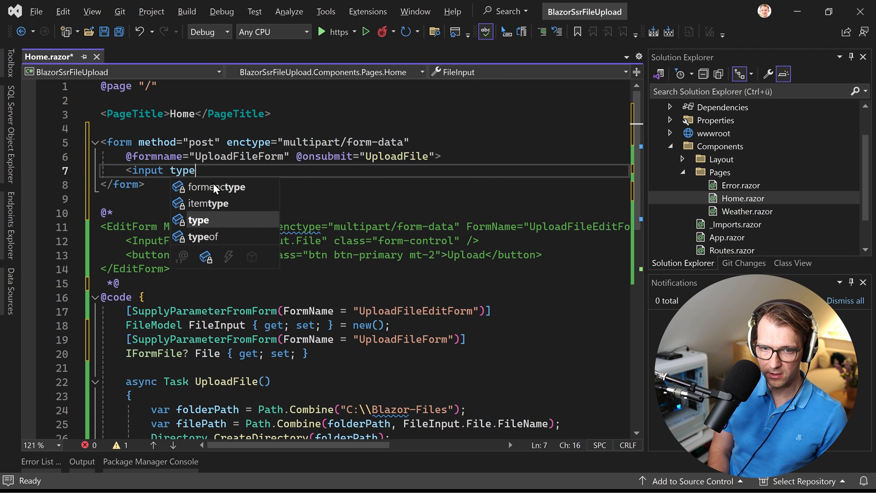
pyautogui.write('="file"')
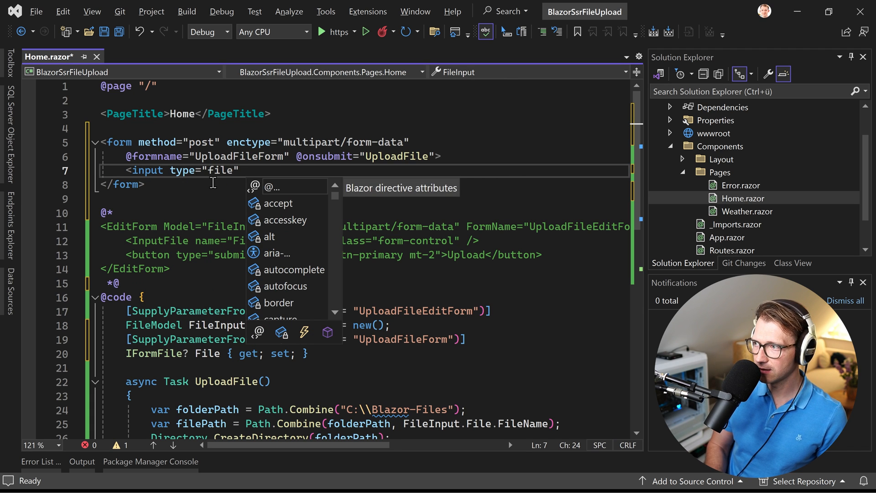
pyautogui.write('name=""')
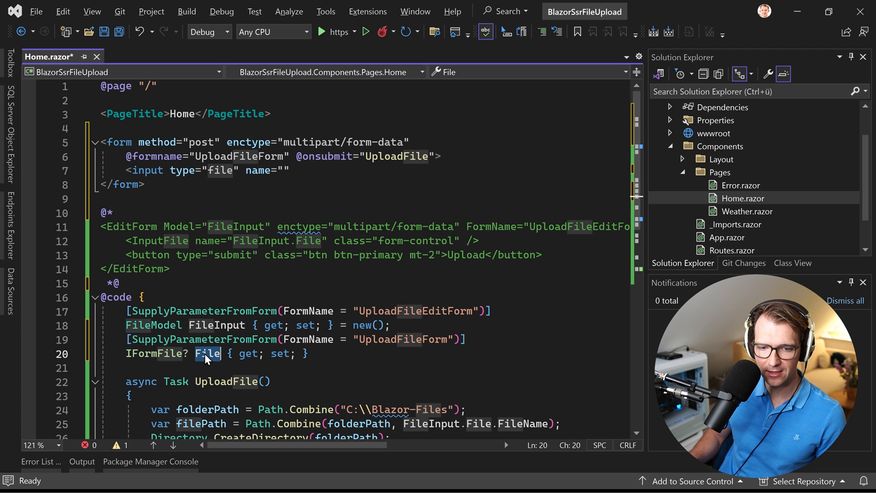
pyautogui.write('file')
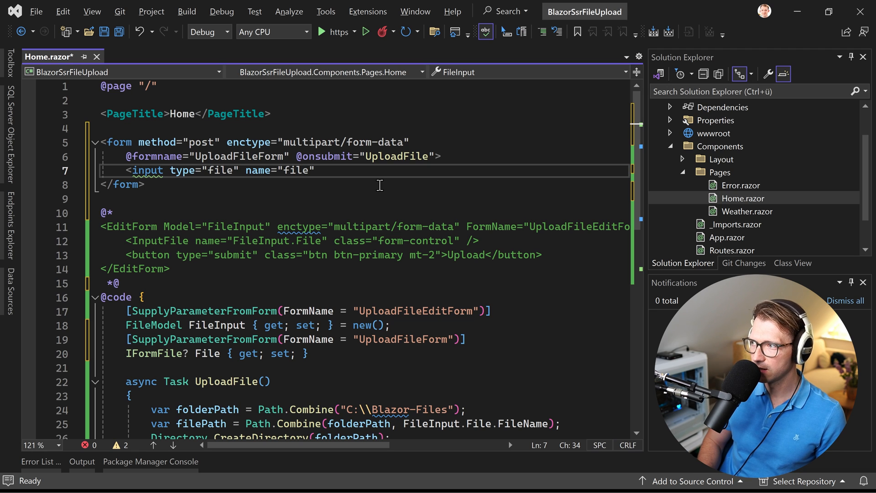
pyautogui.moveTo(229, 363)
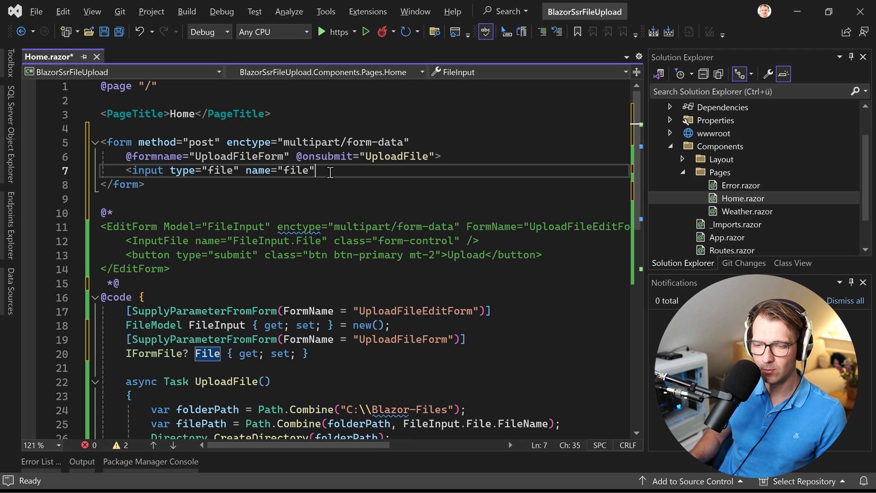
pyautogui.write('class="form-control" />')
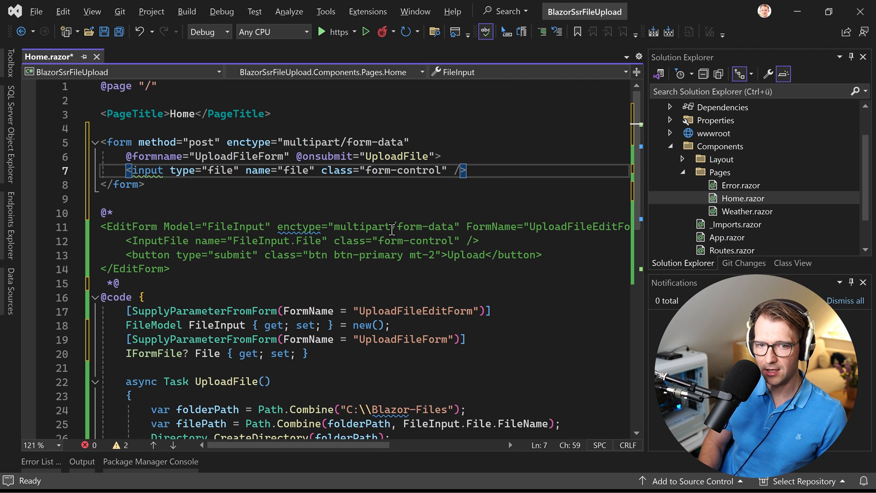
pyautogui.press('enter')
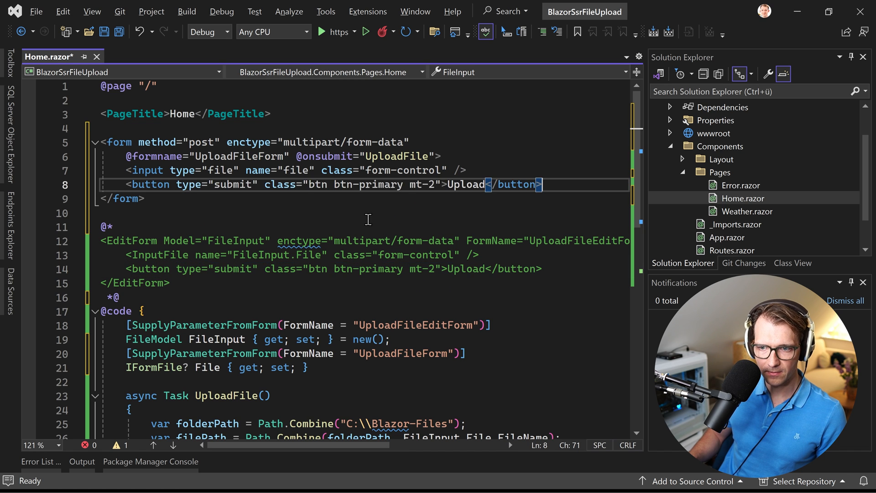
pyautogui.scroll(-3)
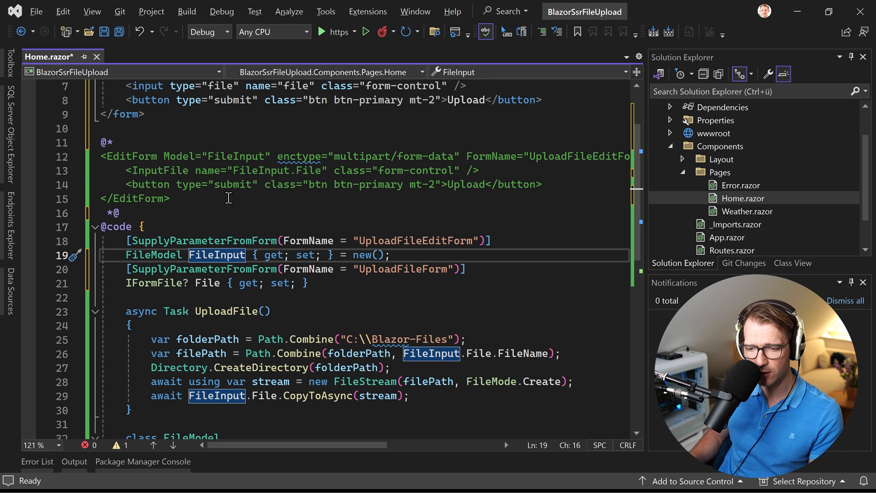
pyautogui.scroll(-3)
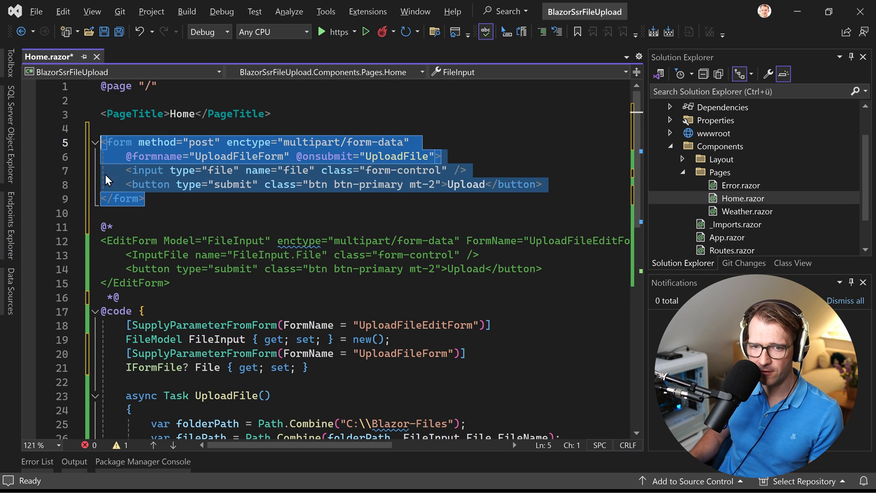
# Step: Use File instead of FileInput.File for FileName and CopyToAsync, then save to rebuild
pyautogui.scroll(-3)
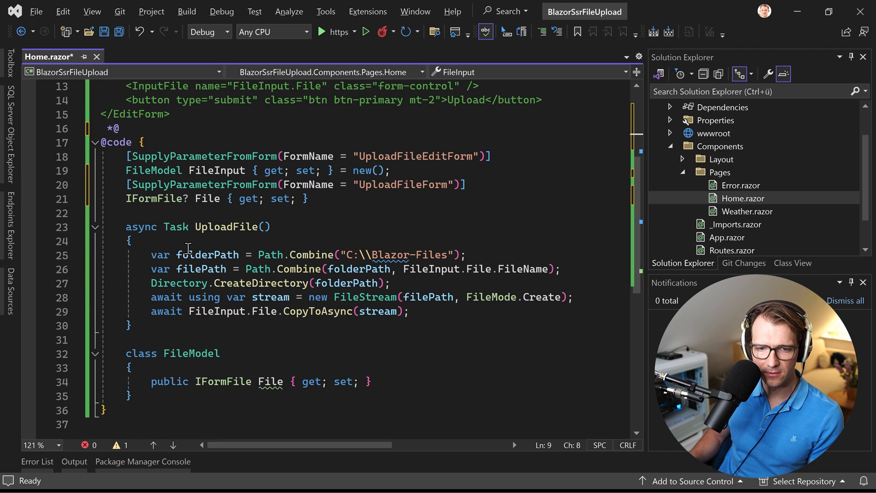
pyautogui.moveTo(432, 281)
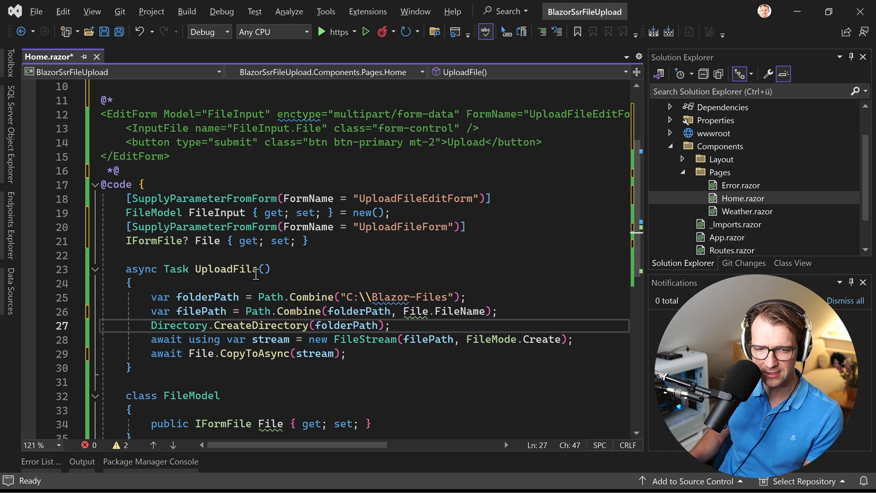
pyautogui.press('ctrl+s')
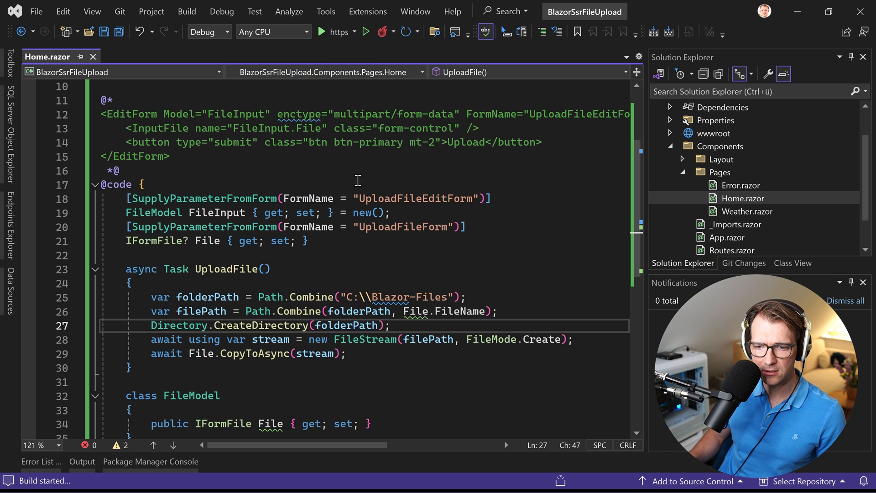
# Step: Check C:\Blazor-Files, then choose hawaii cove.jpg in Chrome and submit the form
pyautogui.click(391, 325)
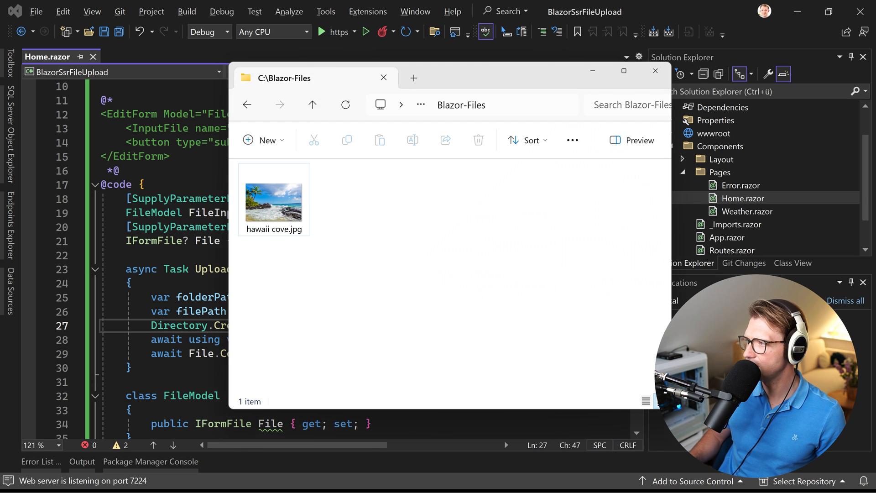
pyautogui.click(478, 141)
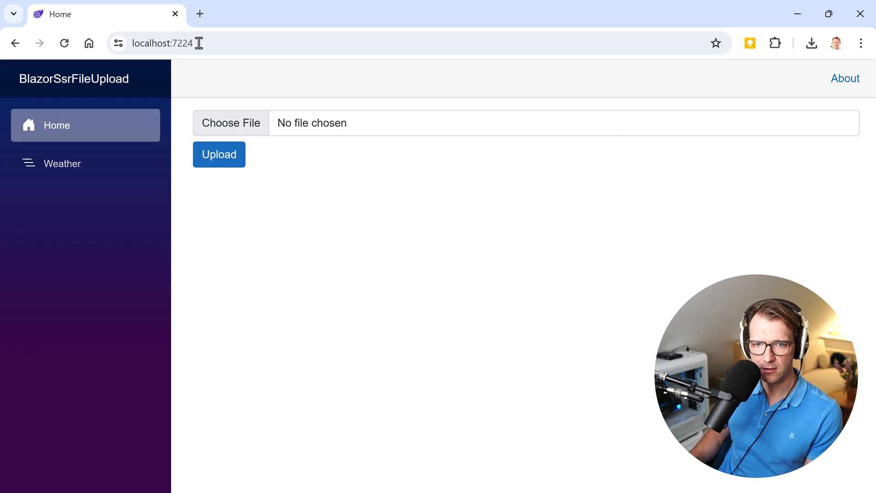
pyautogui.click(230, 122)
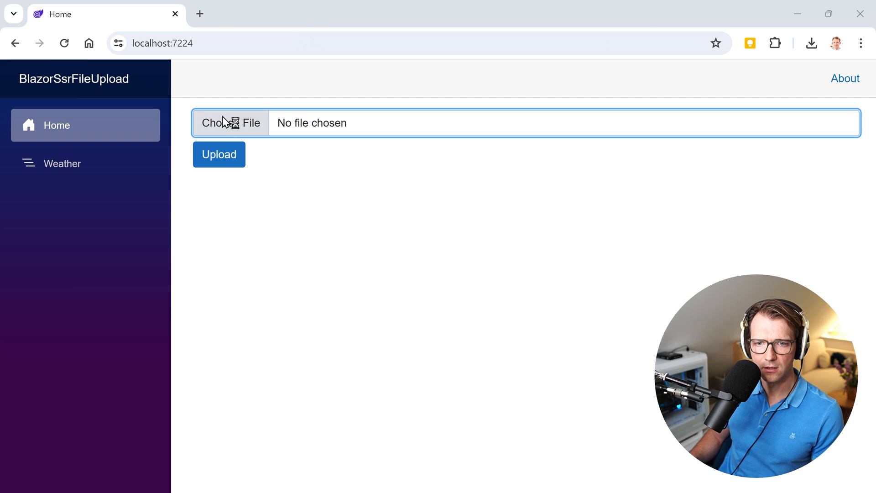
pyautogui.click(230, 122)
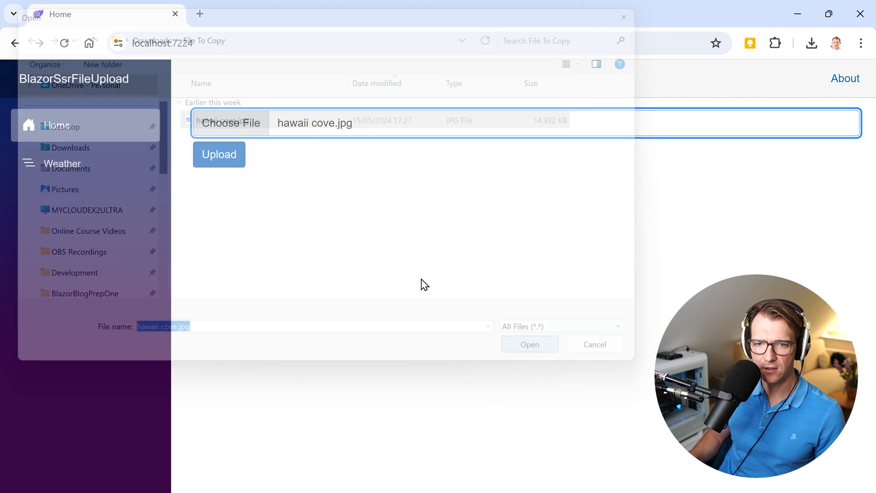
pyautogui.click(528, 344)
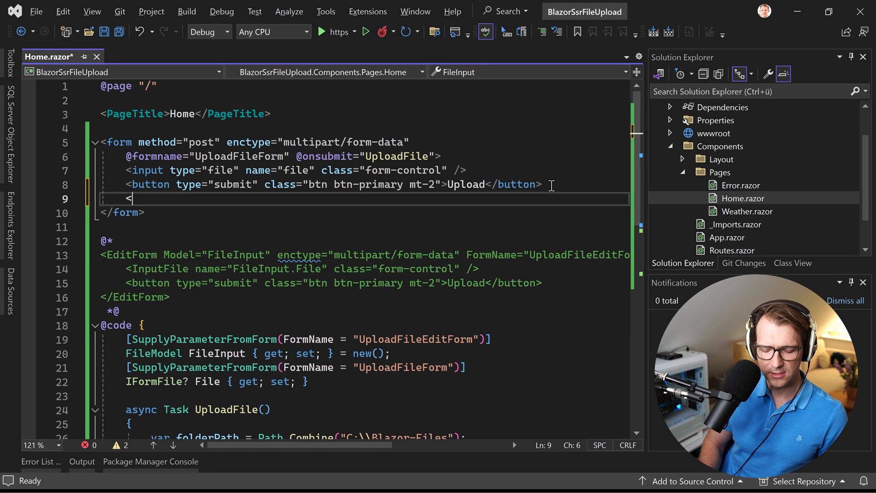
# Step: Add AntiforgeryToken, re-upload hawaii cove.jpg, and view the saved photo in C:\Blazor-Files
pyautogui.write('AntiforgeryToken')
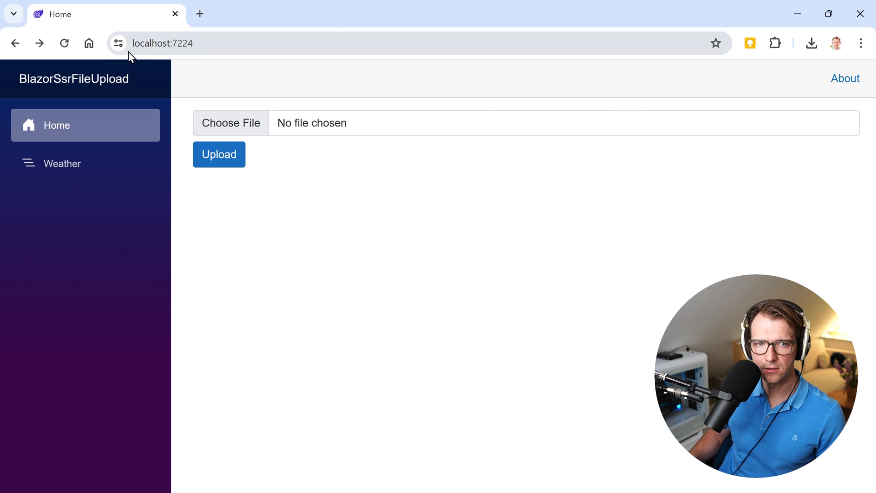
pyautogui.click(231, 123)
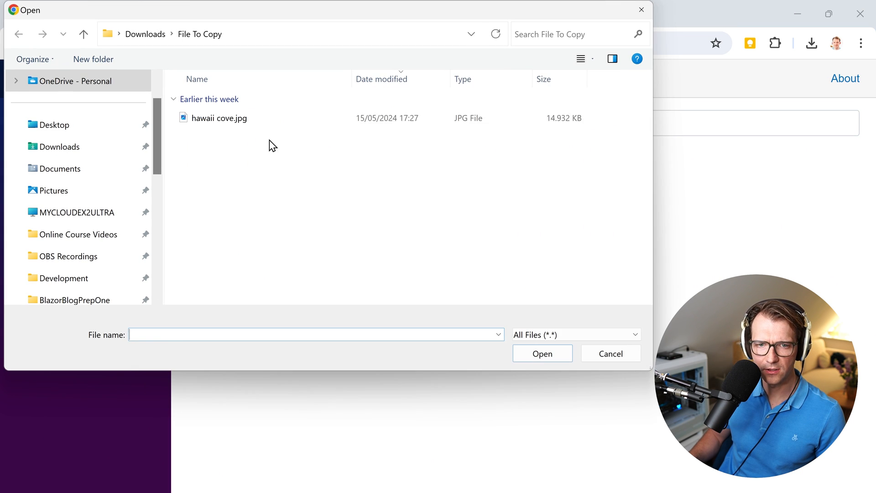
pyautogui.click(610, 353)
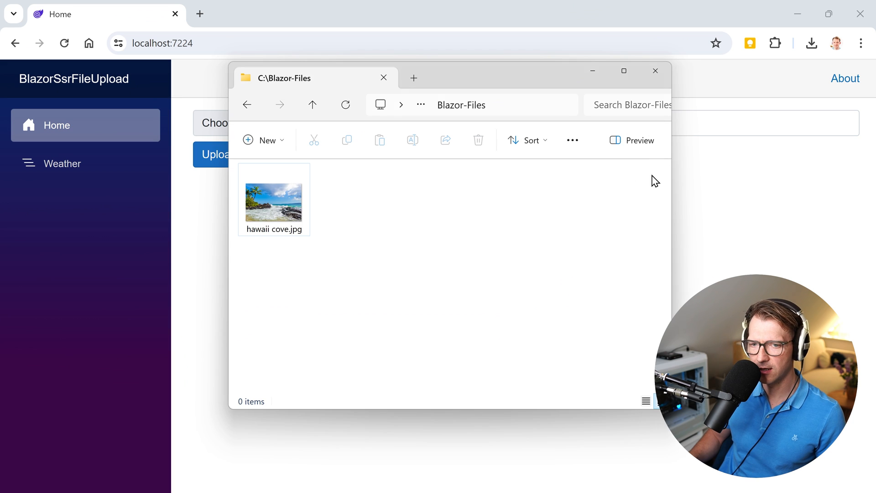
pyautogui.doubleClick(273, 199)
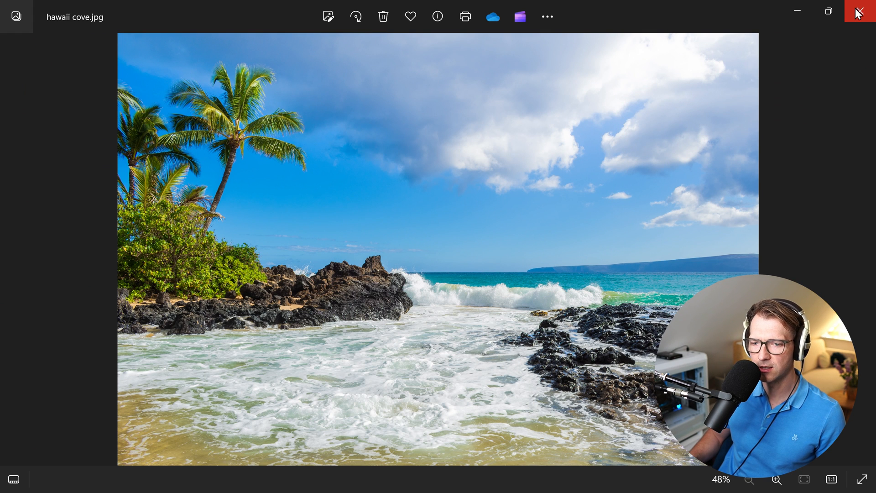
pyautogui.click(858, 11)
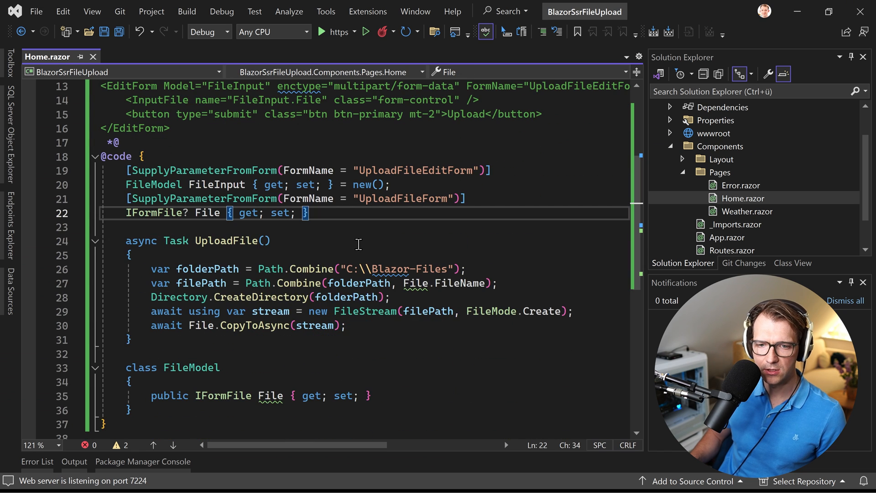
# Step: Add a resultMessage string and span, and a try/catch setting it to ex.Message
pyautogui.write('string resultMessage = "";')
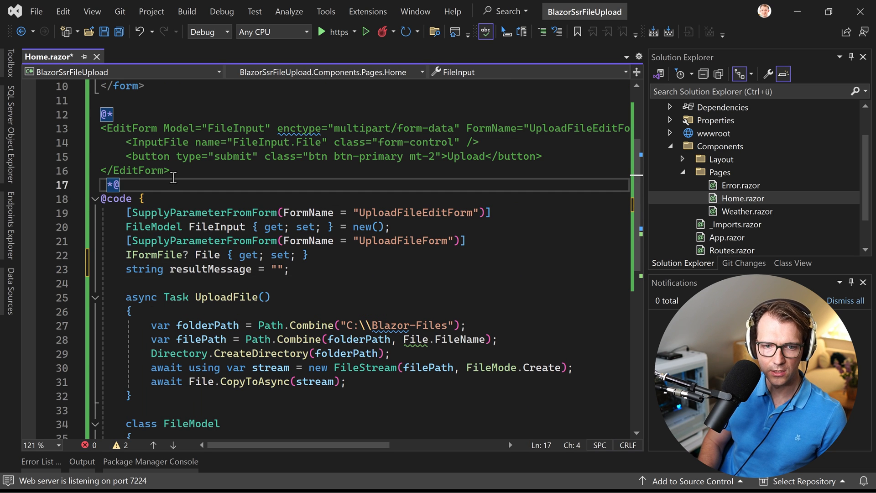
pyautogui.write('<span>@resultMessage</span>')
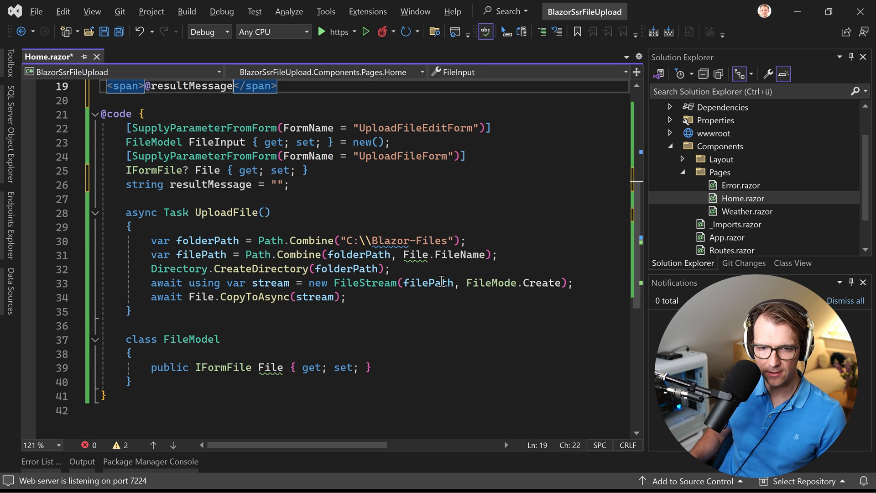
pyautogui.press('enter')
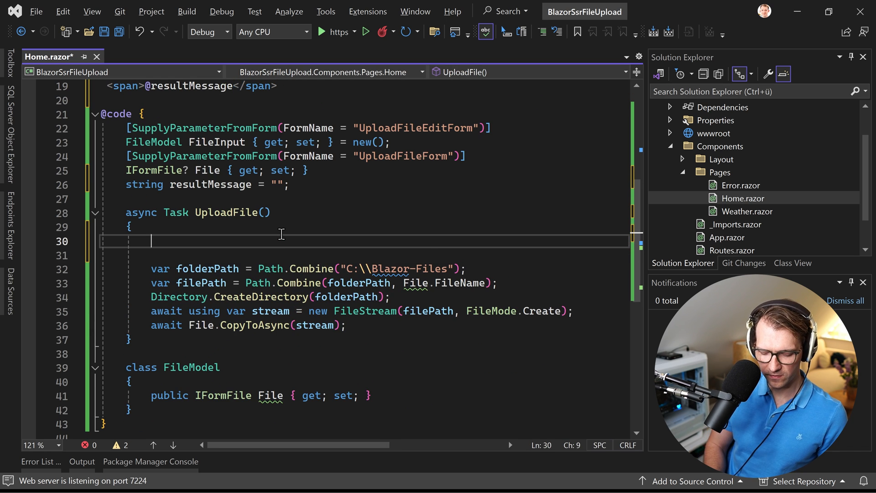
pyautogui.write('try {}')
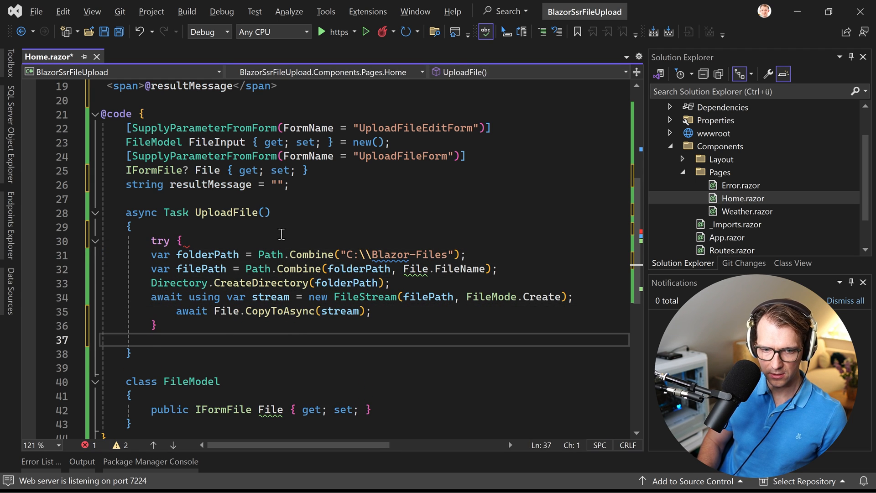
pyautogui.write('catch()')
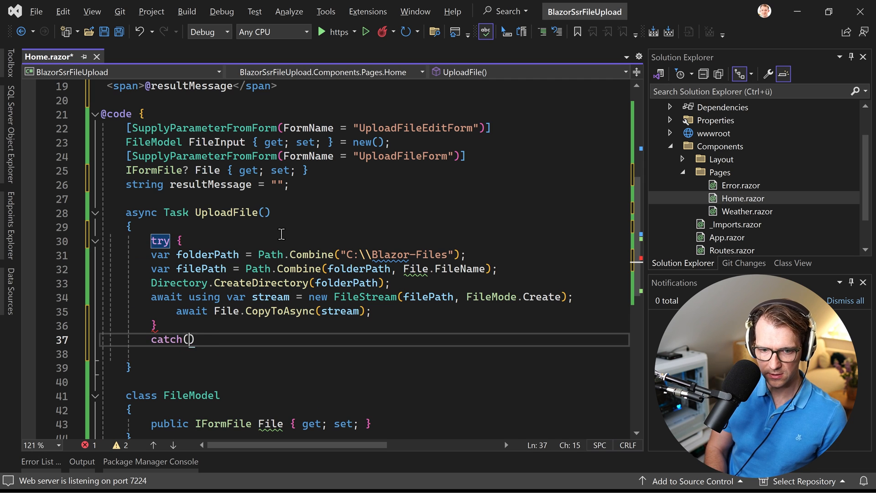
pyautogui.write('Exception ex')
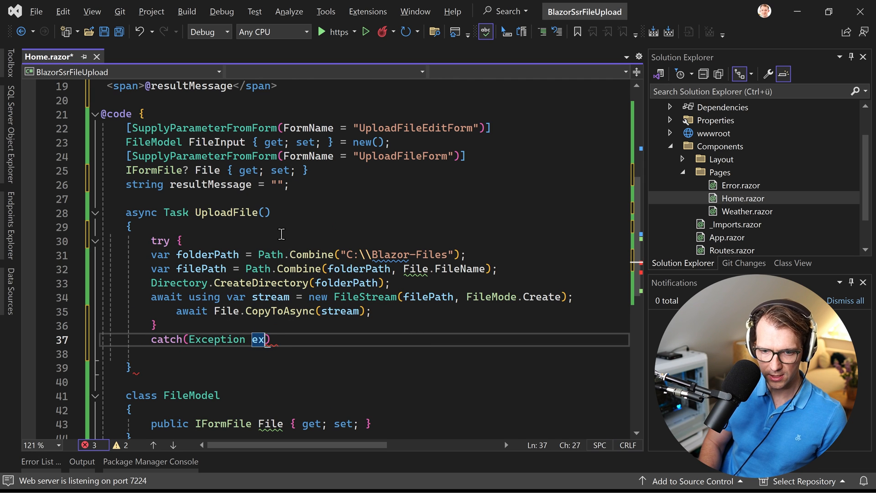
pyautogui.press('Enter')
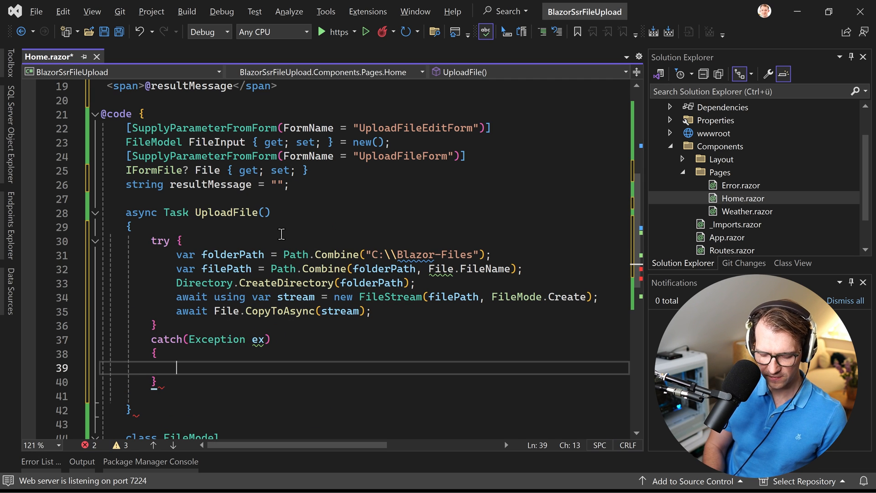
pyautogui.write('resultMessage = e')
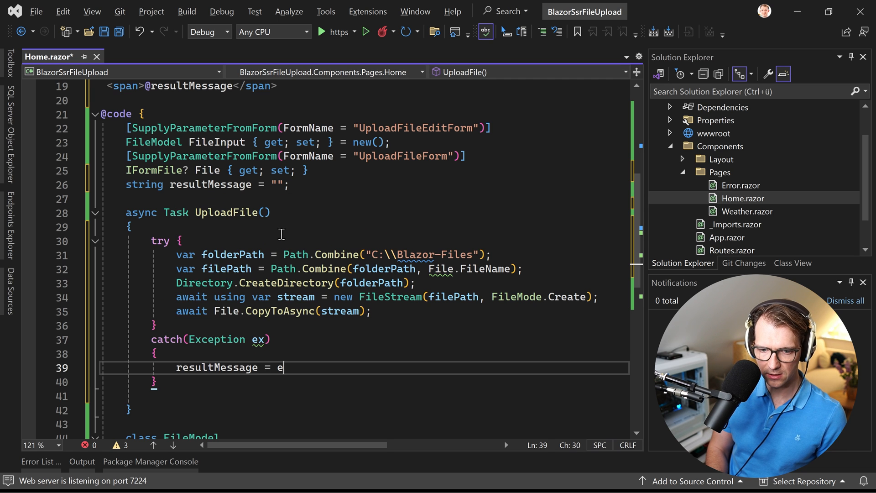
pyautogui.write('x.Message;')
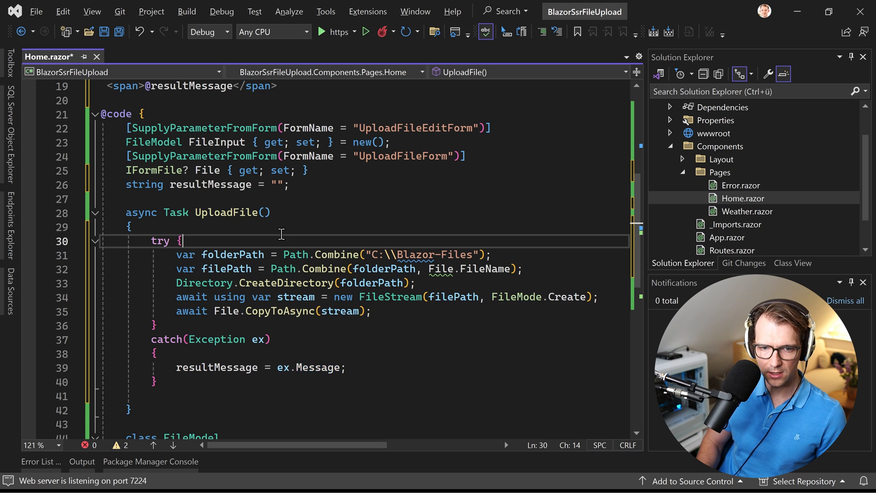
# Step: Throw 'File not found.' when File is null, set 'Upload successful!', and save
pyautogui.write('if(')
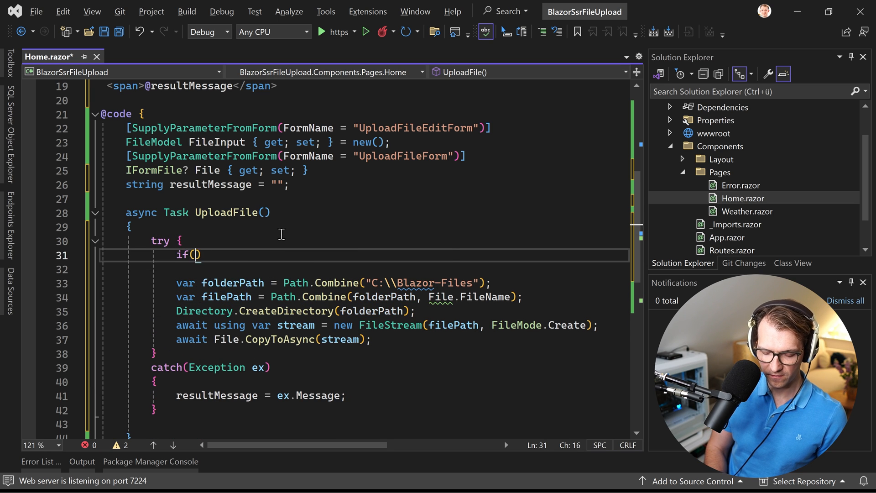
pyautogui.write('File is null')
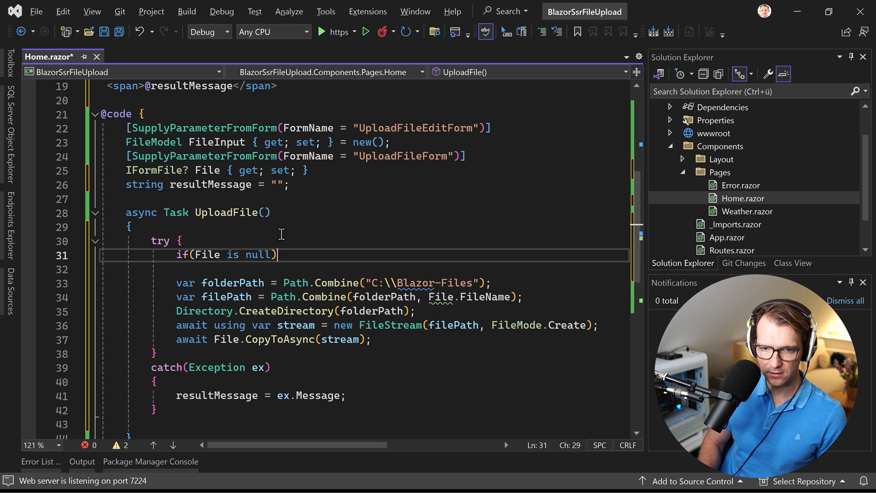
pyautogui.write('throw')
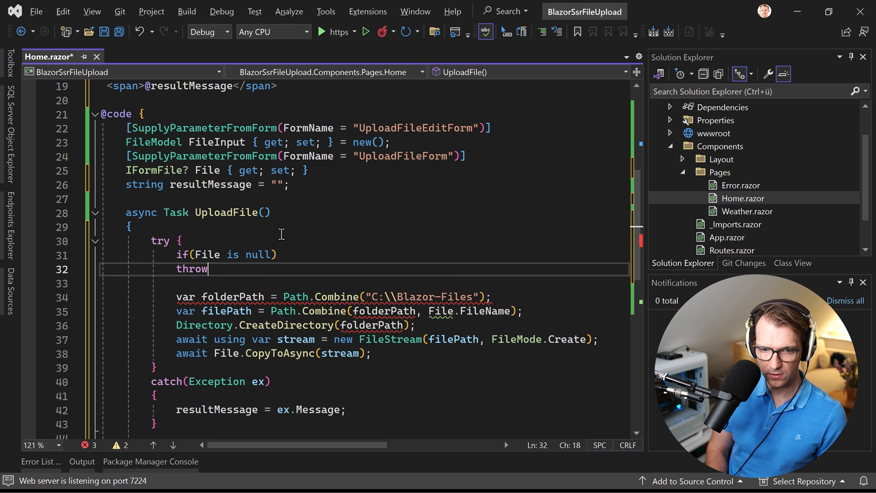
pyautogui.write('new Exception("File')
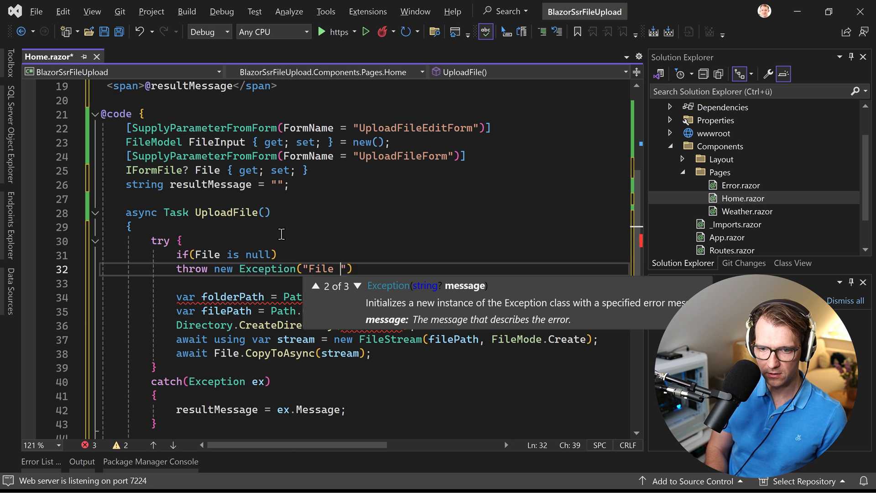
pyautogui.write('not found.')
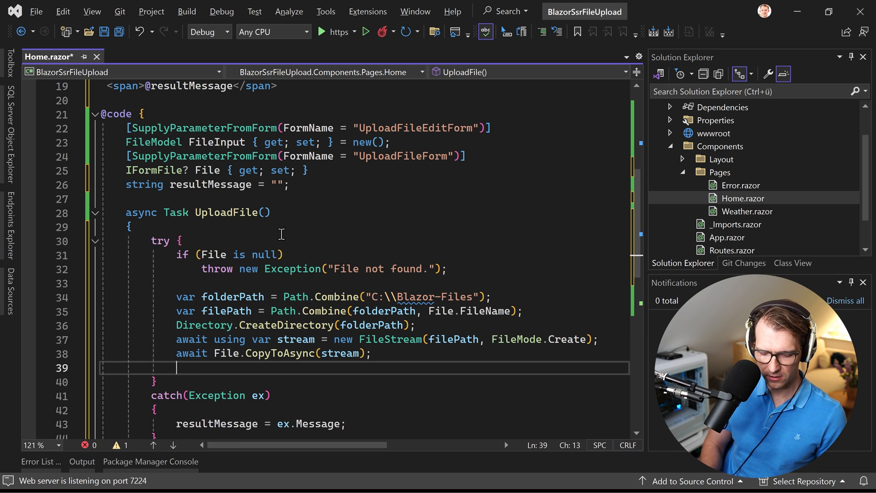
pyautogui.write('resultMessage = "Upload successfu')
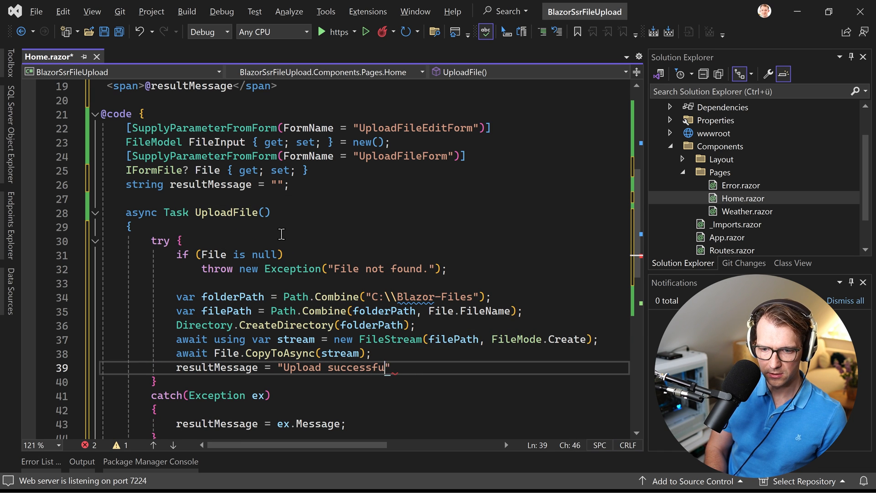
pyautogui.write('l!')
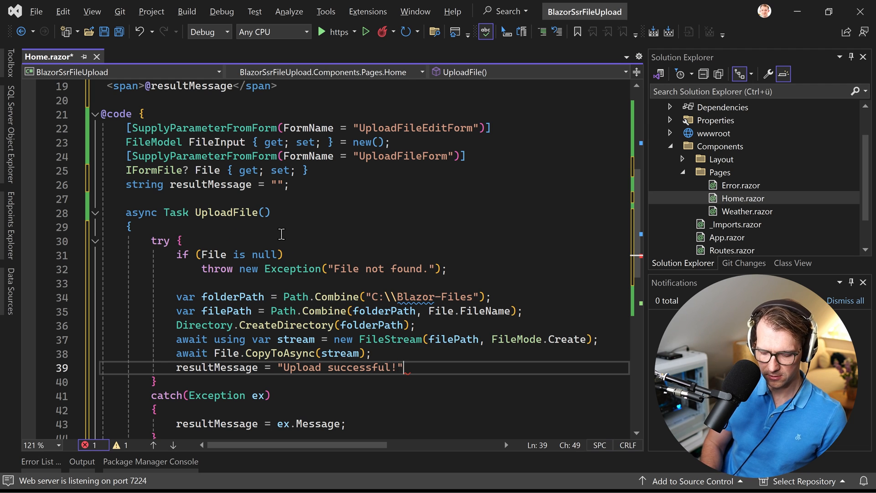
pyautogui.press('ctrl+s')
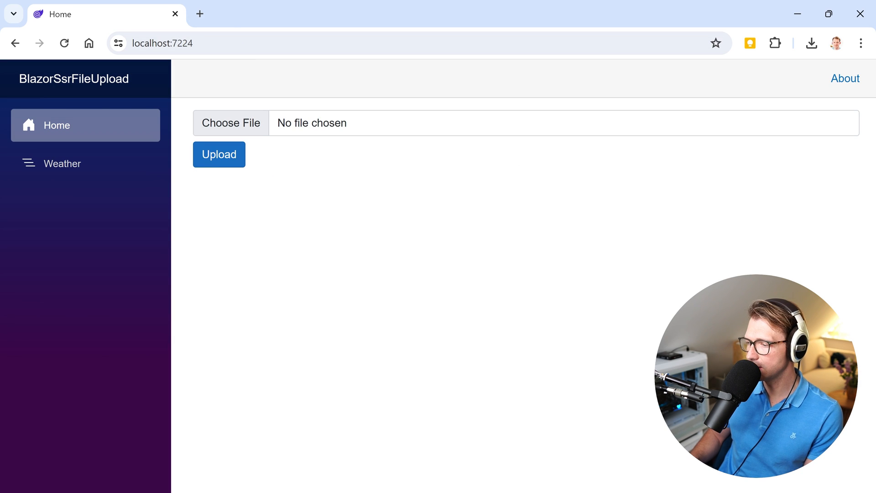
# Step: Check Blazor-Files, get 'File not found.' on an empty submit, then upload hawaii cove.jpg successfully
pyautogui.click(230, 122)
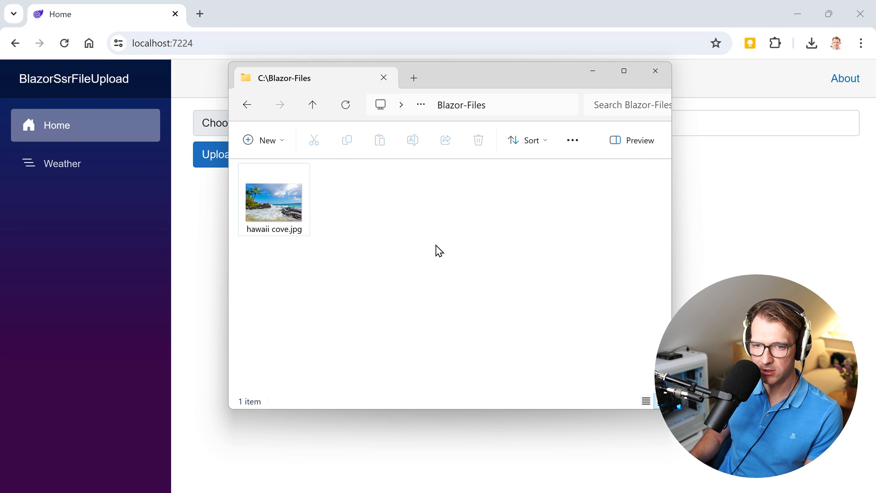
pyautogui.click(655, 71)
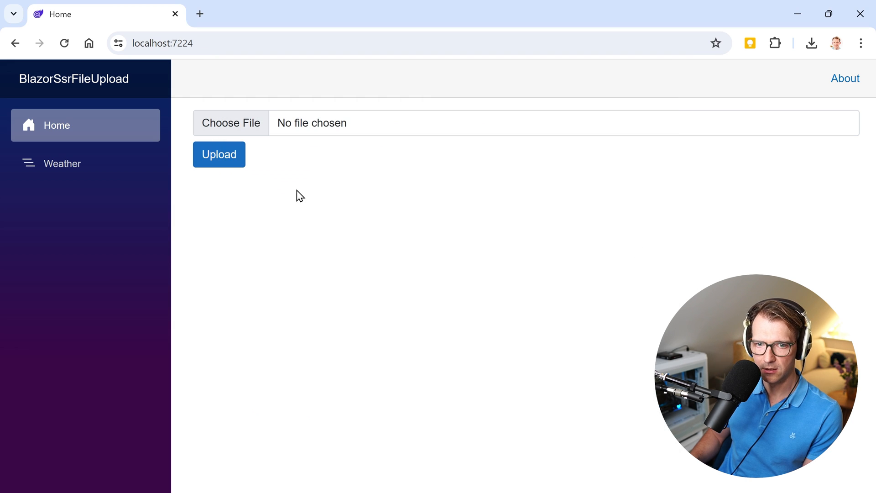
pyautogui.click(219, 154)
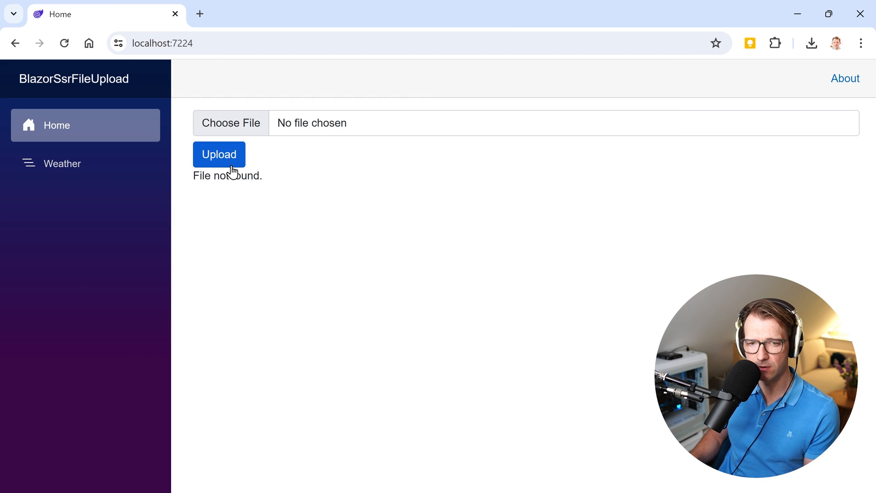
pyautogui.click(231, 122)
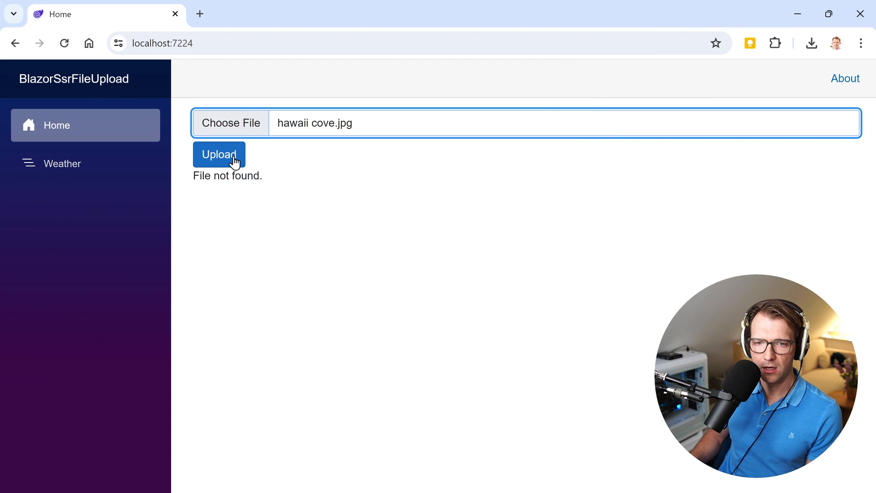
pyautogui.click(218, 154)
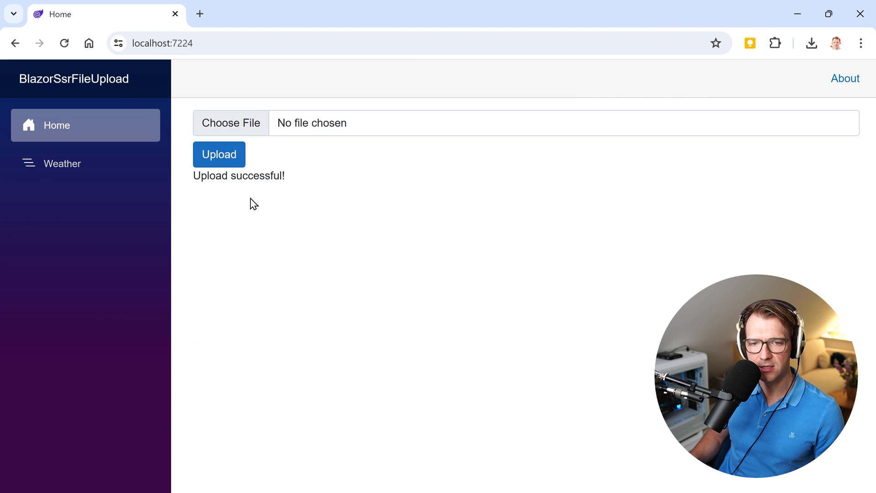